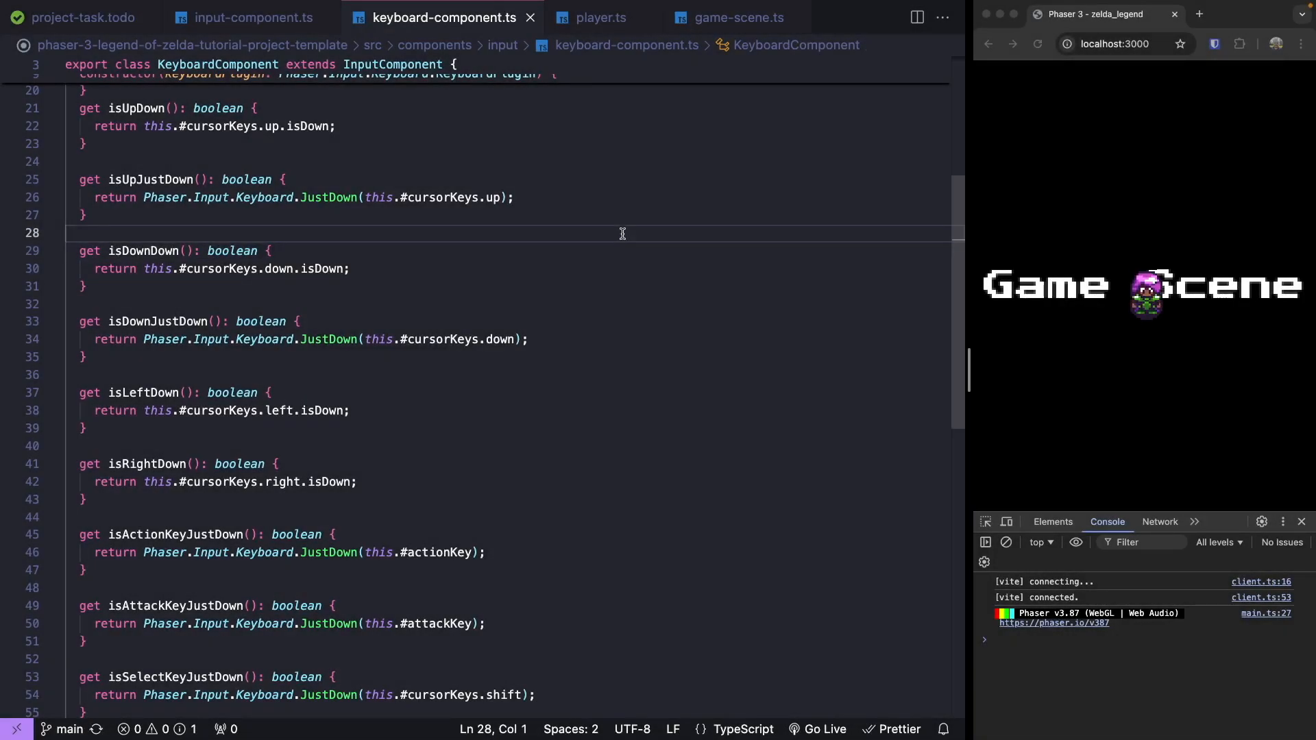
Review player.ts, then switch to game-scene.ts where the player is created.
click(599, 16)
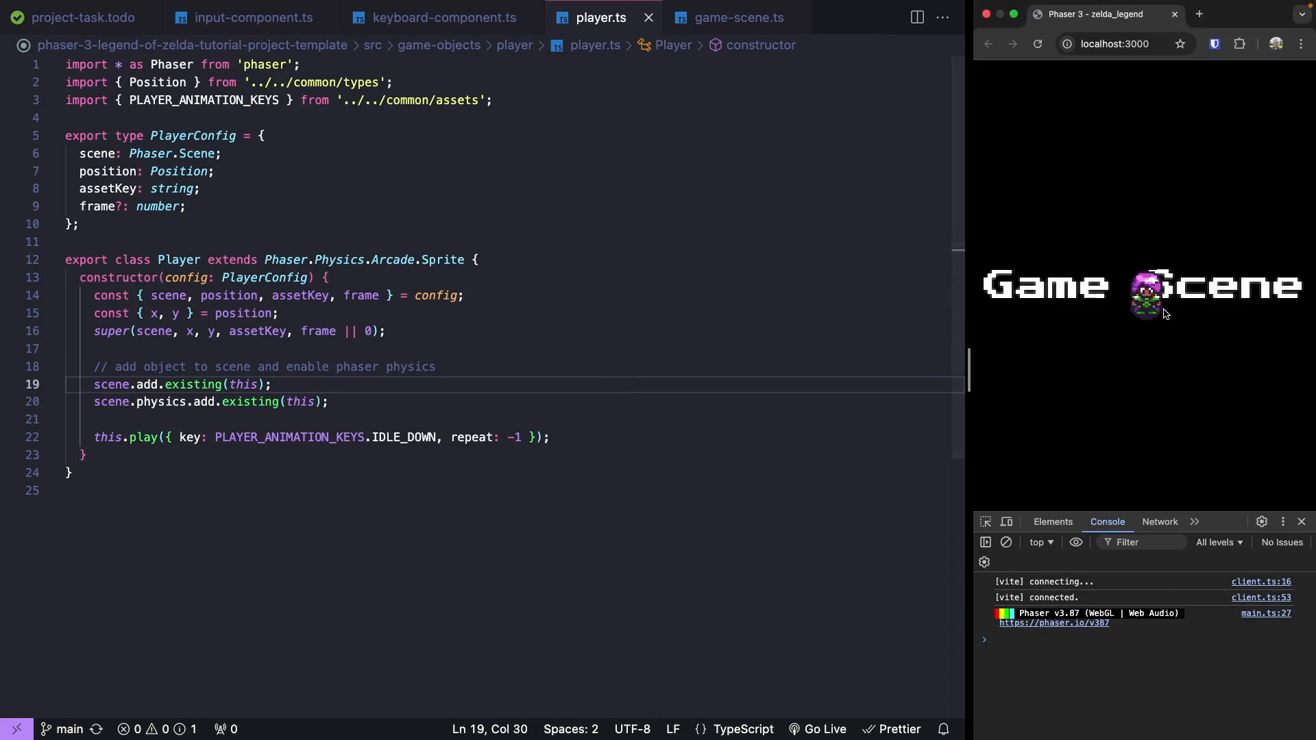
mouse_move(1135, 308)
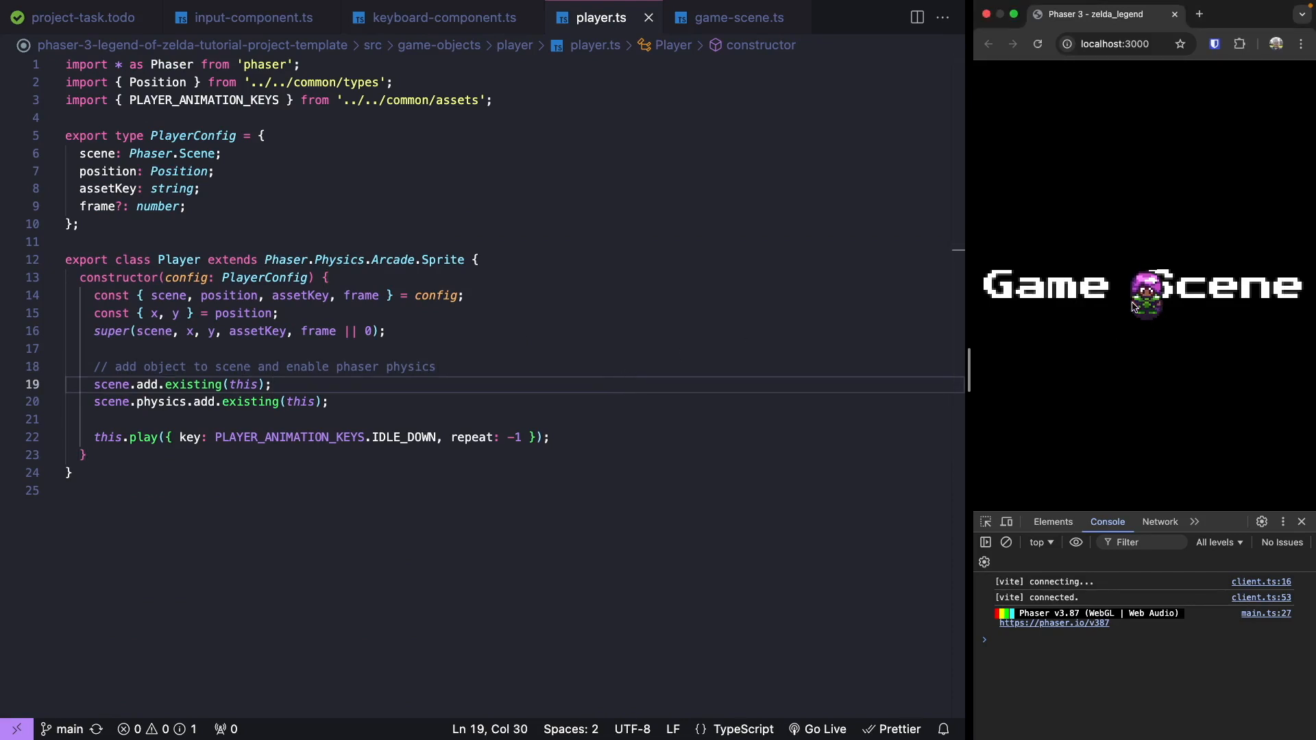
click(738, 16)
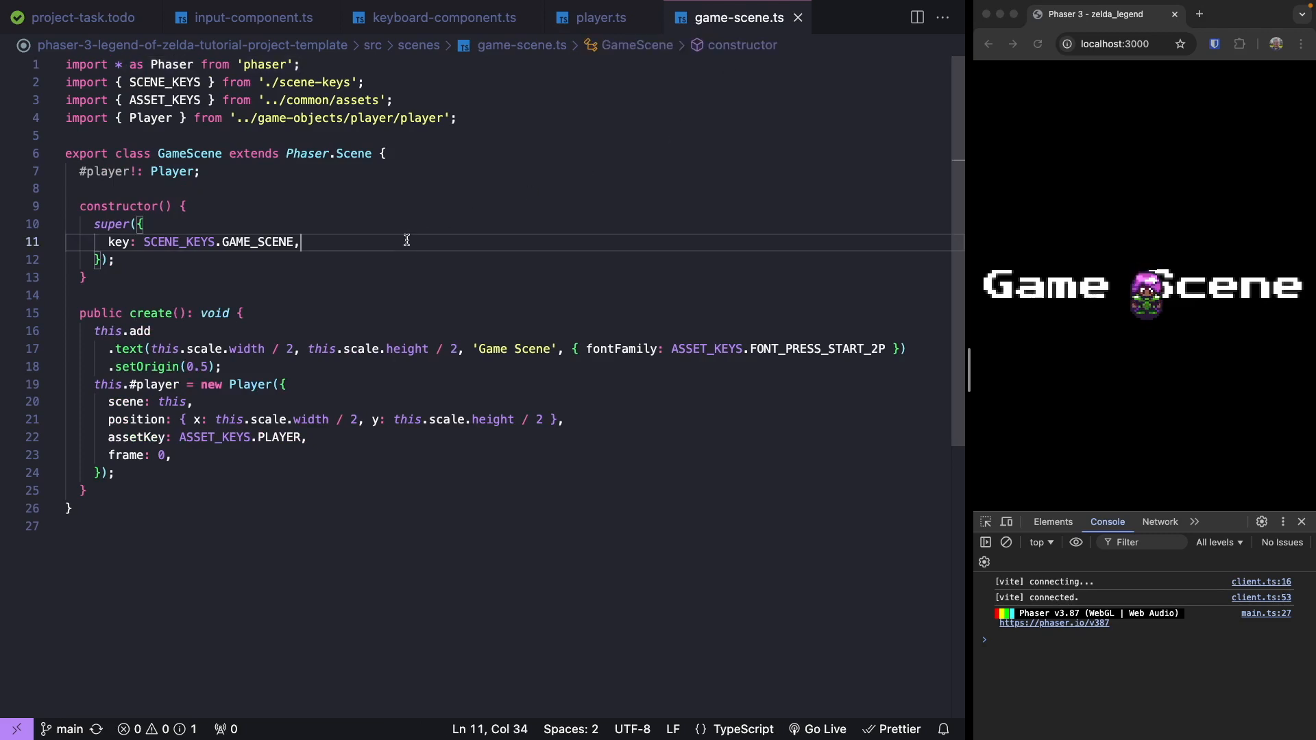
mouse_move(359, 300)
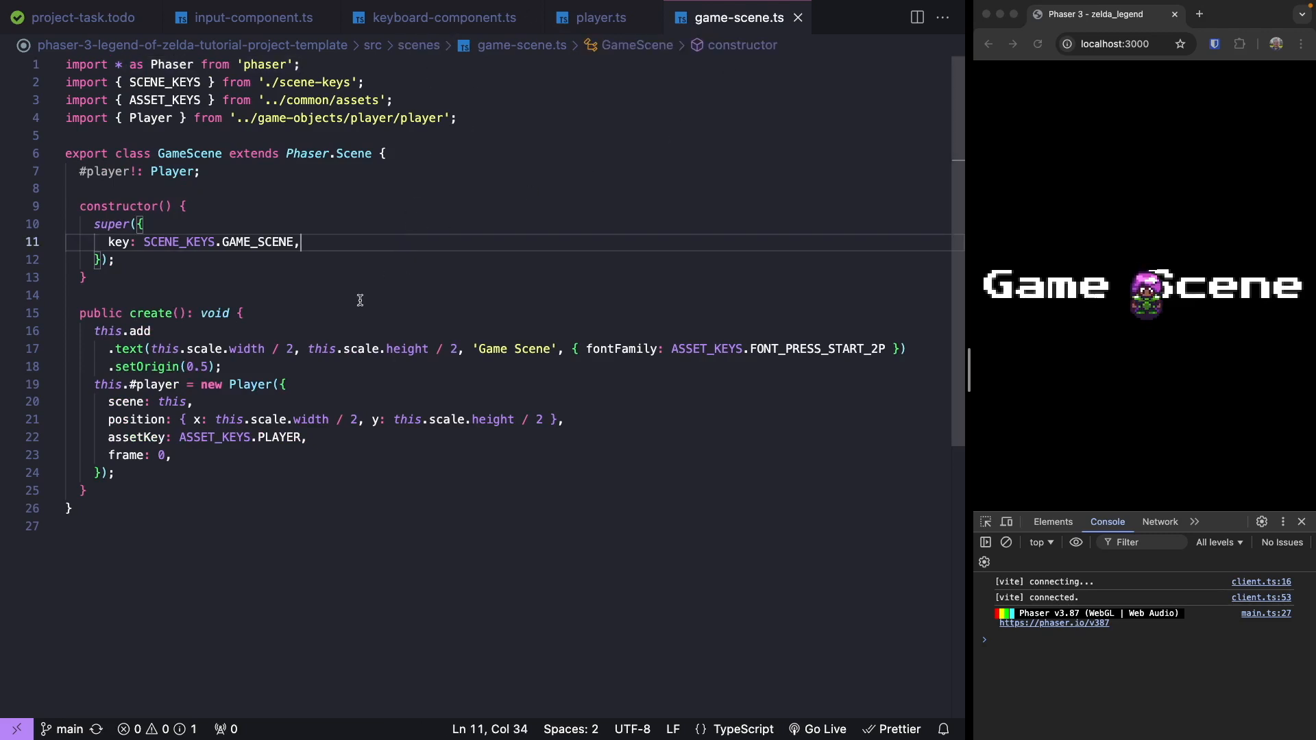
Declare a '#controls!: KeyboardComponent' field on GameScene with its import.
text(#)
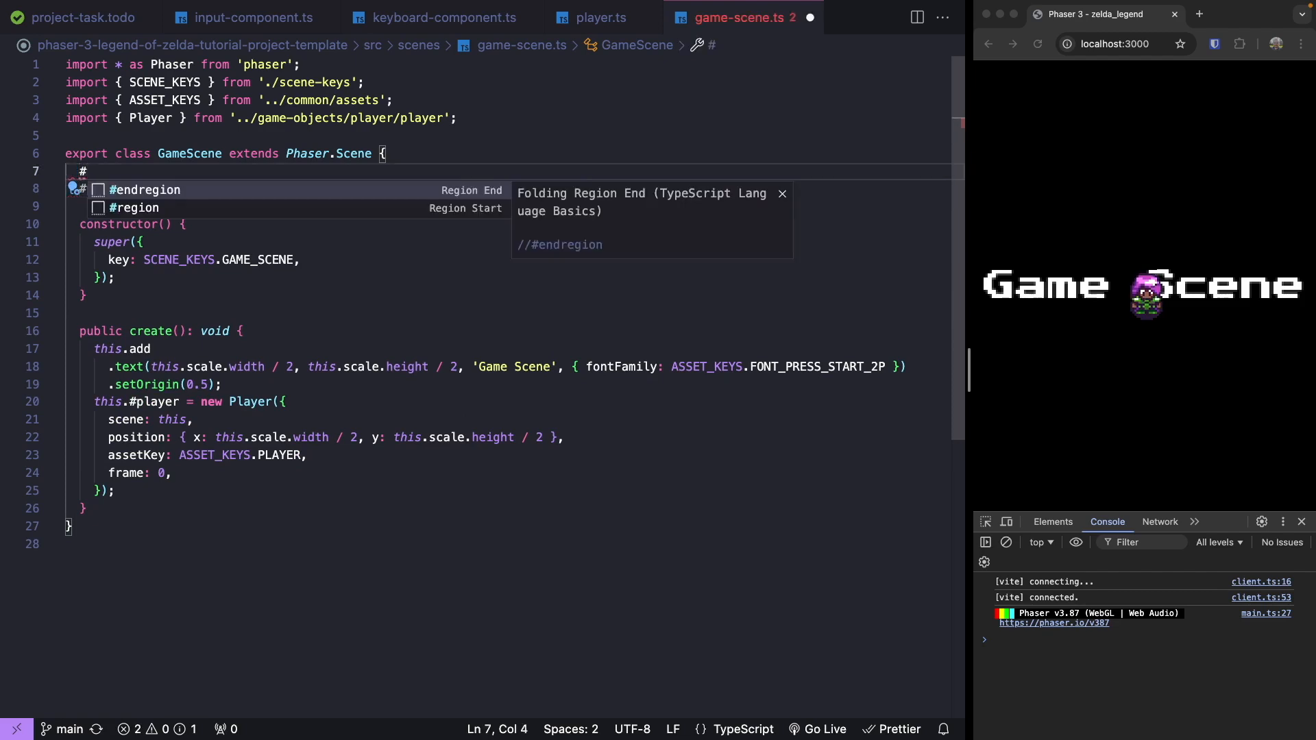
text(controls!: K)
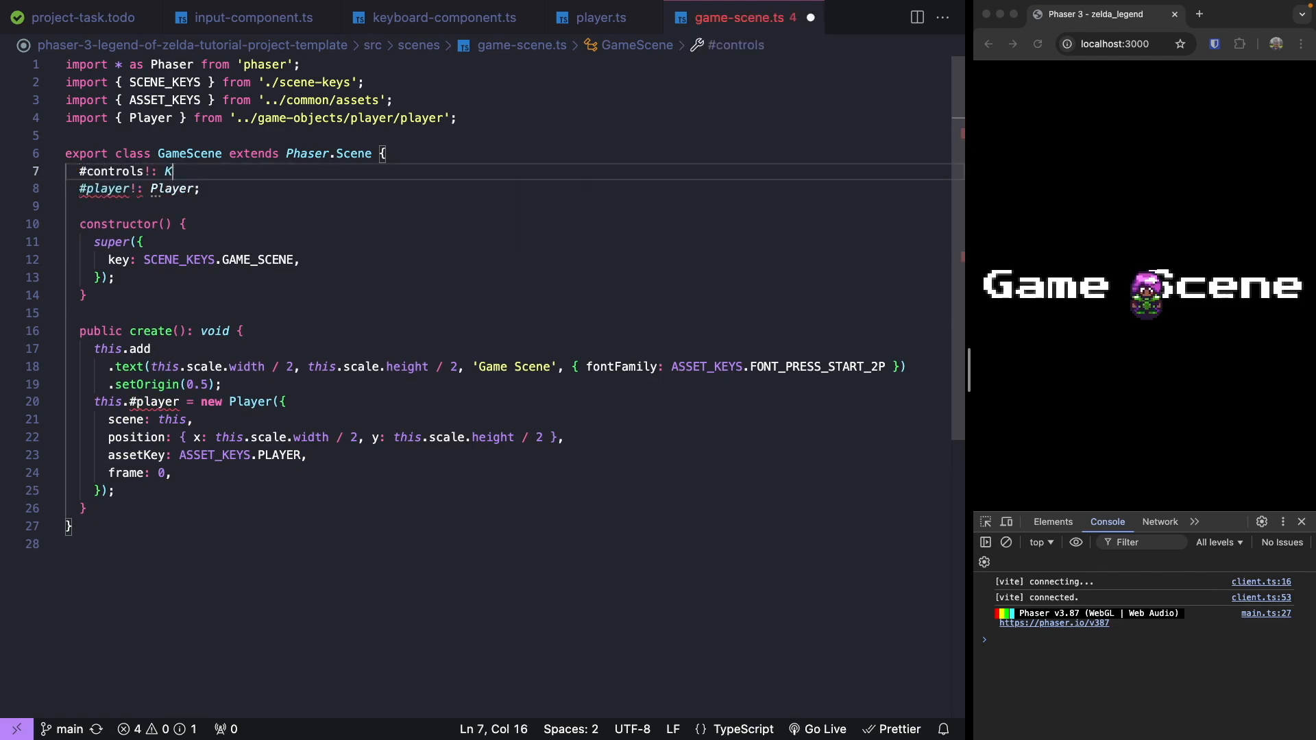
text(eyboardComponent;)
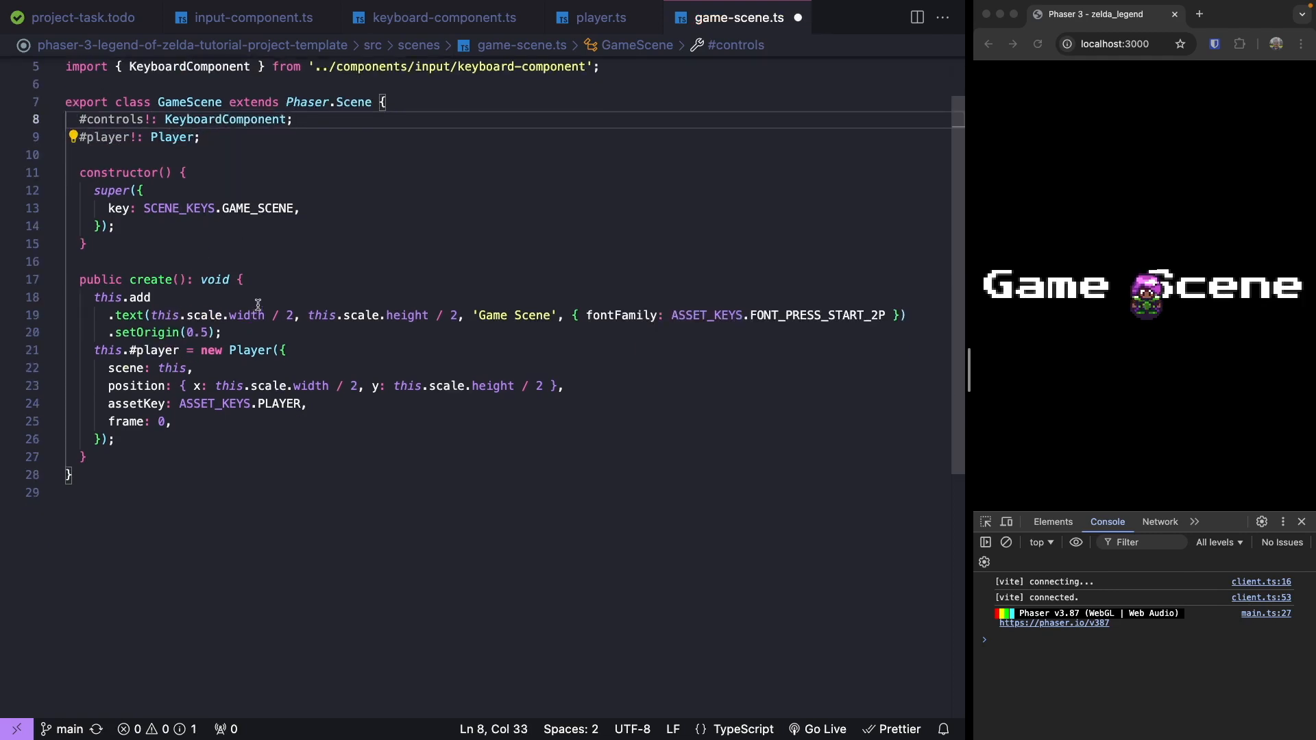
Assign 'this.#controls = new KeyboardComponent(this.input.keyboard)' in create() with a blank line above.
text(this>)
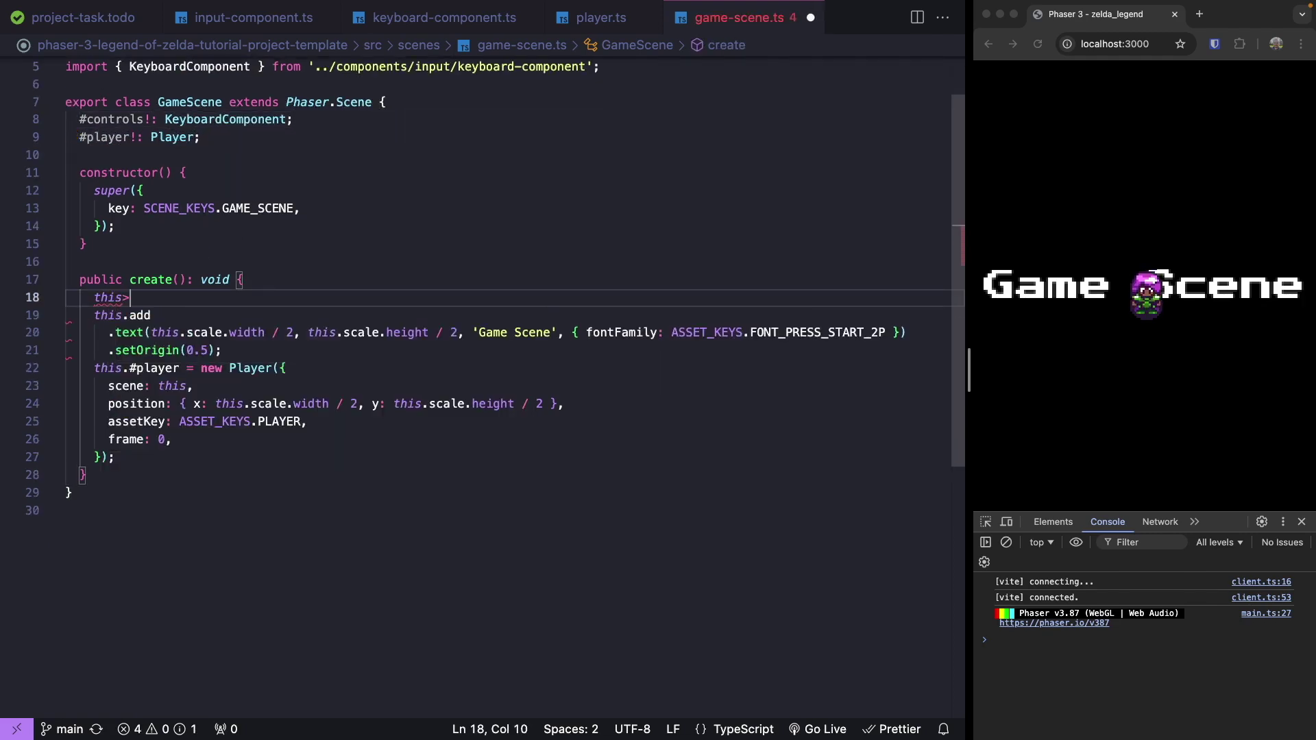
text(.#controls =)
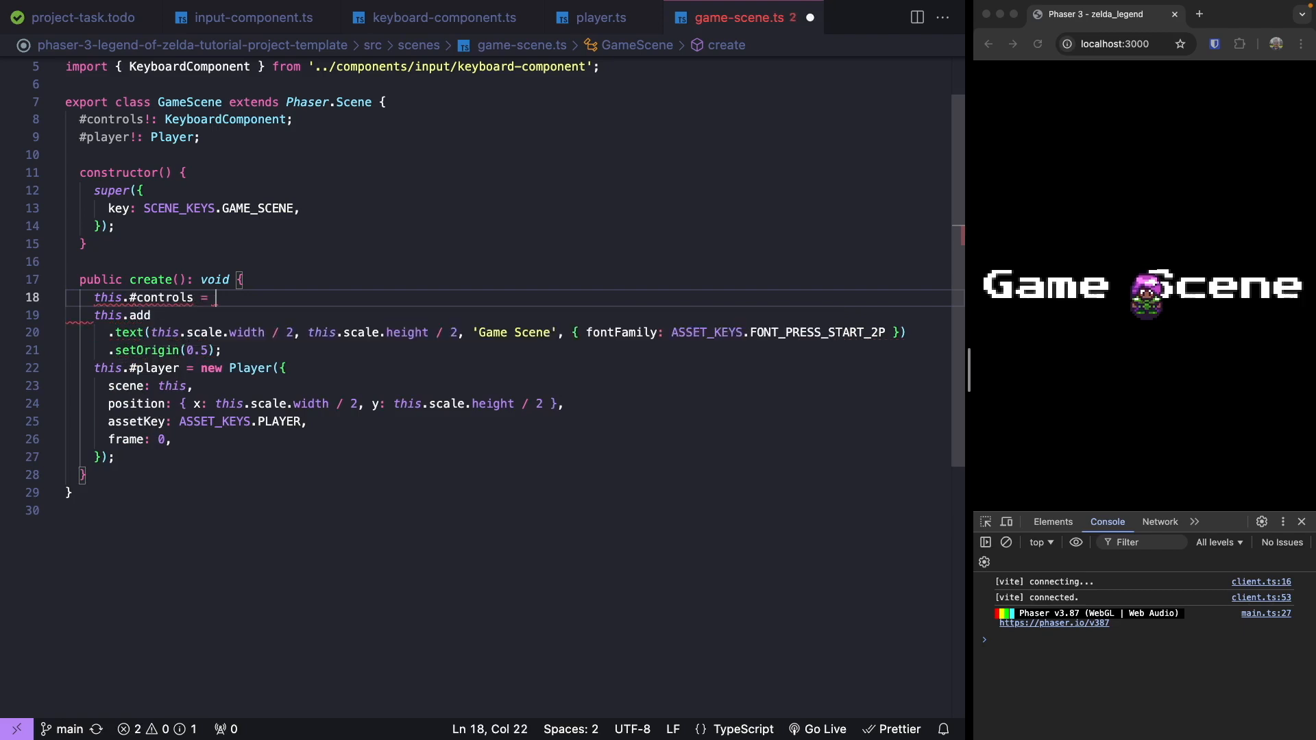
text(new KeyboardComponent)
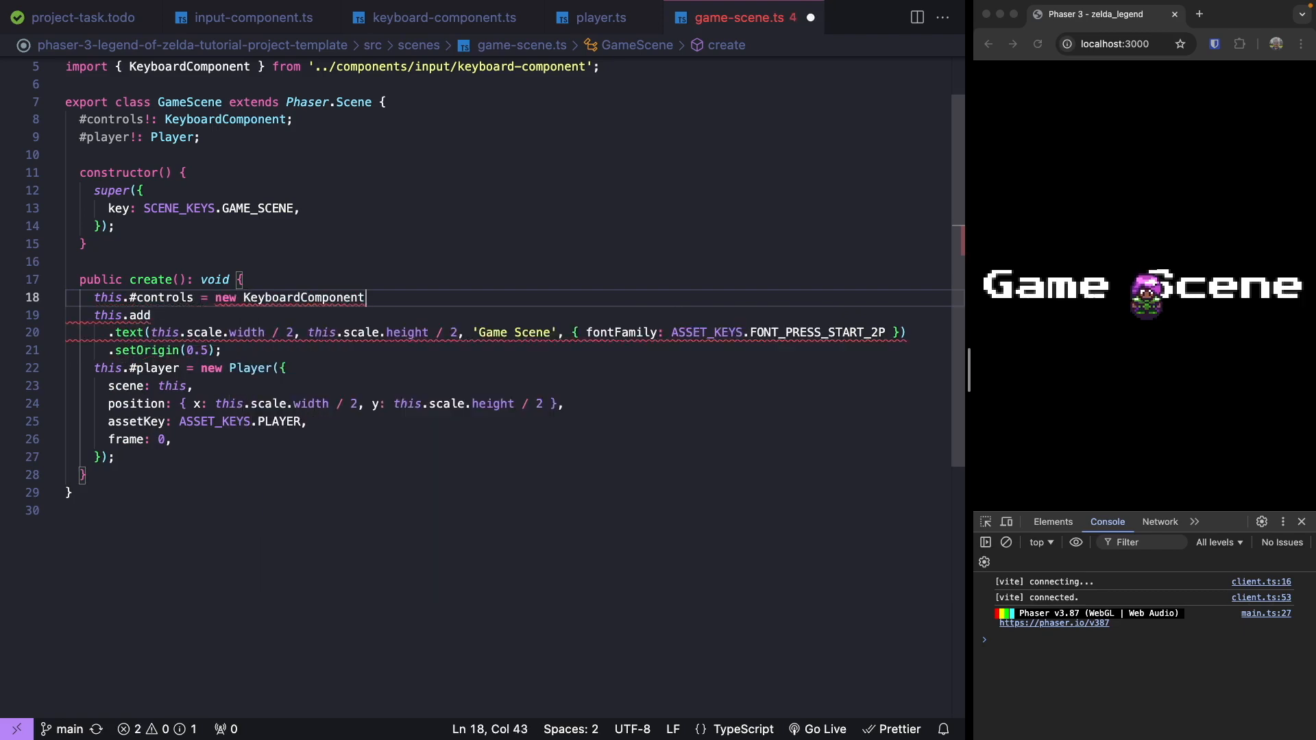
text((this.input.keyboard);)
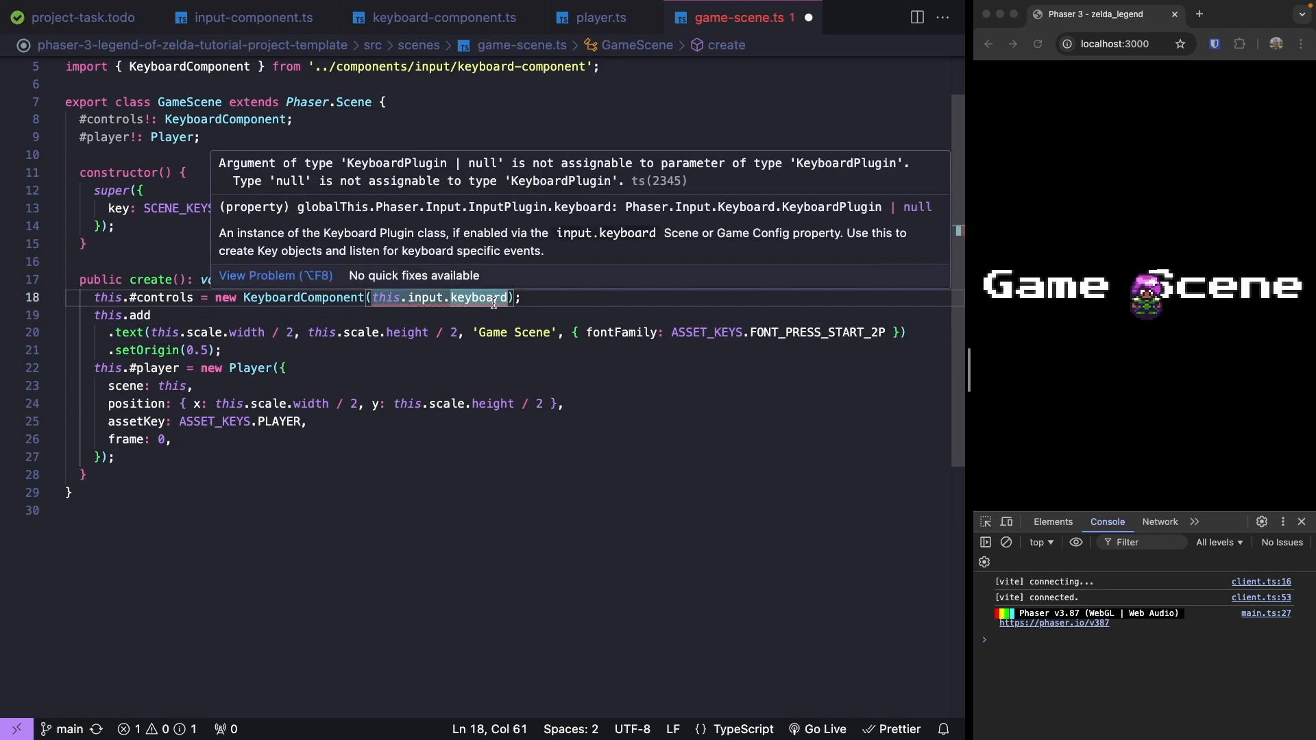
key(Enter)
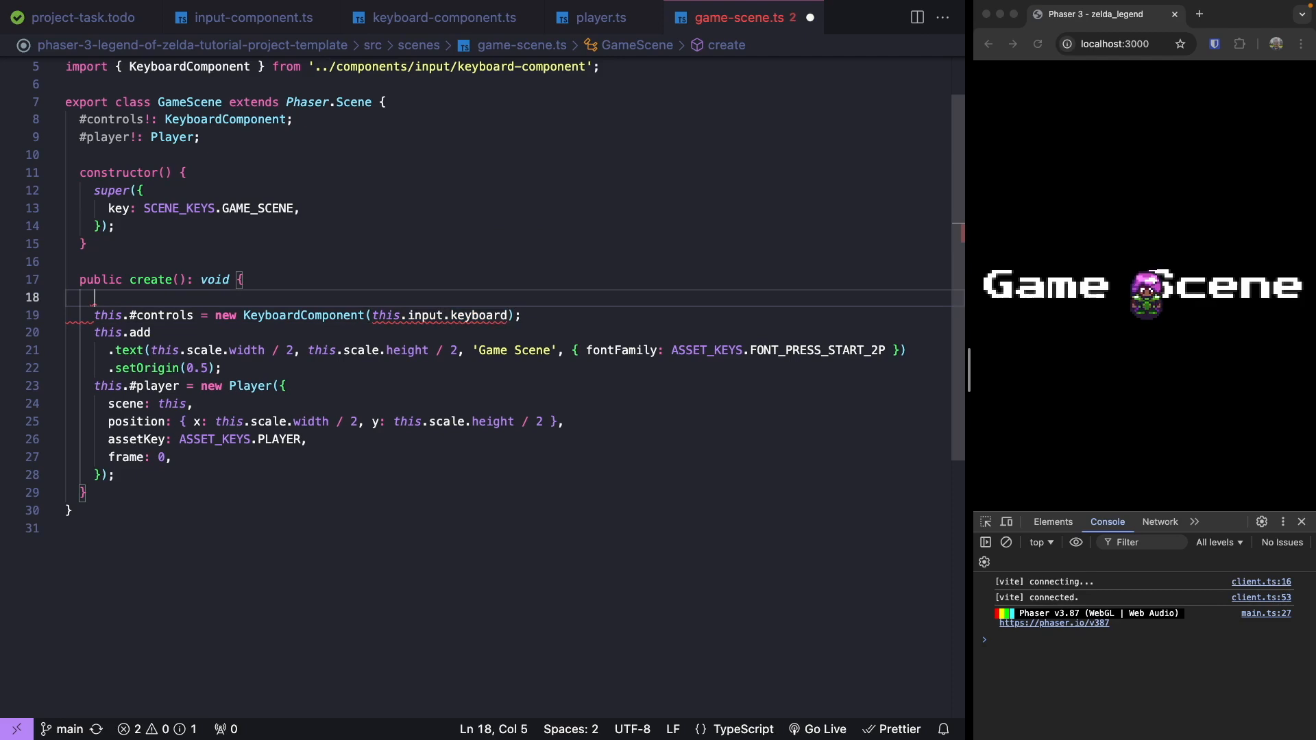
mouse_move(153, 492)
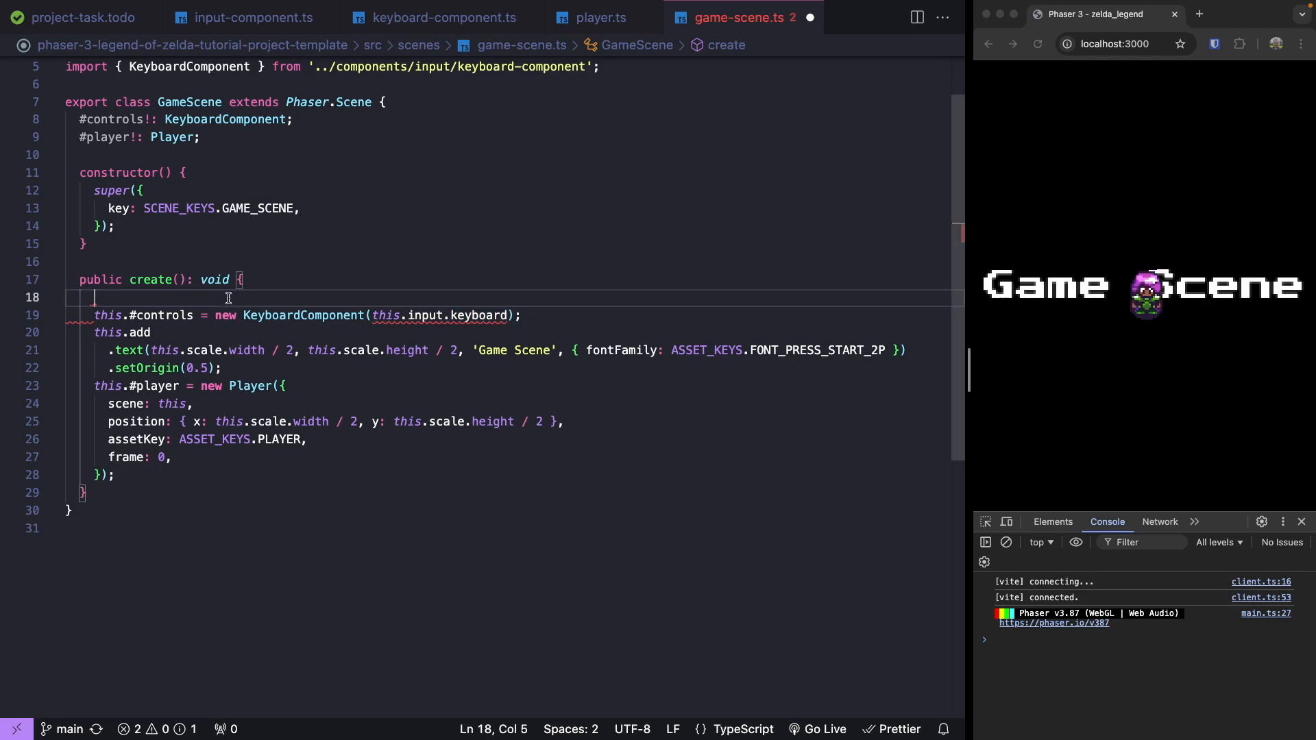
Guard create() with 'if (!this.input.keyboard)' that warns 'Phaser keyboard plugin is not setup properly' and returns.
text(if)
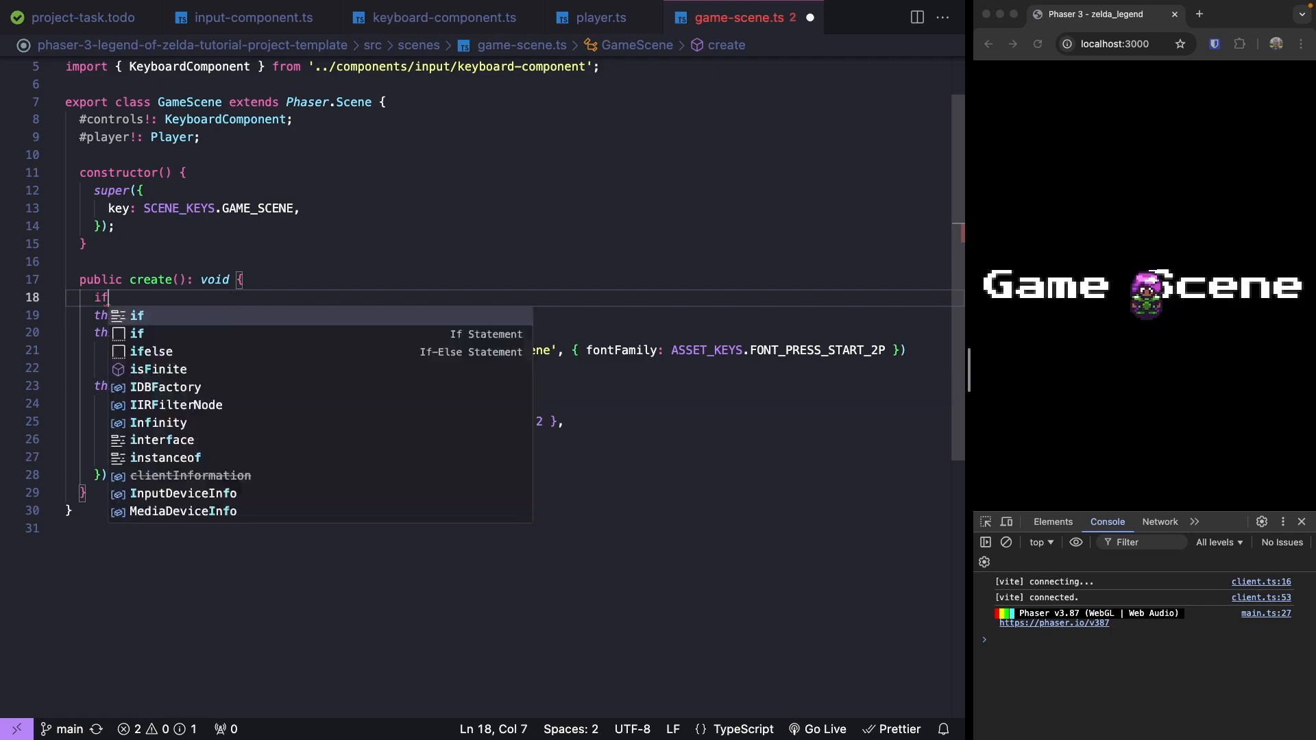
text((!this.)
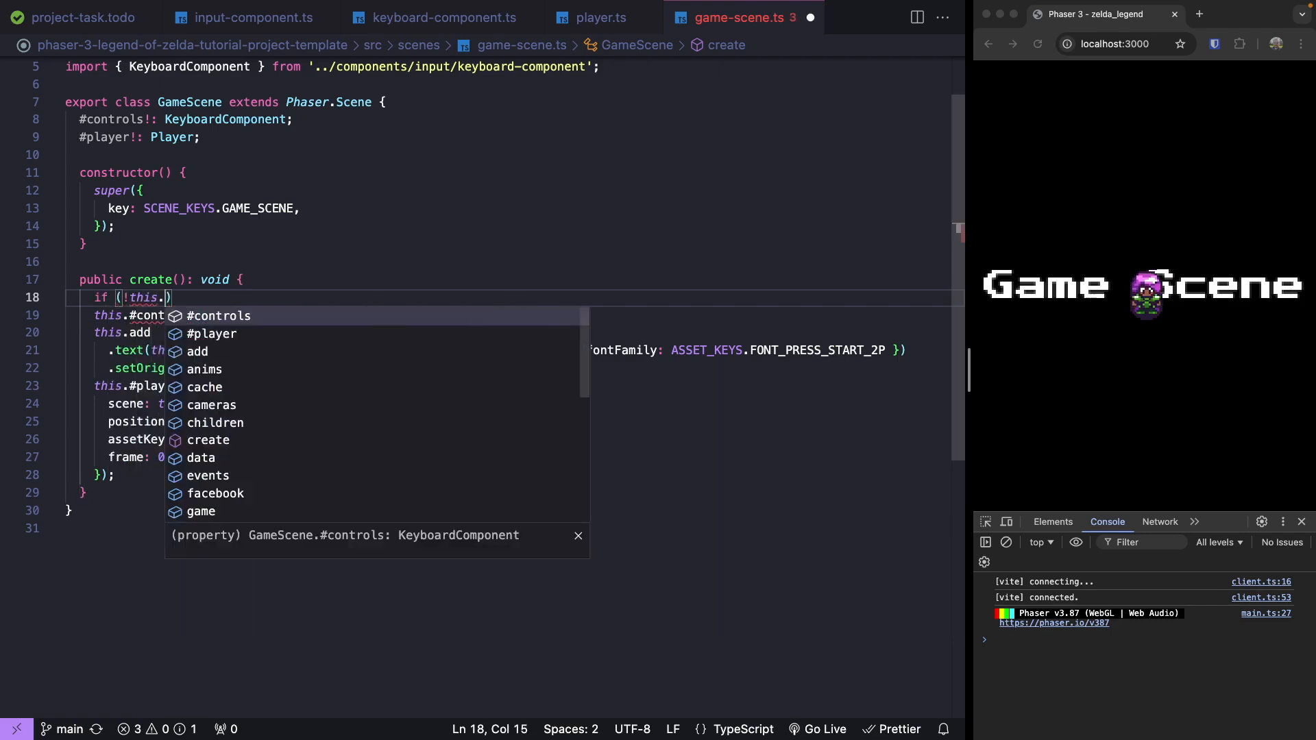
text(input.keyboard))
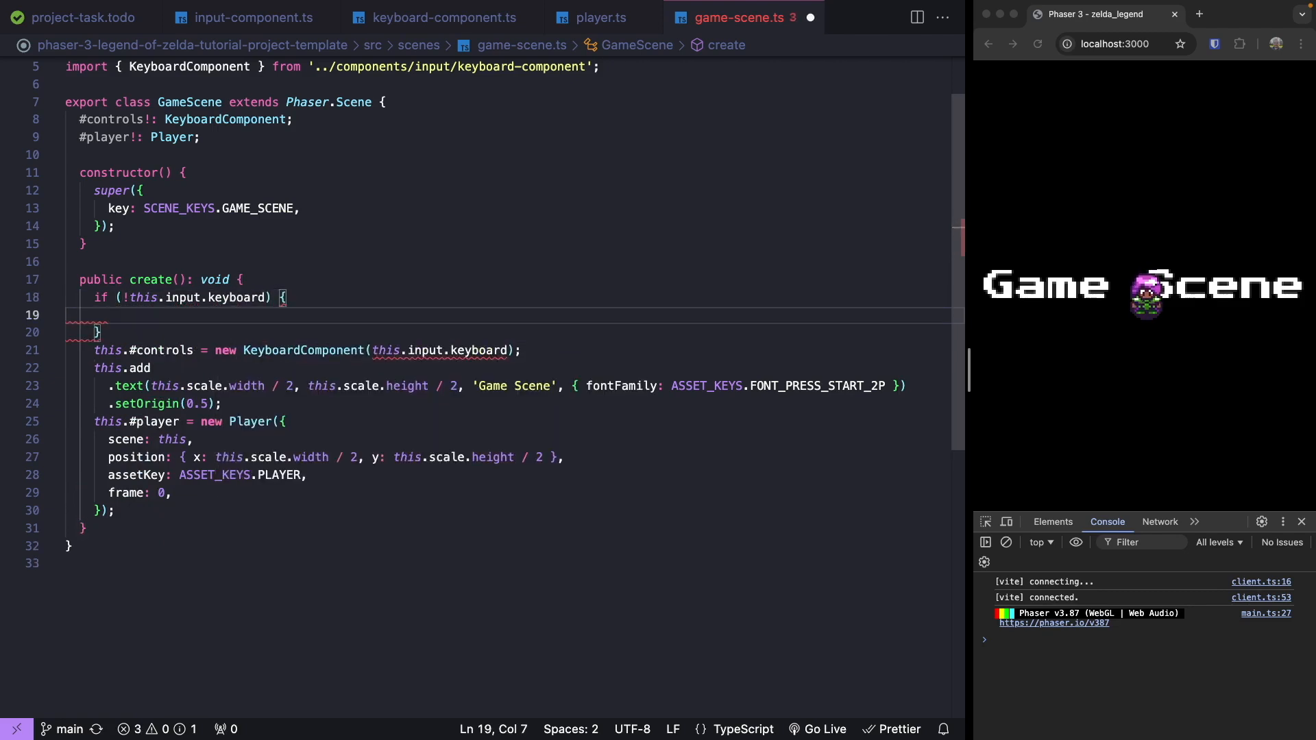
text(console.war)
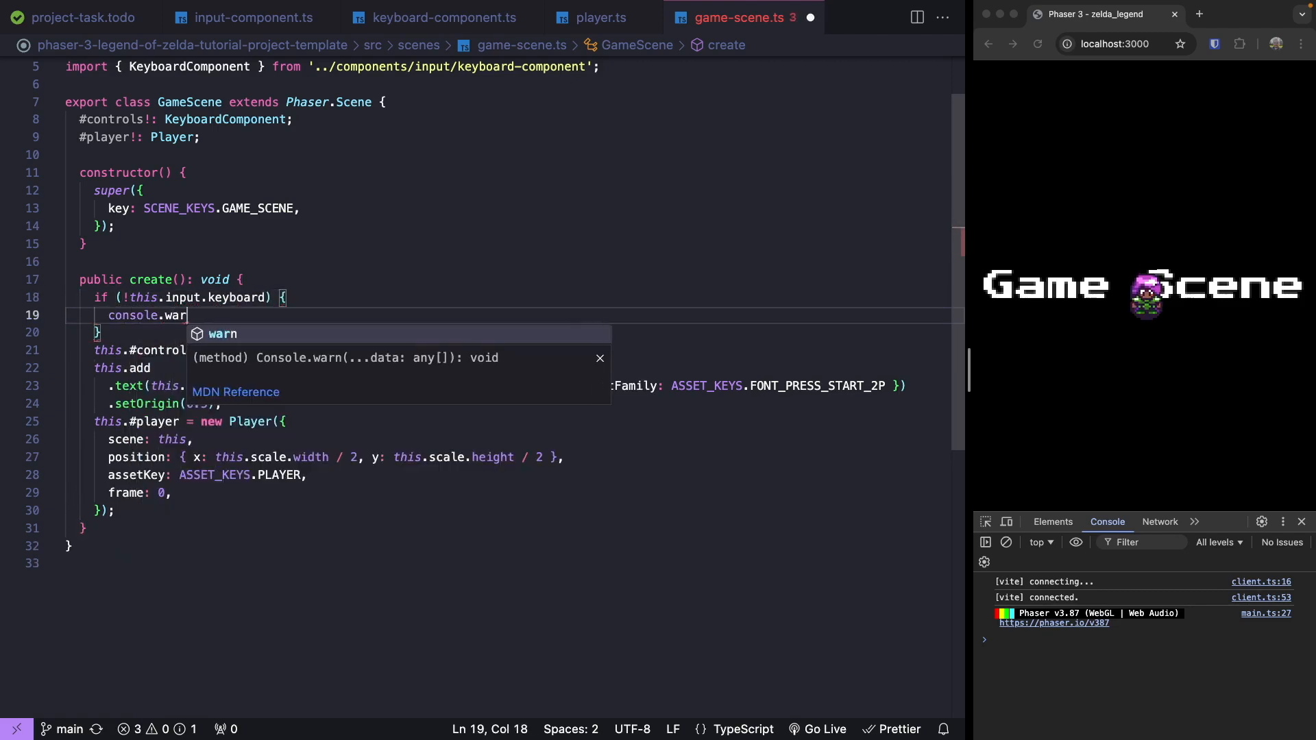
text(('Phas')
text(return;)
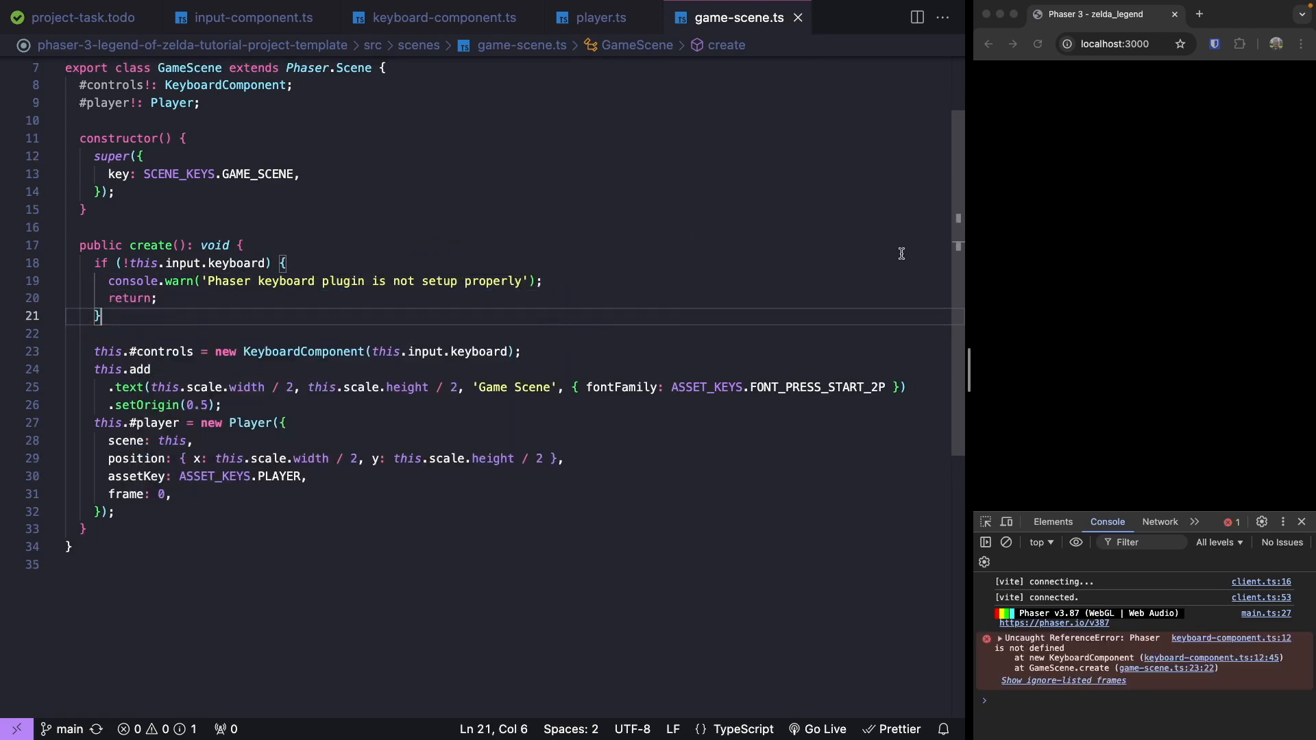
mouse_move(451, 64)
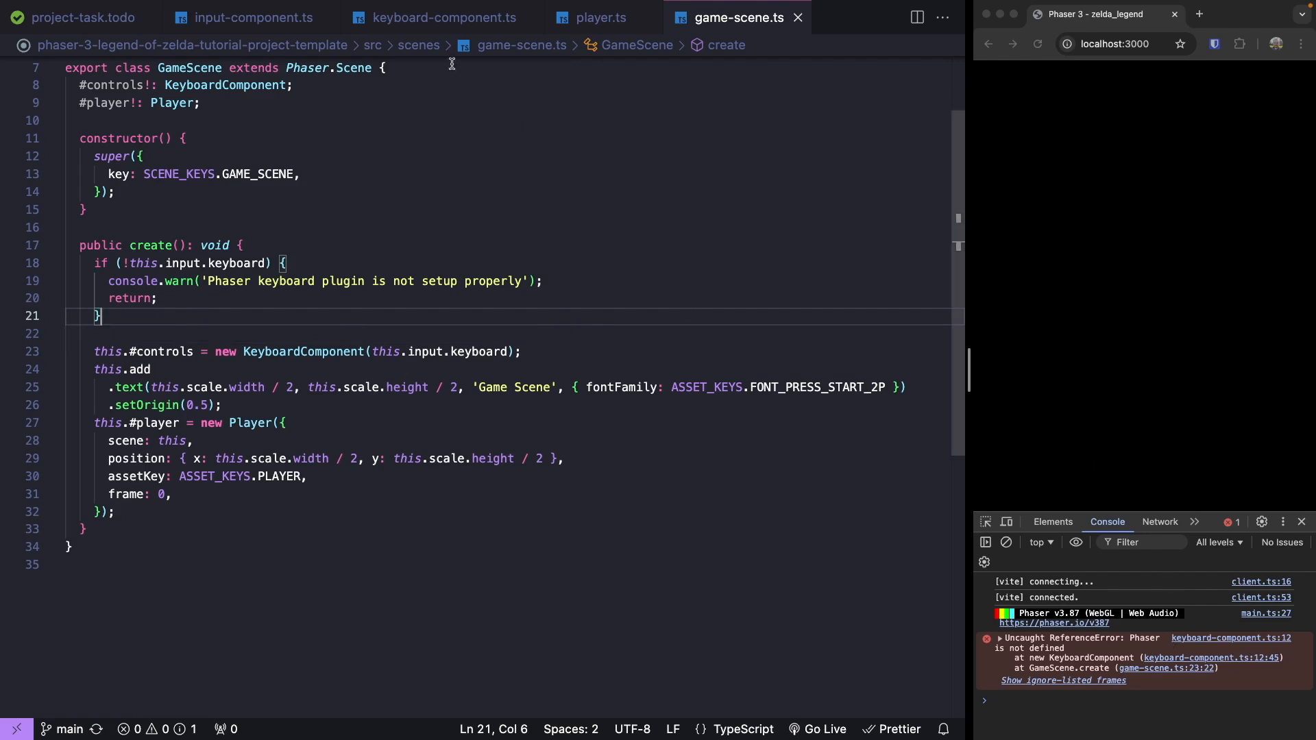
Copy the Phaser import from player.ts into keyboard-component.ts, then return to game-scene.ts line 26.
click(443, 16)
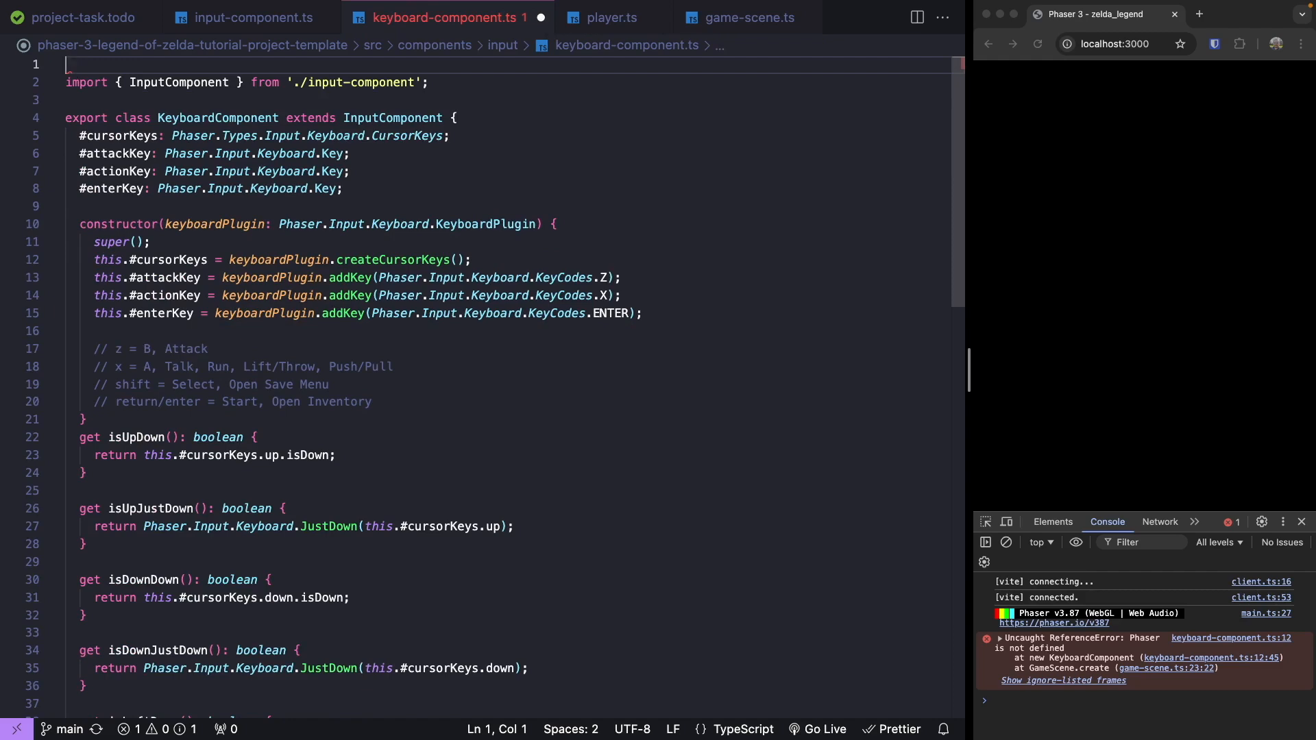
click(610, 18)
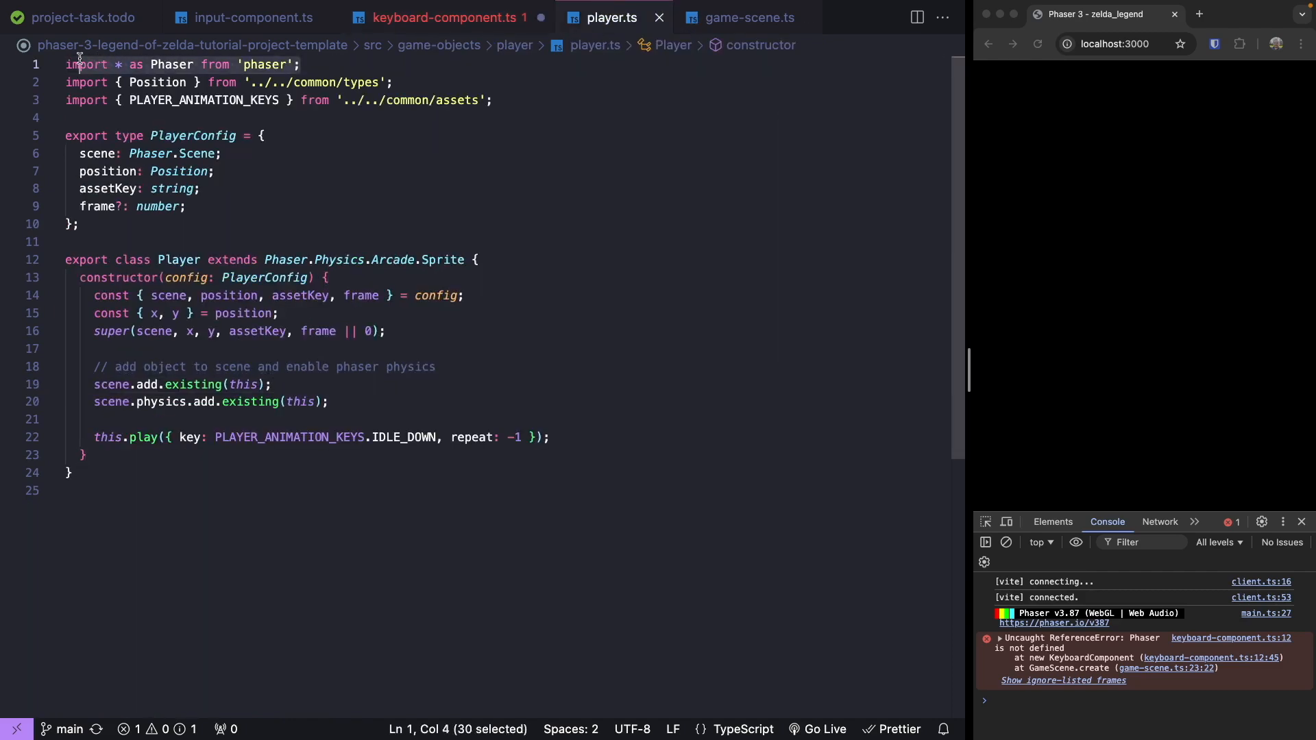
click(444, 17)
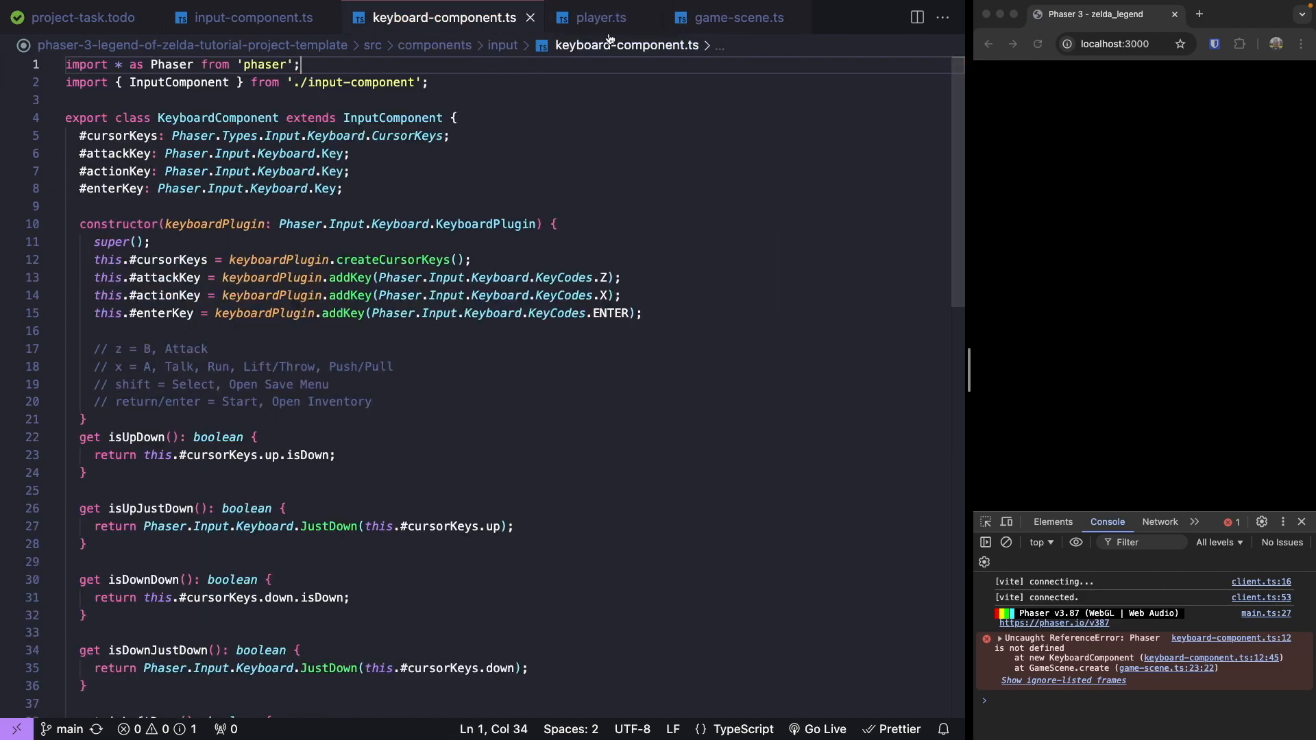
click(736, 17)
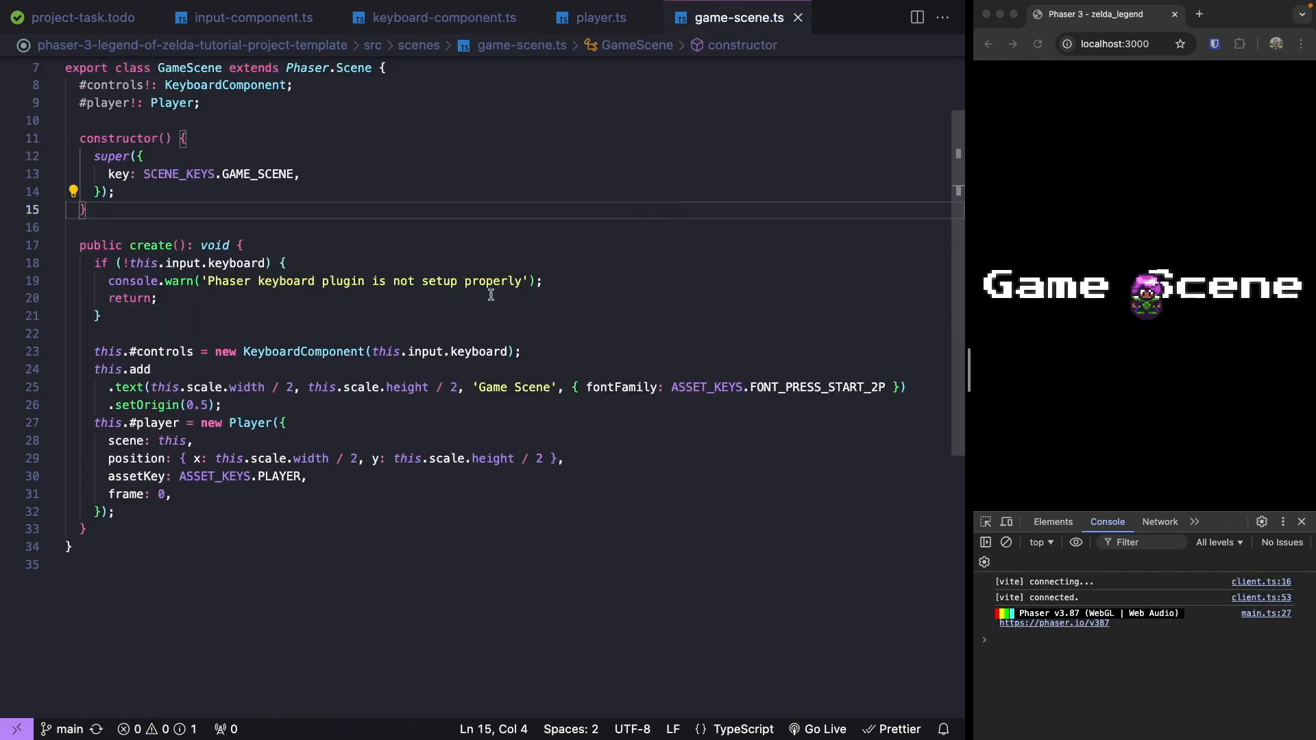
click(336, 336)
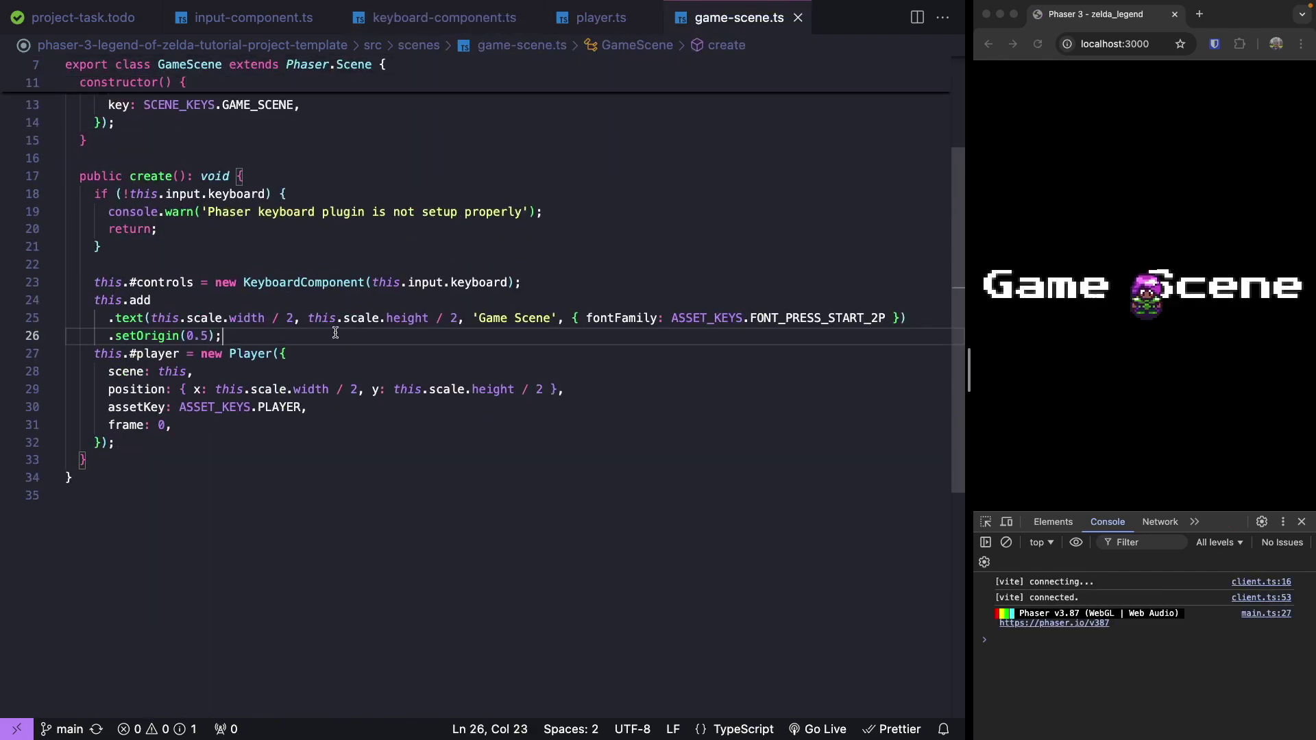
mouse_move(326, 357)
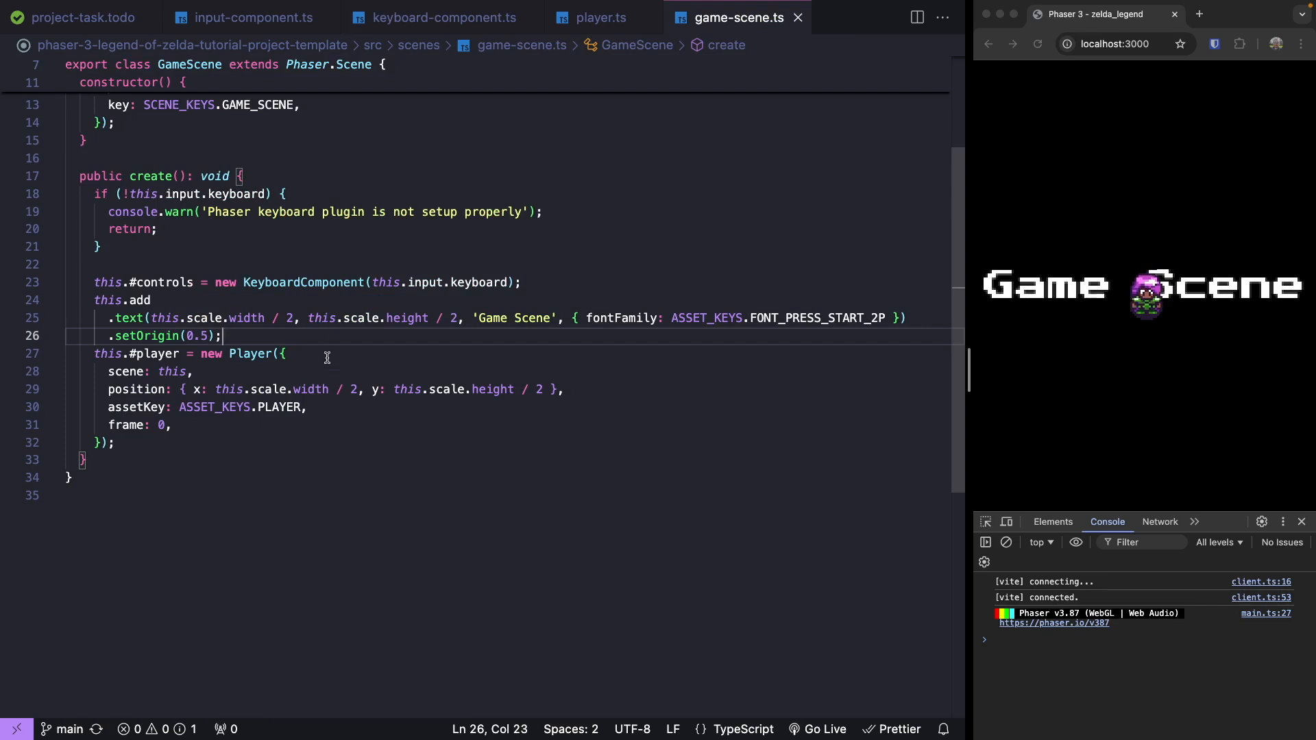
Pass controls into the Player config in game-scene.ts, then switch to player.ts.
key(Enter)
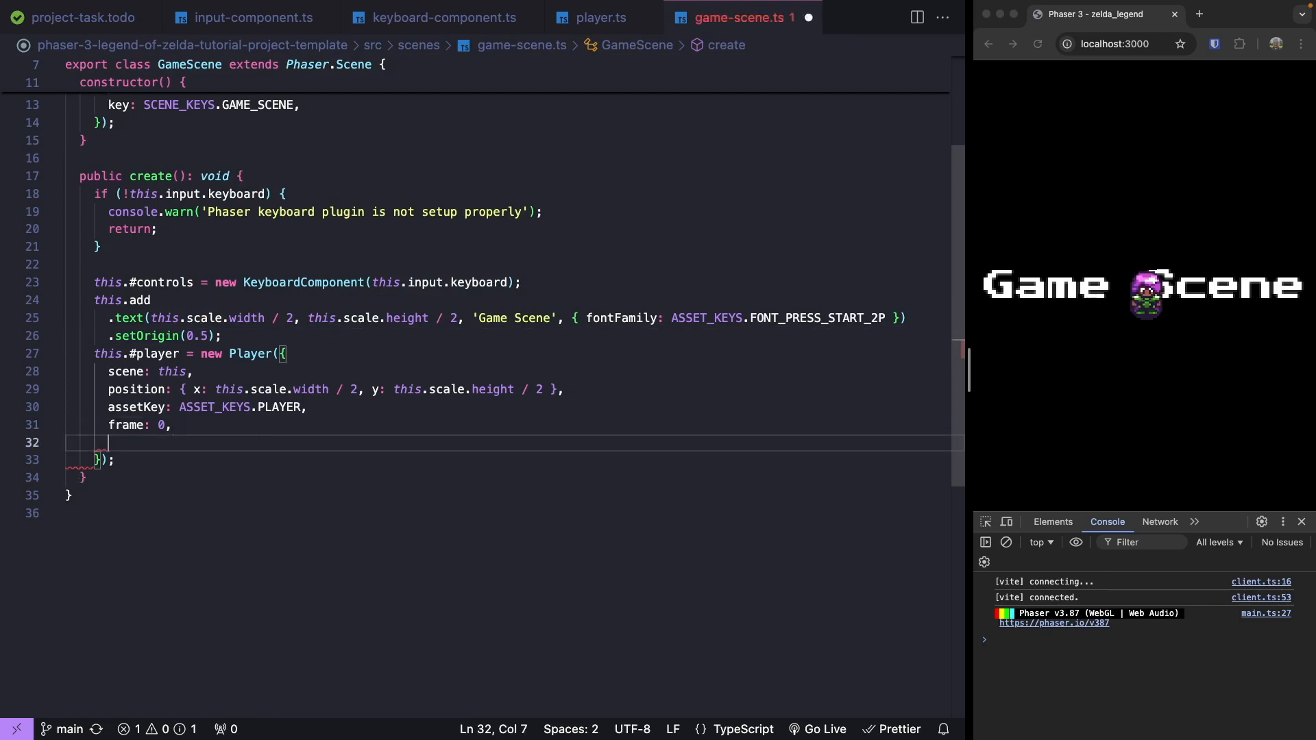
text(controls: this.#controls)
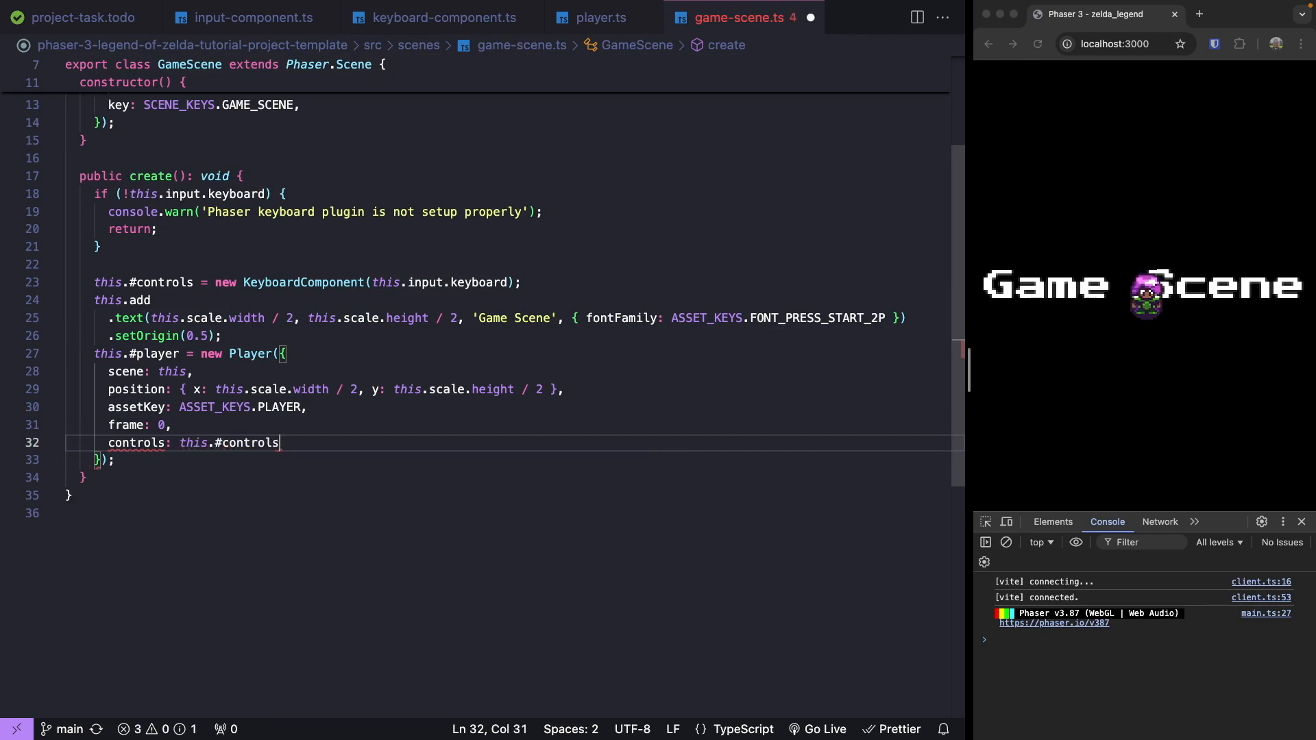
click(597, 17)
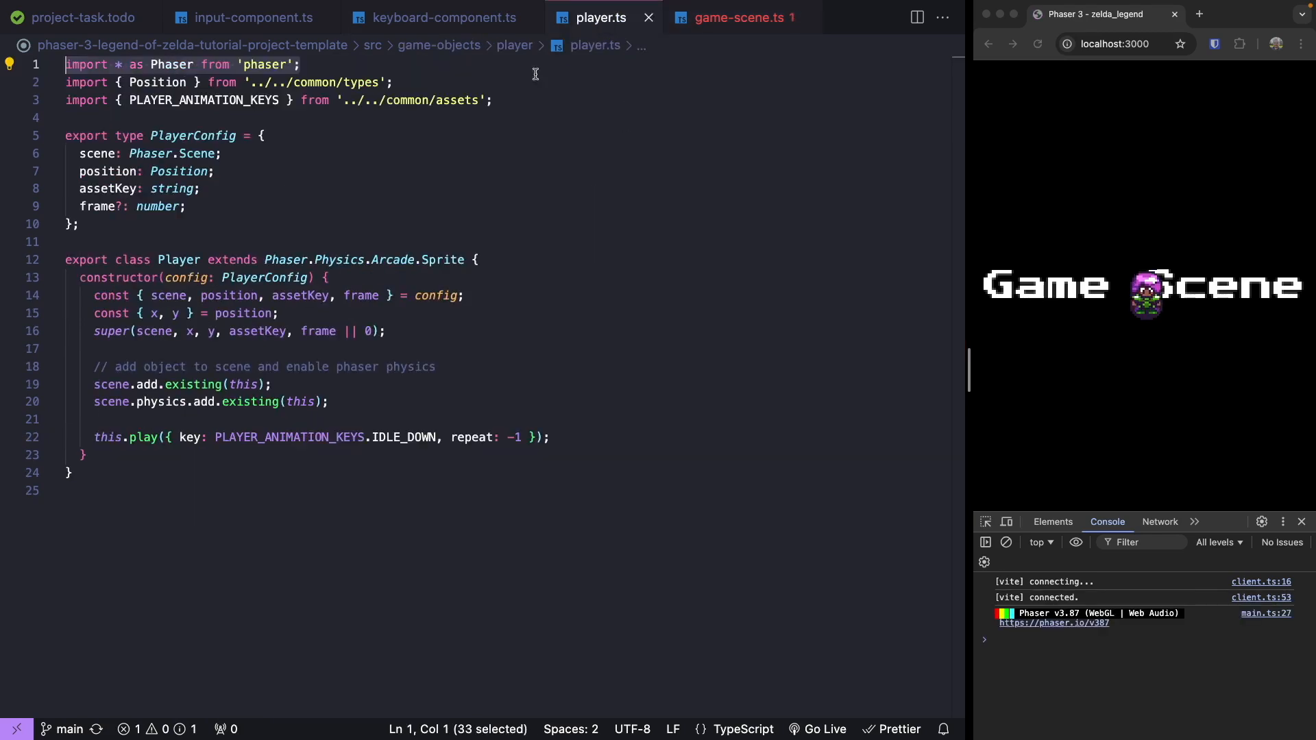
Add 'controls: InputComponent' to PlayerConfig, auto-importing InputComponent.
click(188, 207)
text(con)
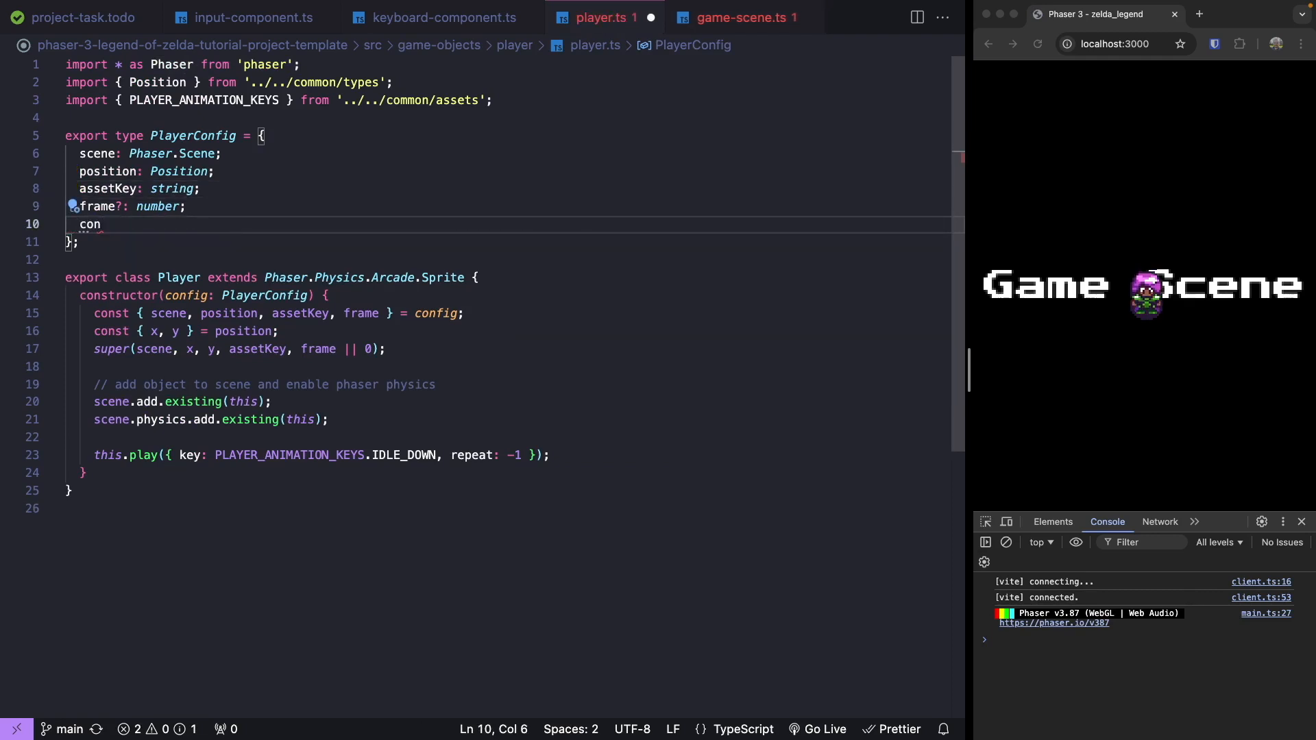
text(trols: InputC)
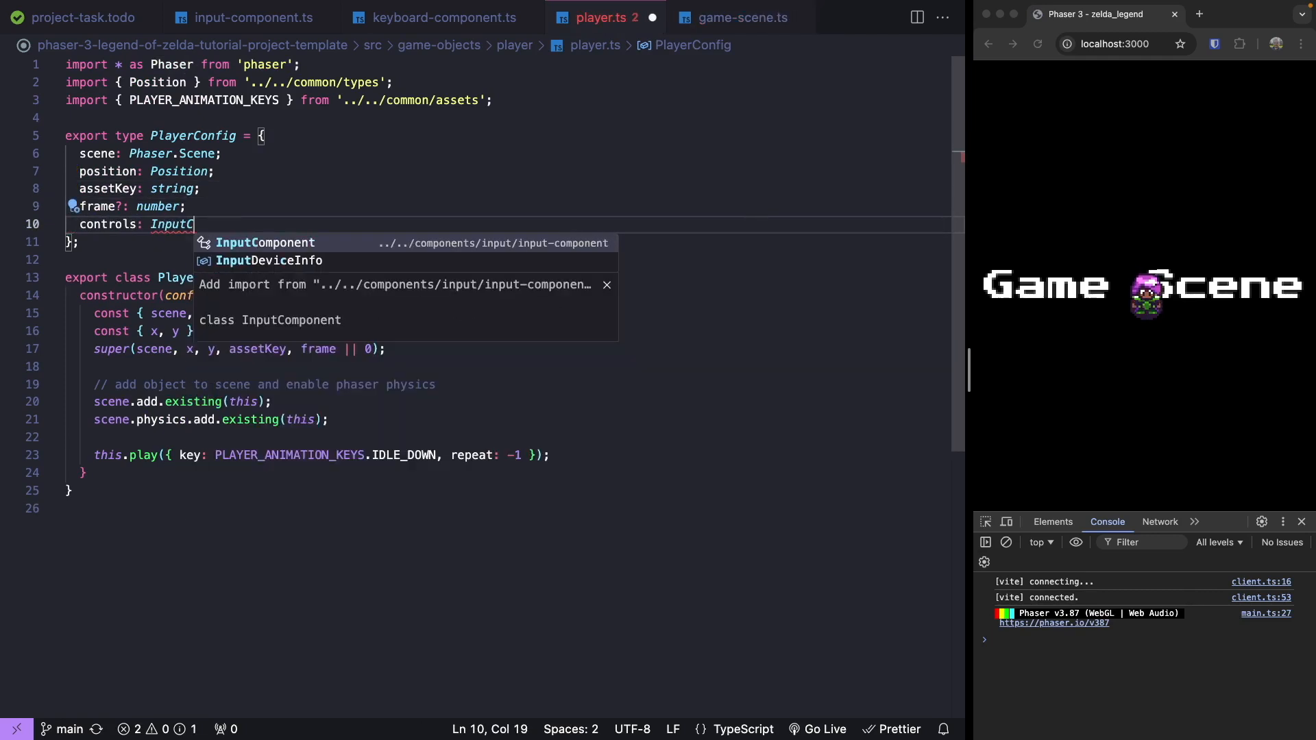
click(264, 242)
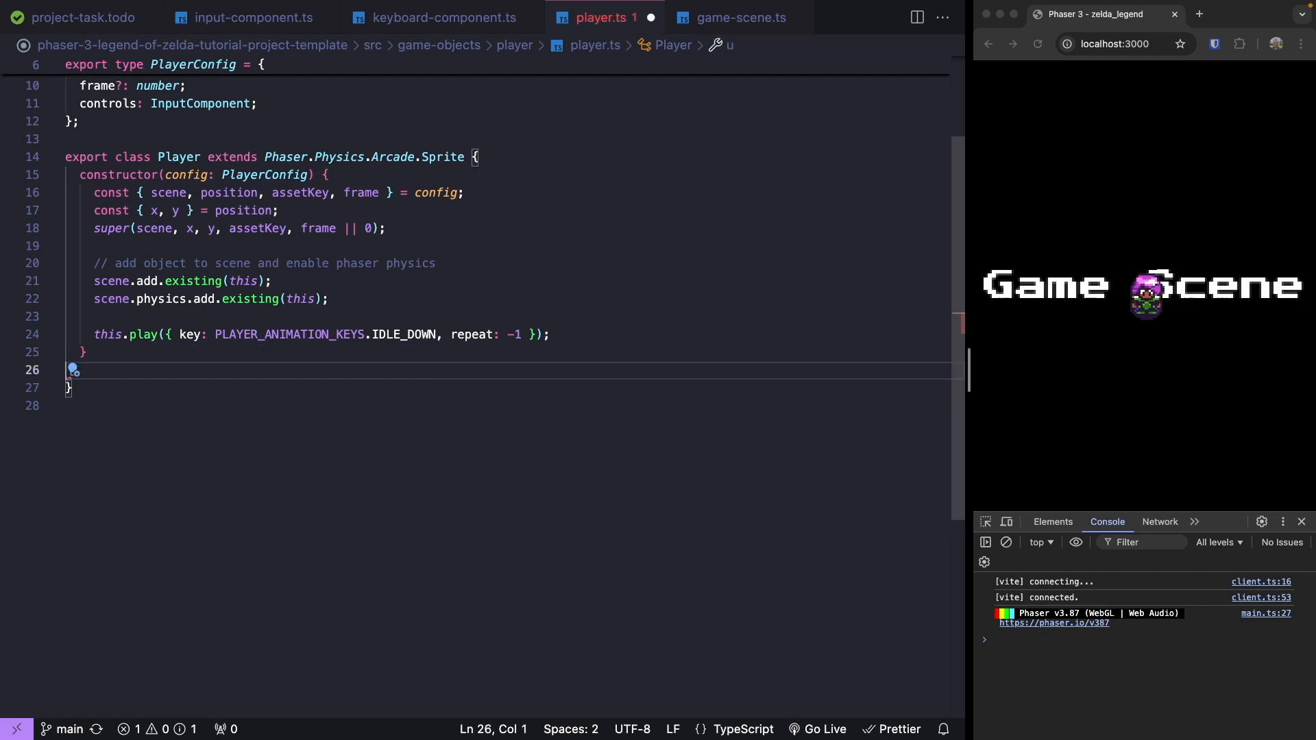
Add an empty update() method, a '#controls: InputComponent' field, and set it from config.controls.
text(update(): void {)
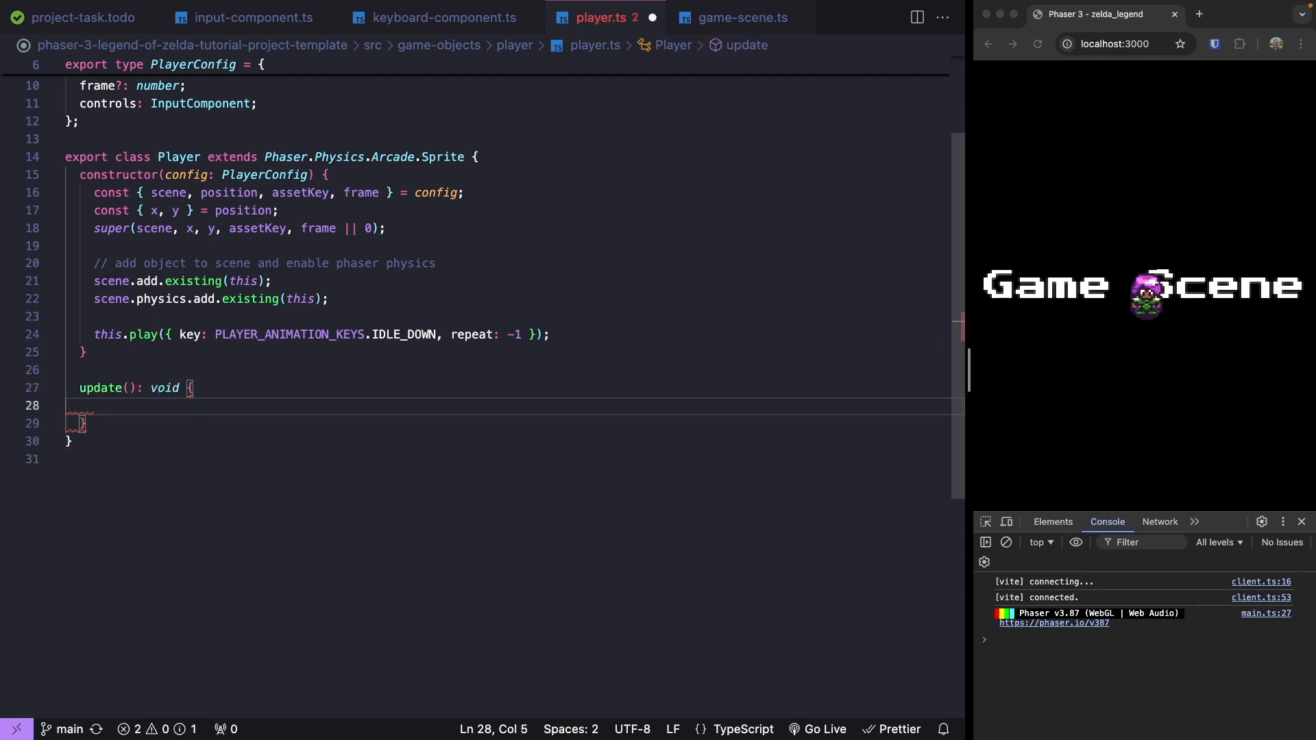
double_click(104, 139)
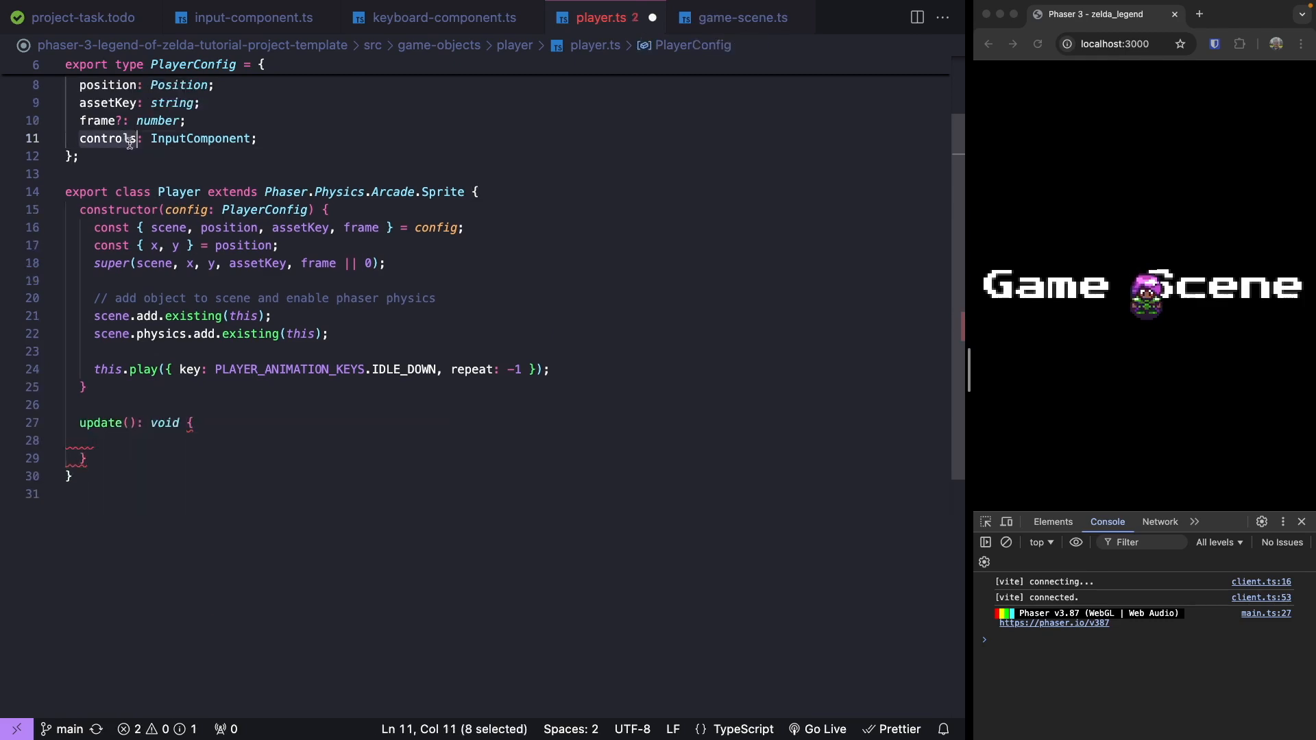
key(Enter)
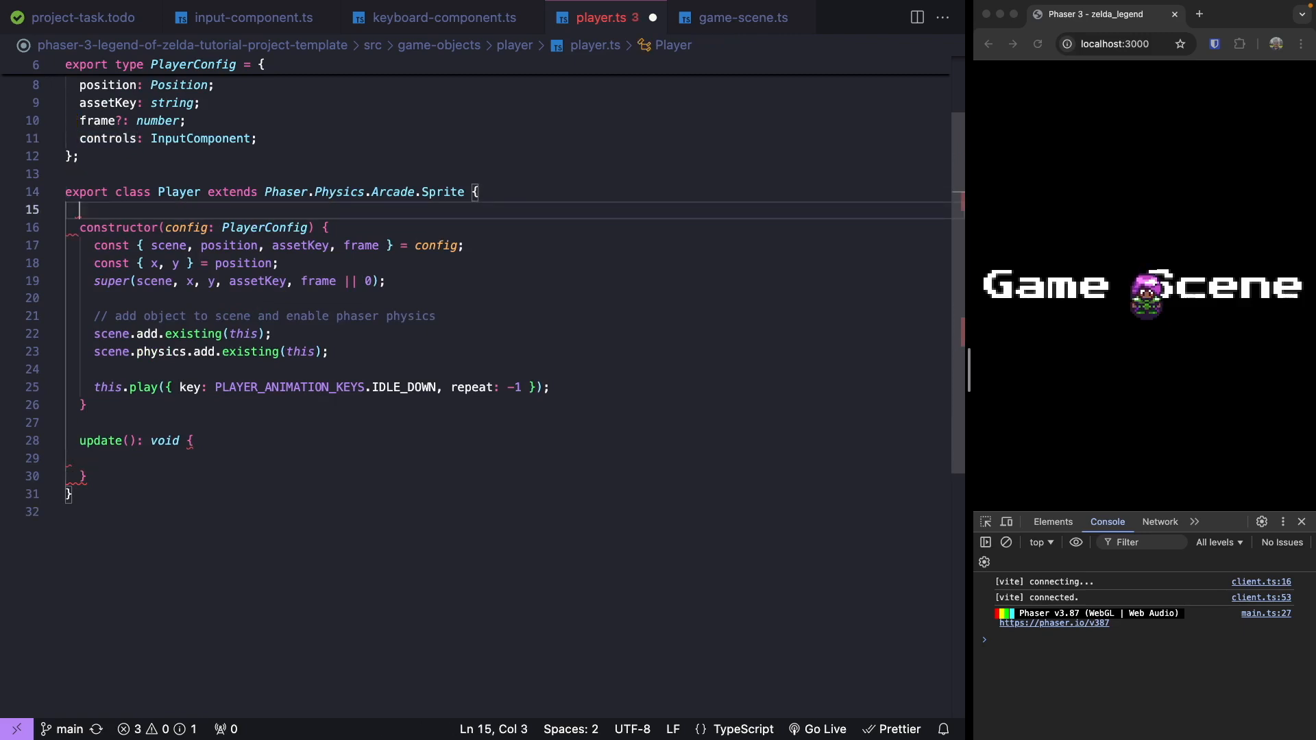
text(#co)
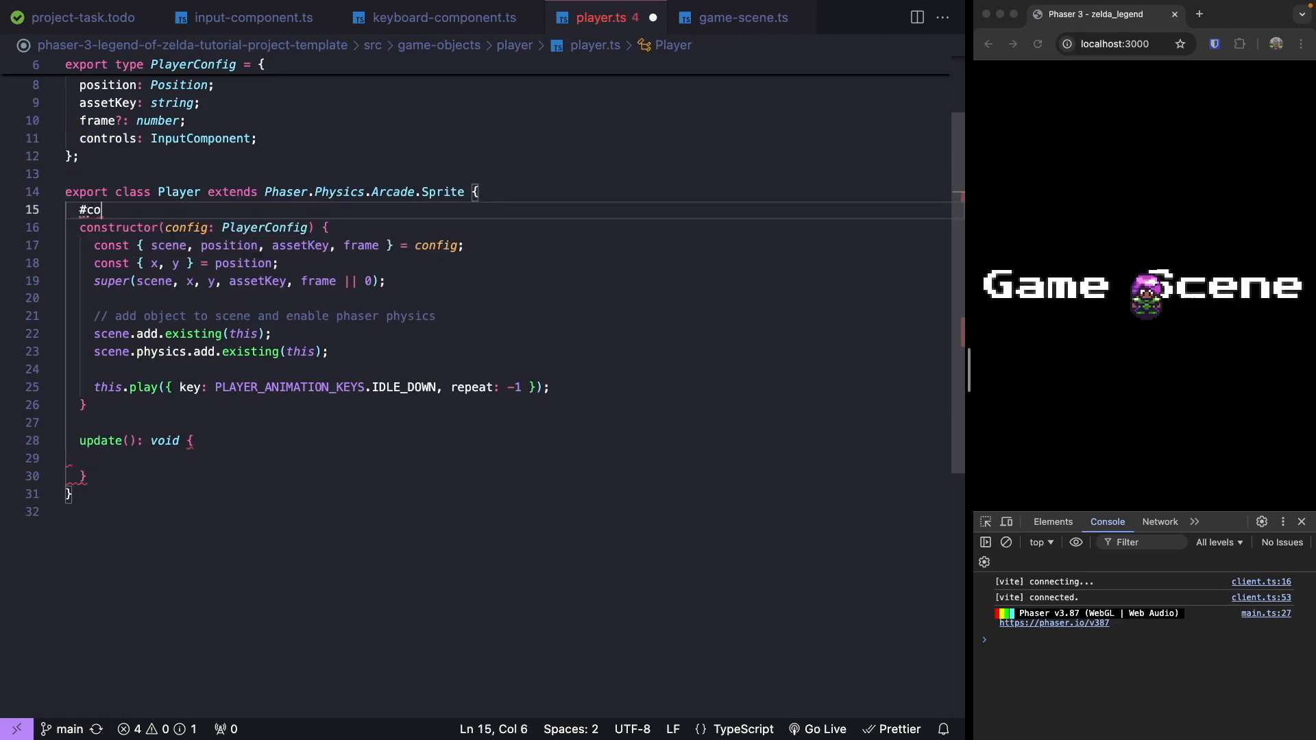
text(ntrols: InputComponent)
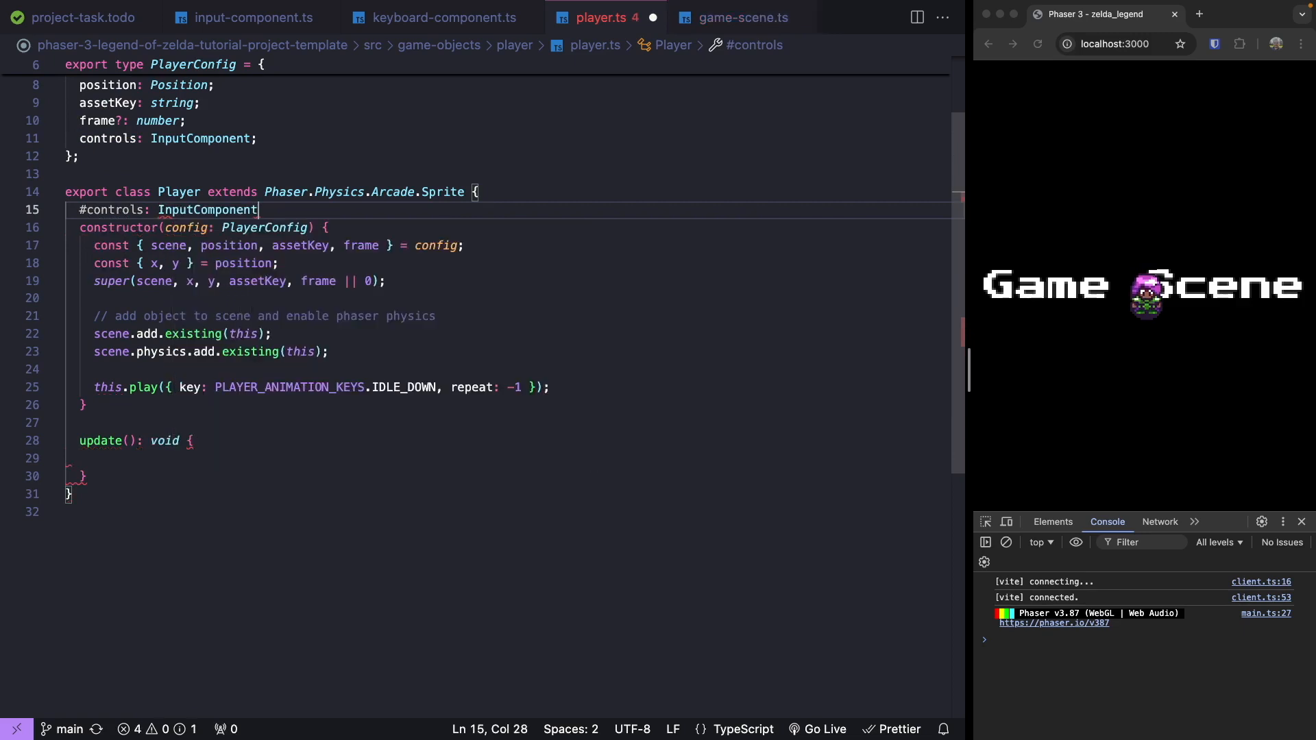
text(this.#controls = config.controls;)
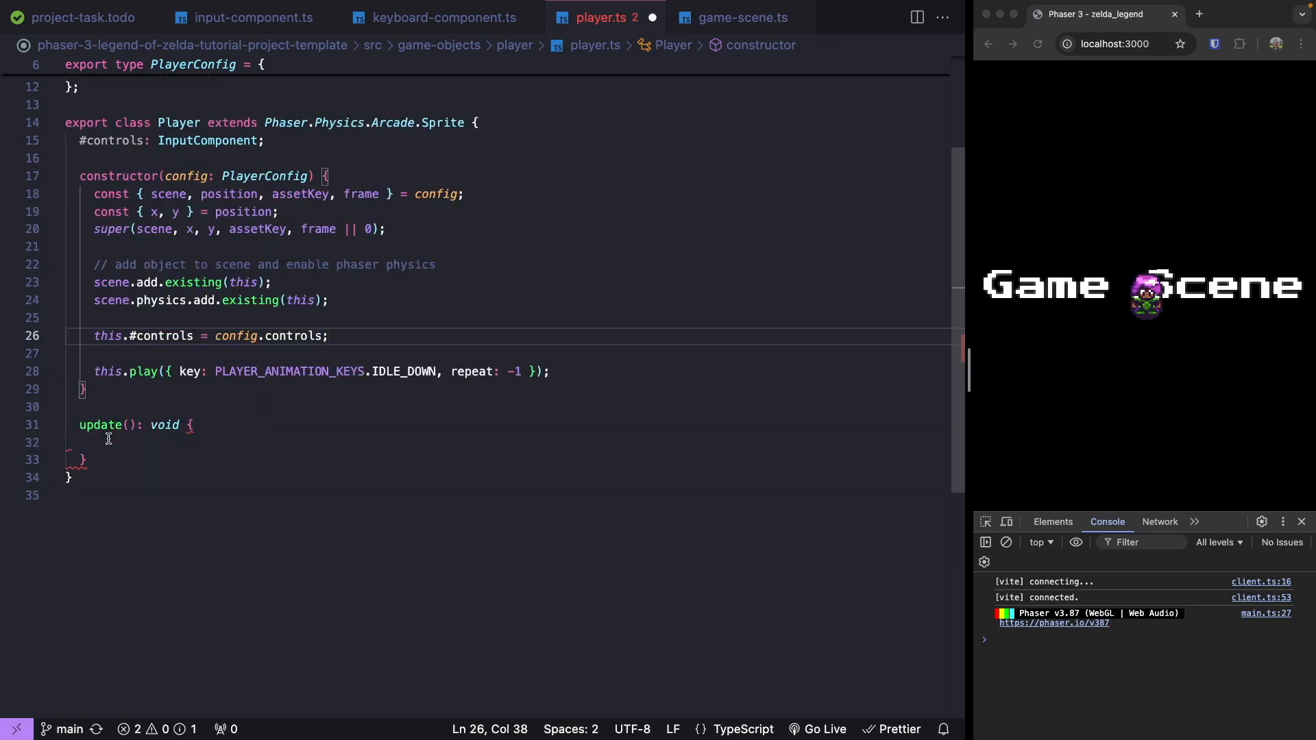
In update, if this.#controls.isUpDown, play IDLE_UP with repeat -1 and ignoreIfPlaying true.
click(107, 443)
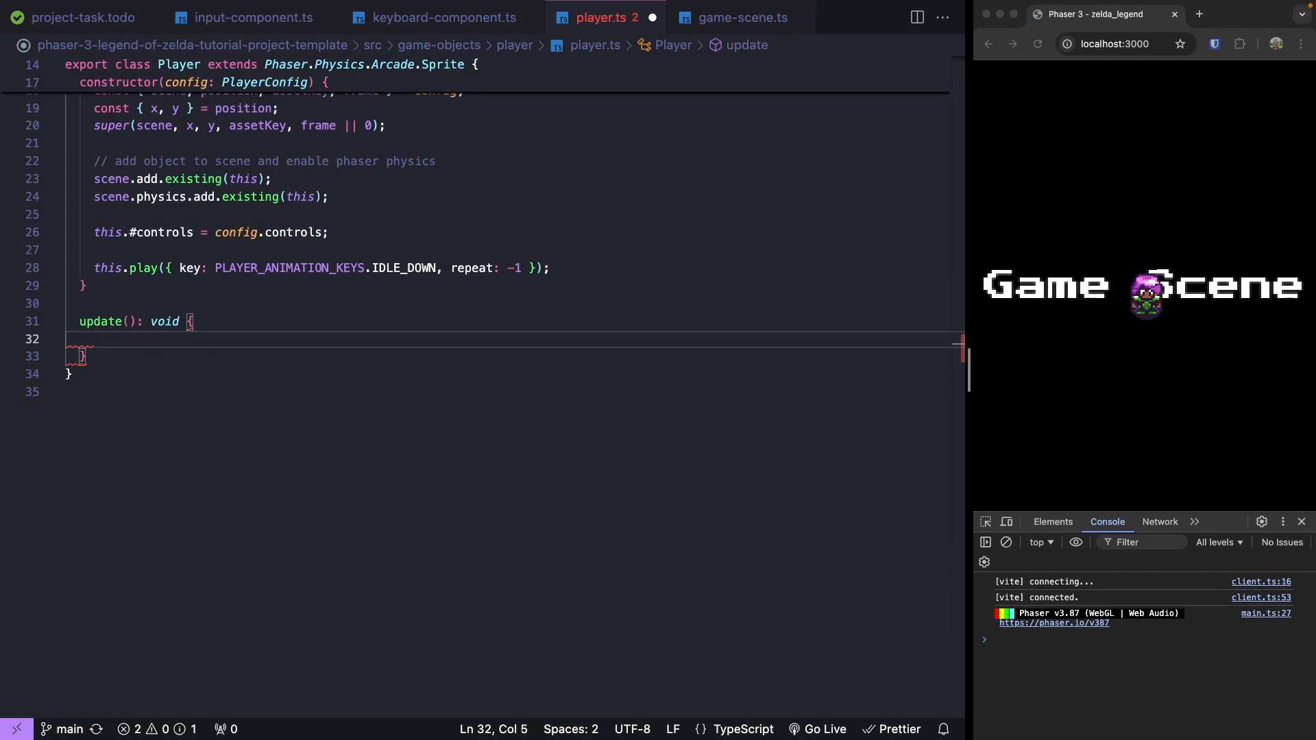
text(if (this.#controls))
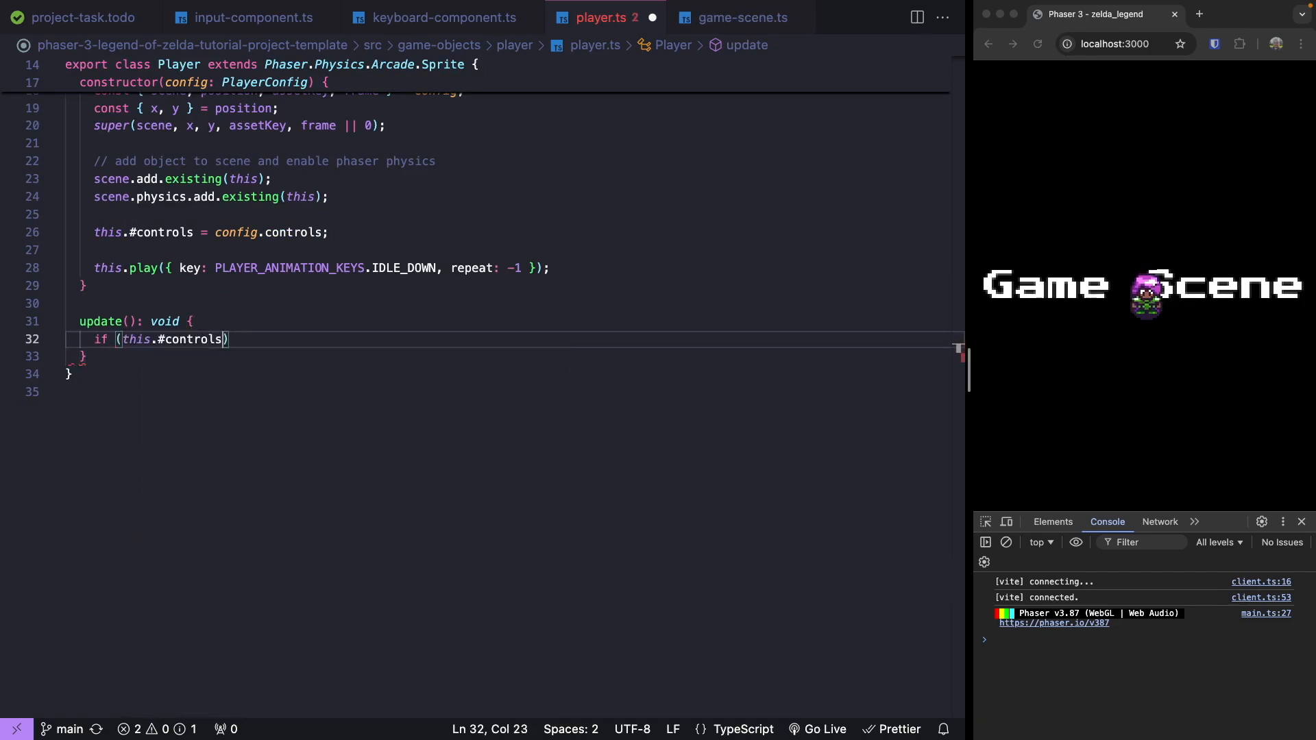
text(.is)
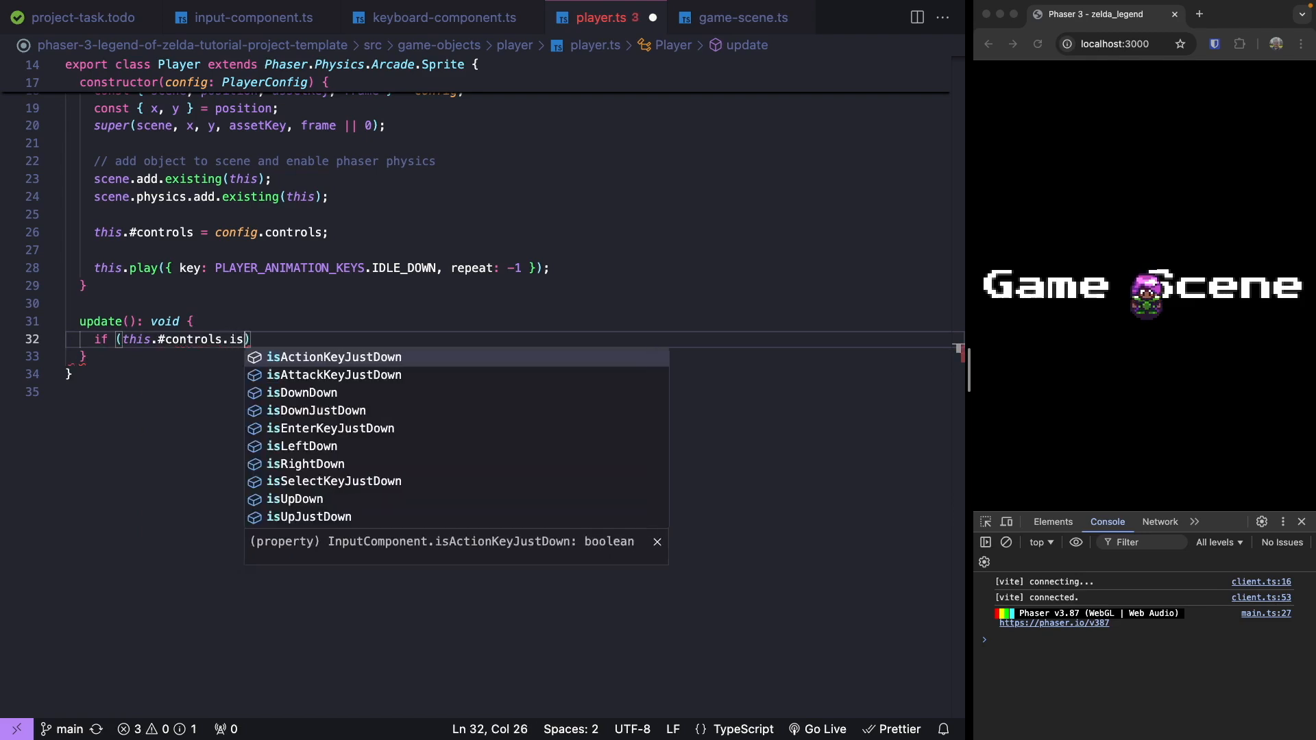
click(296, 499)
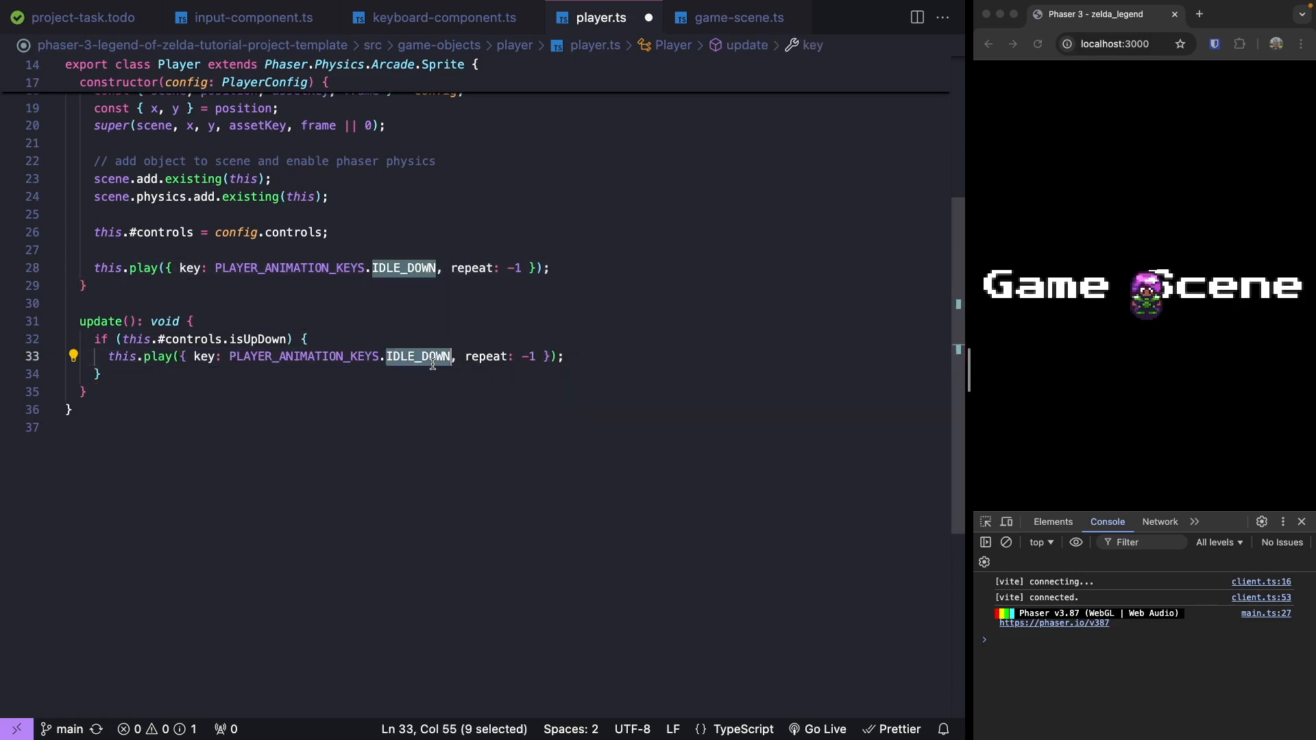
text(ID)
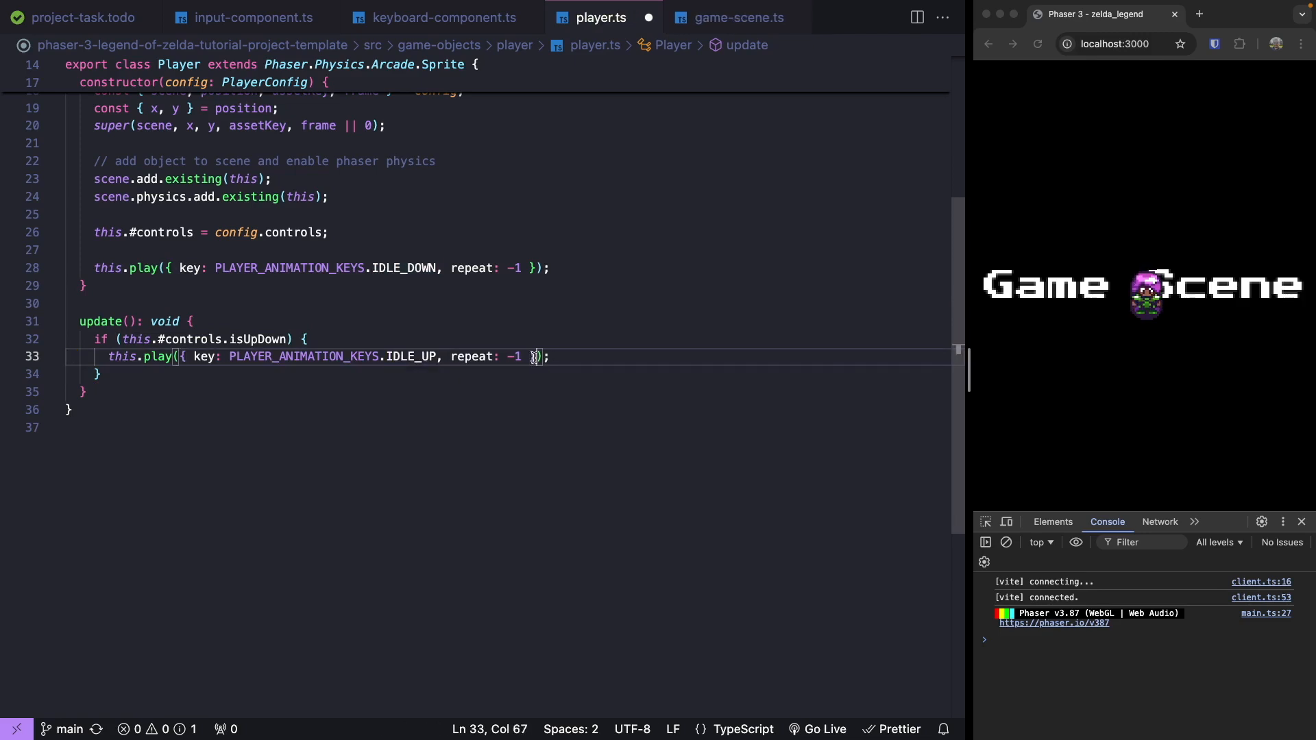
text(, tru)
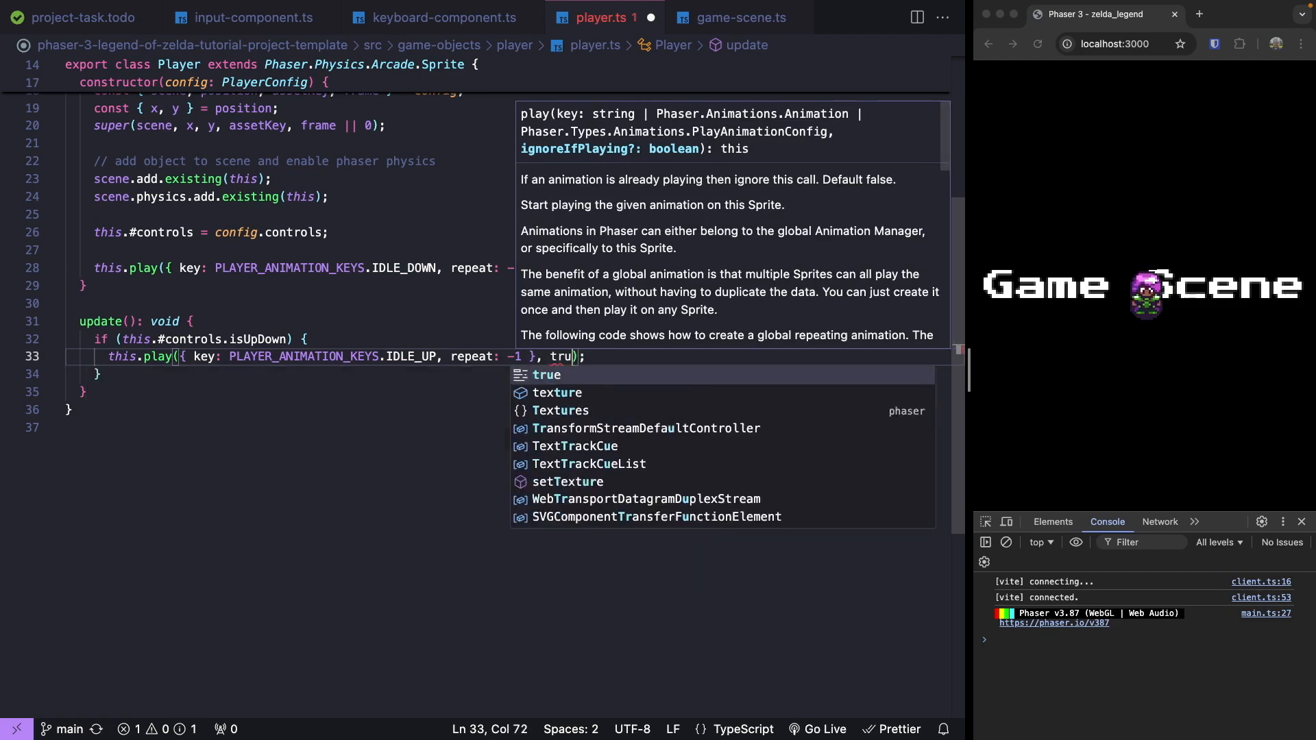
text(e)
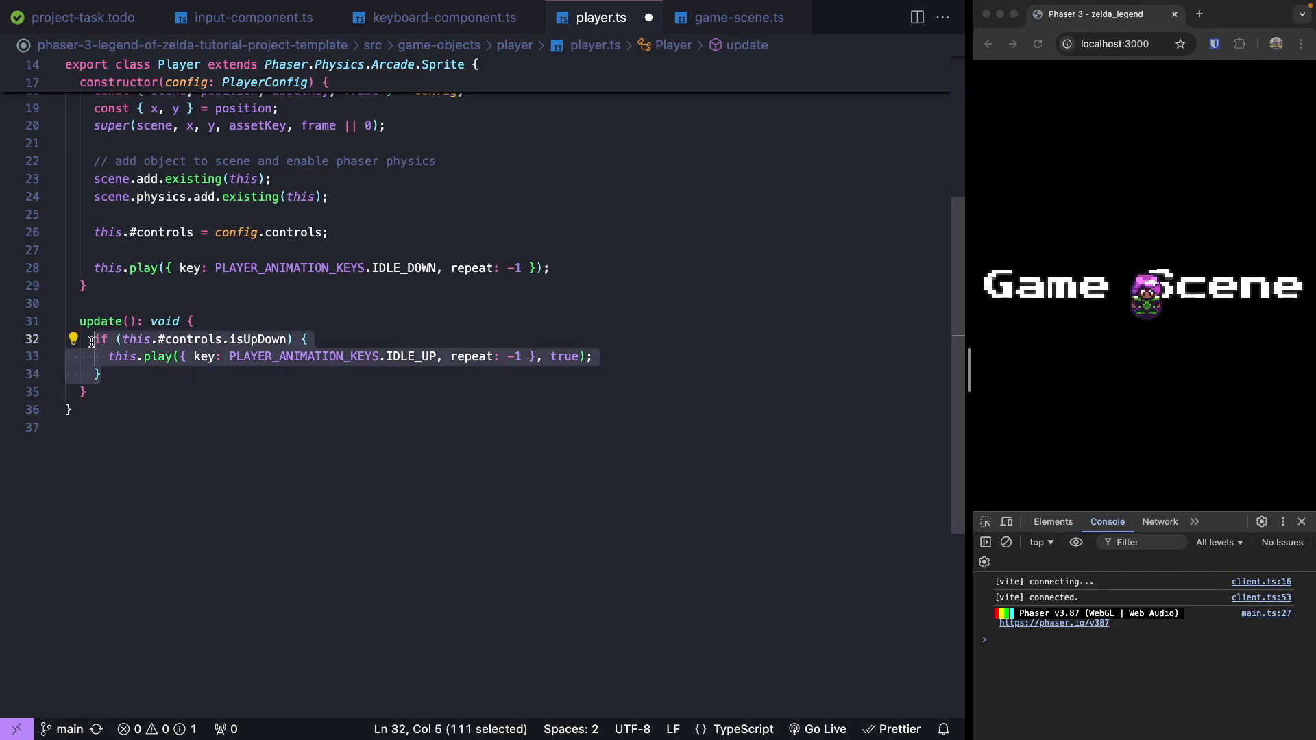
Add branches so isDownDown plays IDLE_DOWN and isLeftDown/isRightDown play IDLE_SIDE.
click(111, 374)
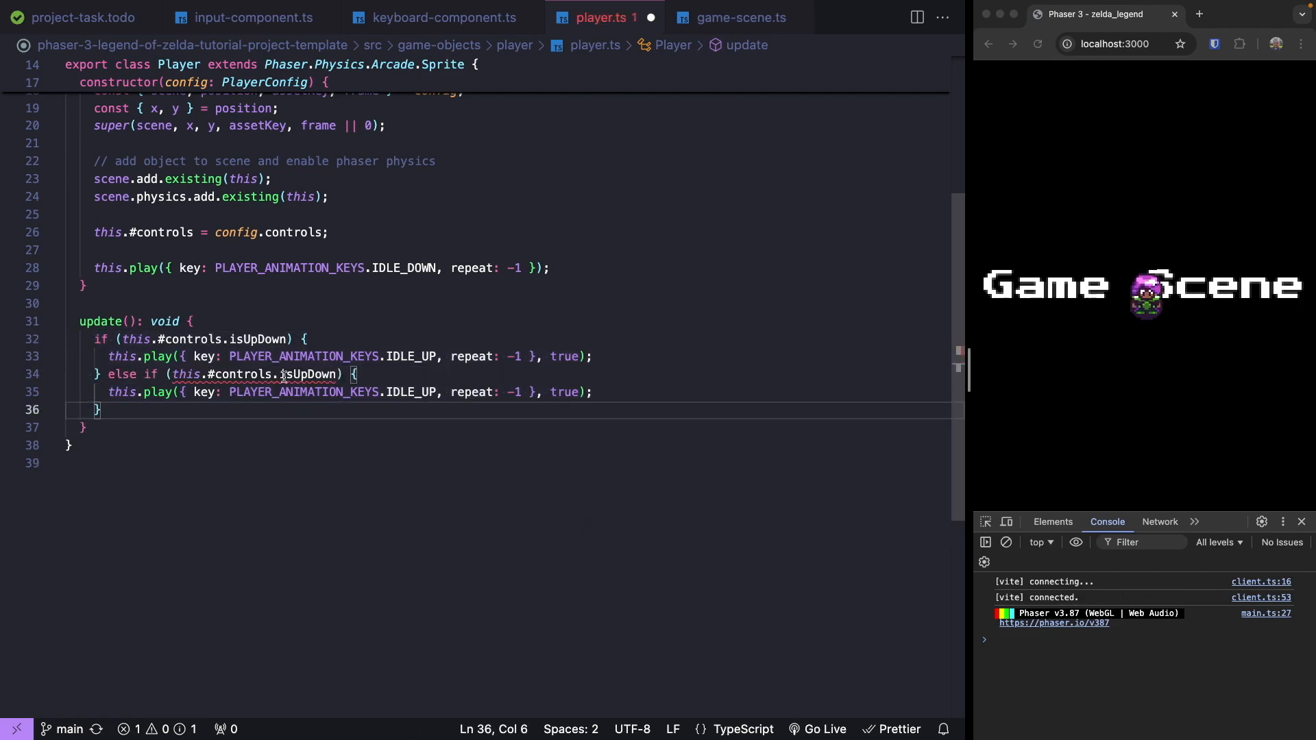
text(isdo)
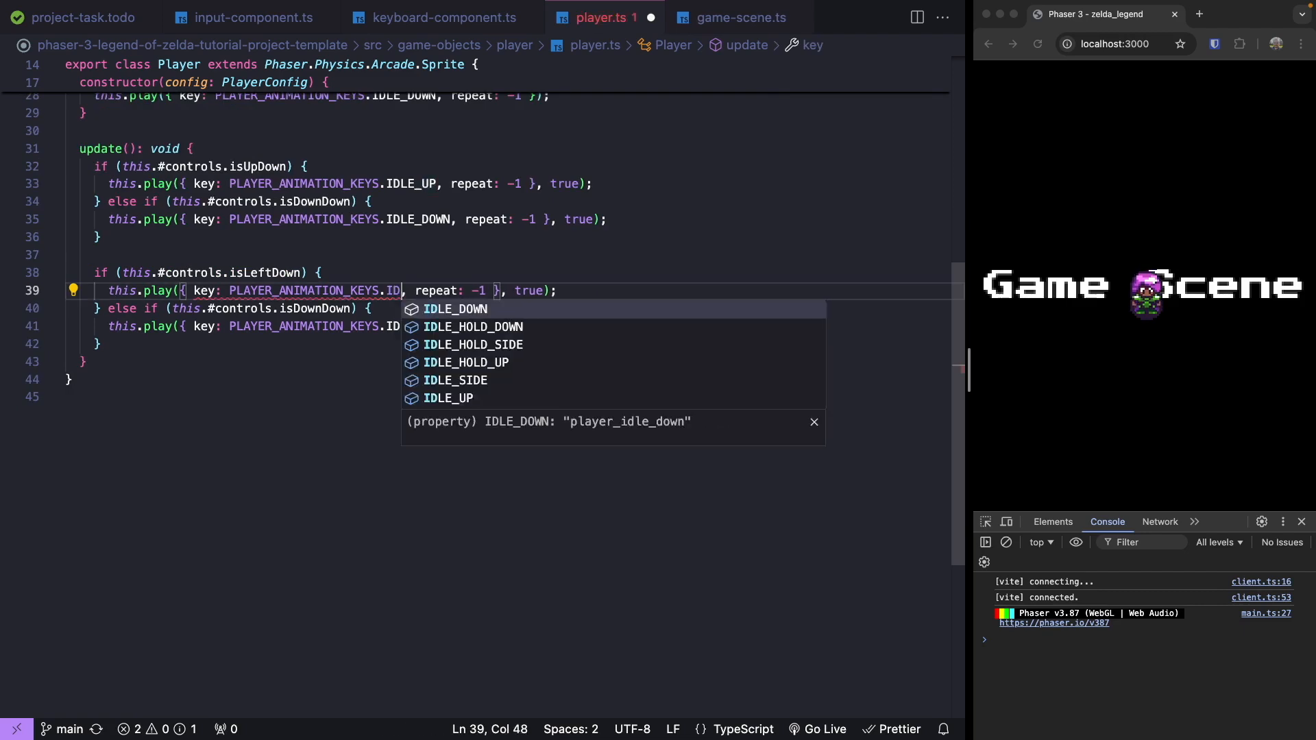
right_click(401, 290)
text(LE_SIDE)
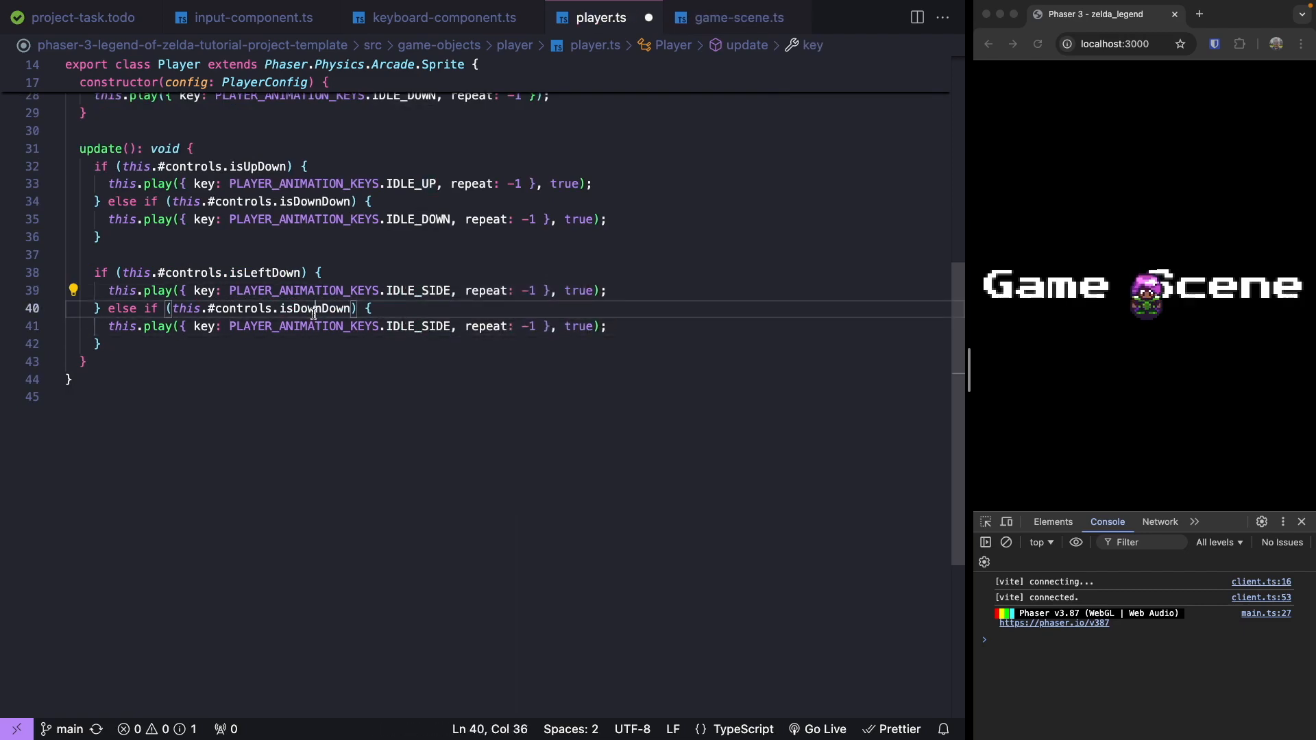
double_click(100, 252)
text(Right)
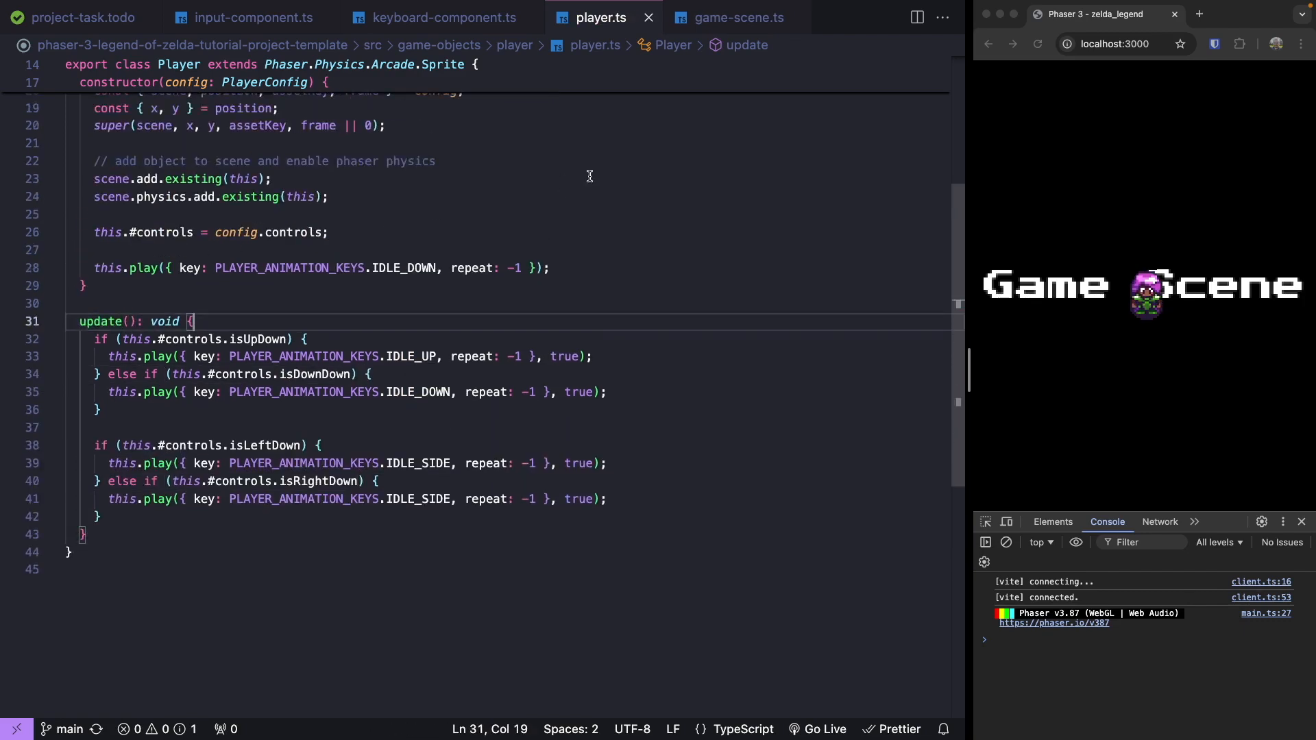
click(737, 16)
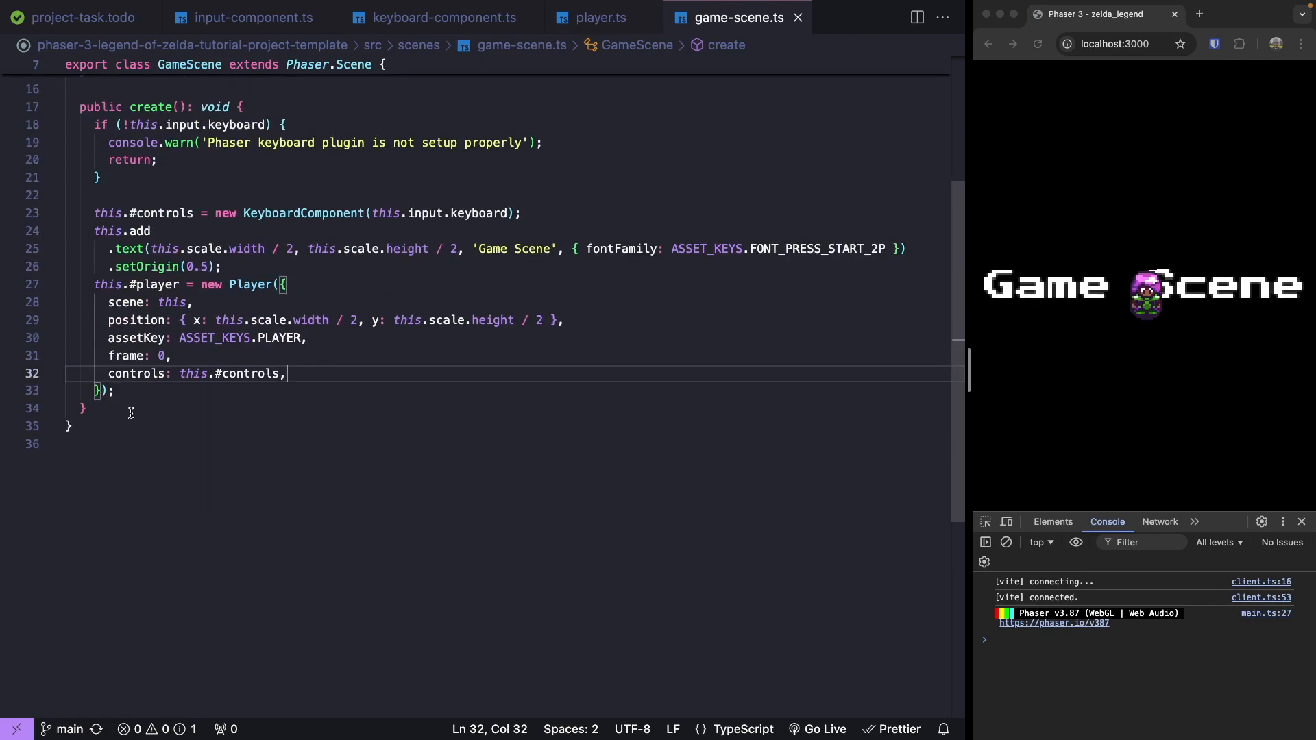
click(131, 409)
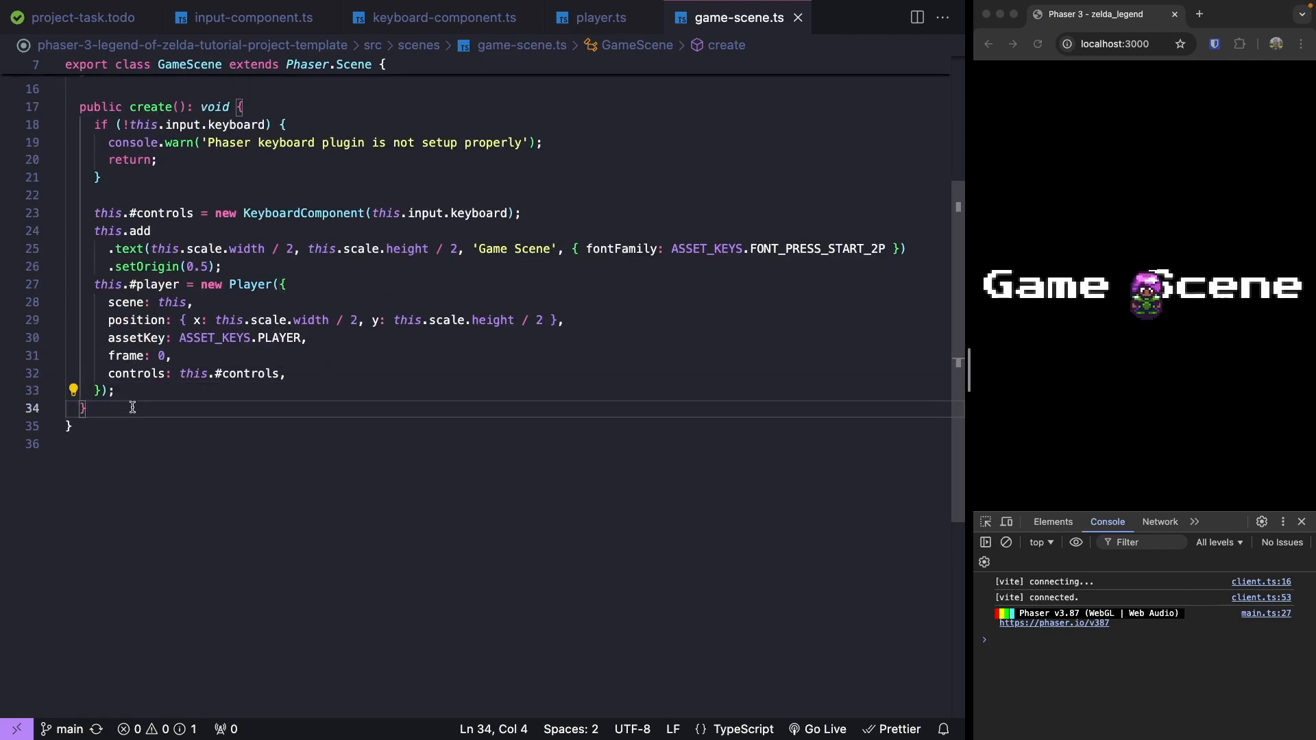
click(596, 17)
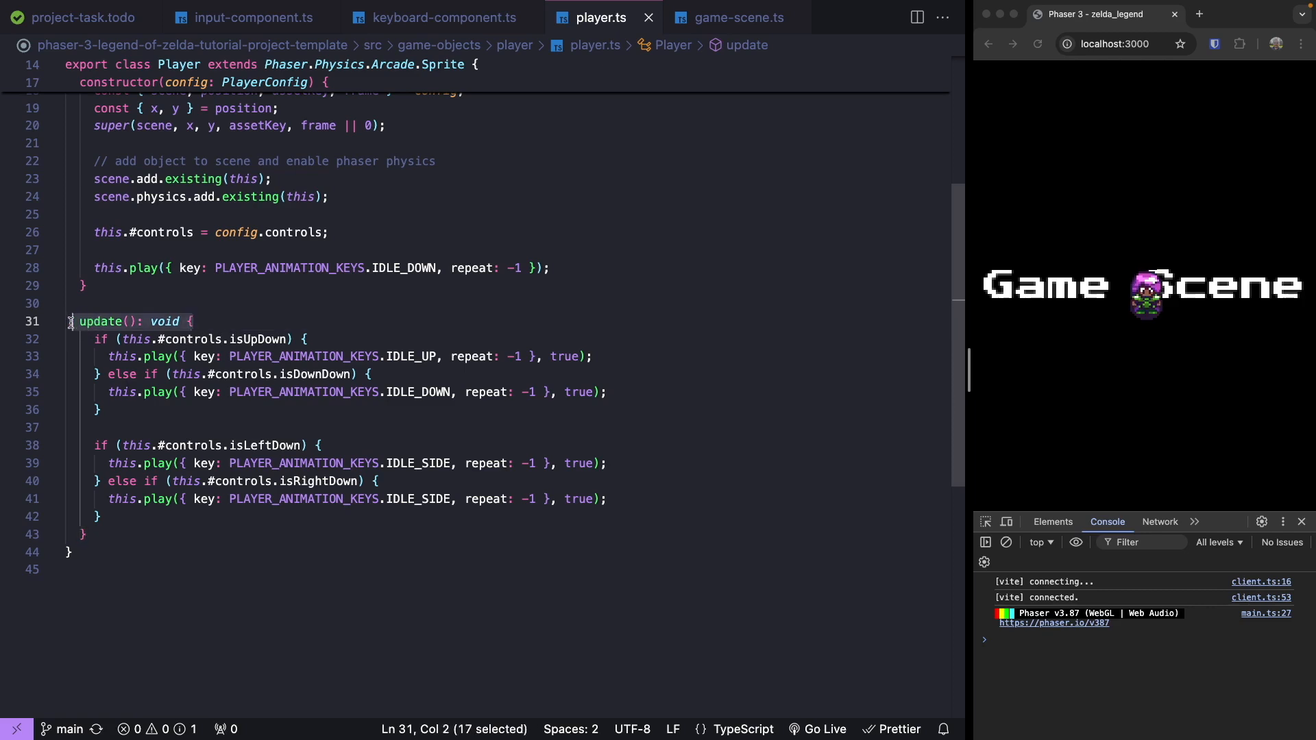
Start 'config.scene.events.on(Phaser.Scenes.Events.UPDATE,' below the initial play call in the constructor.
click(589, 301)
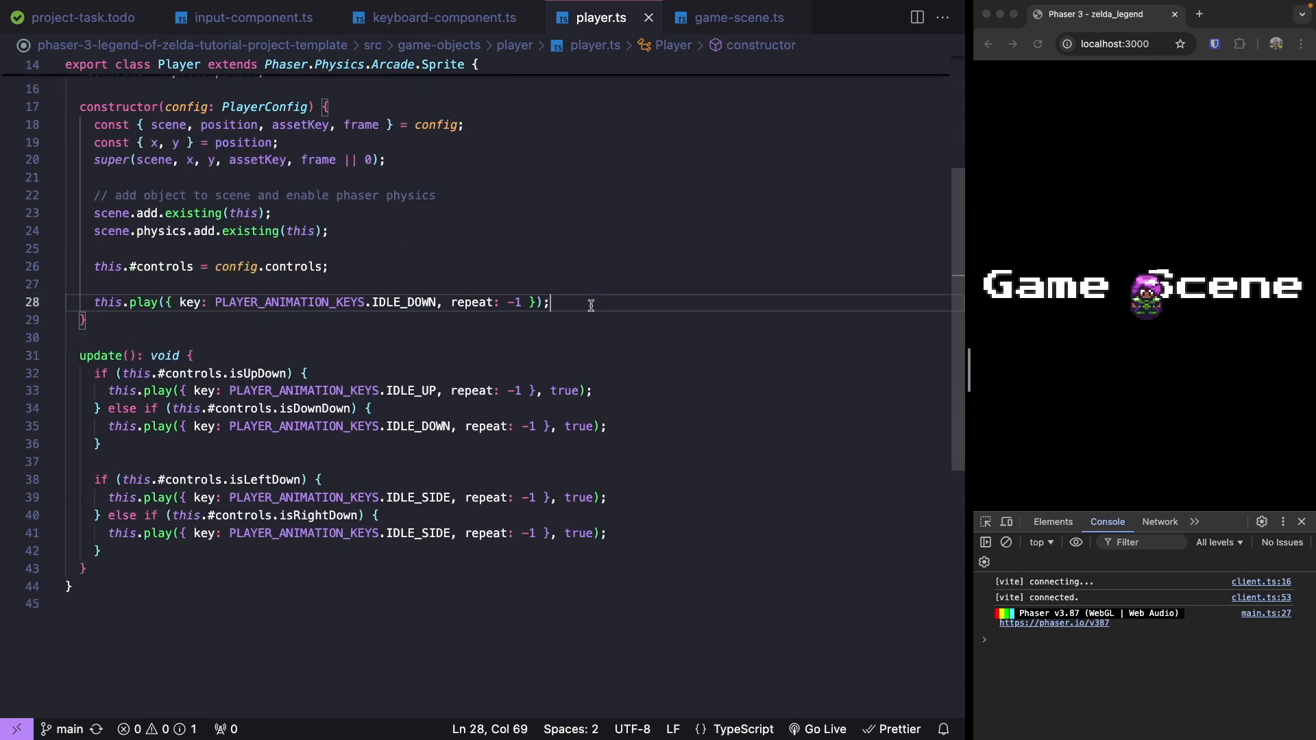
key(Enter)
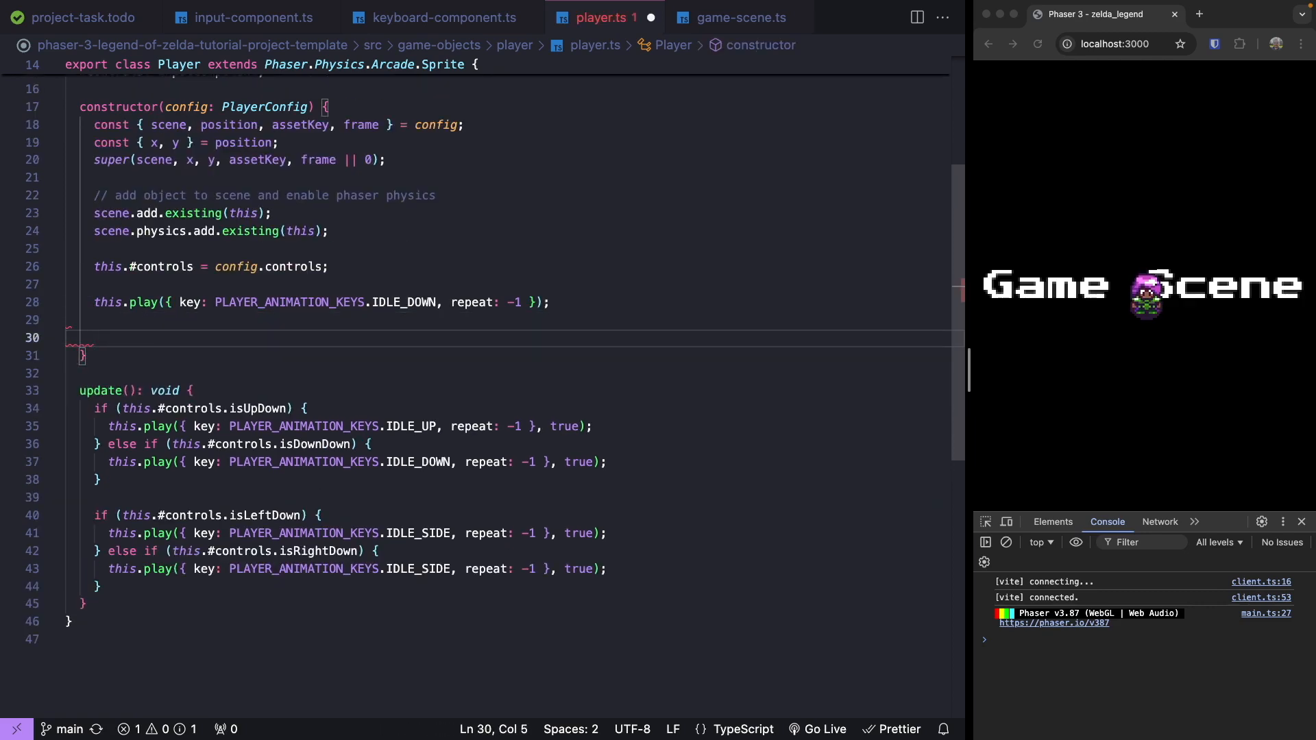
text(config.scene)
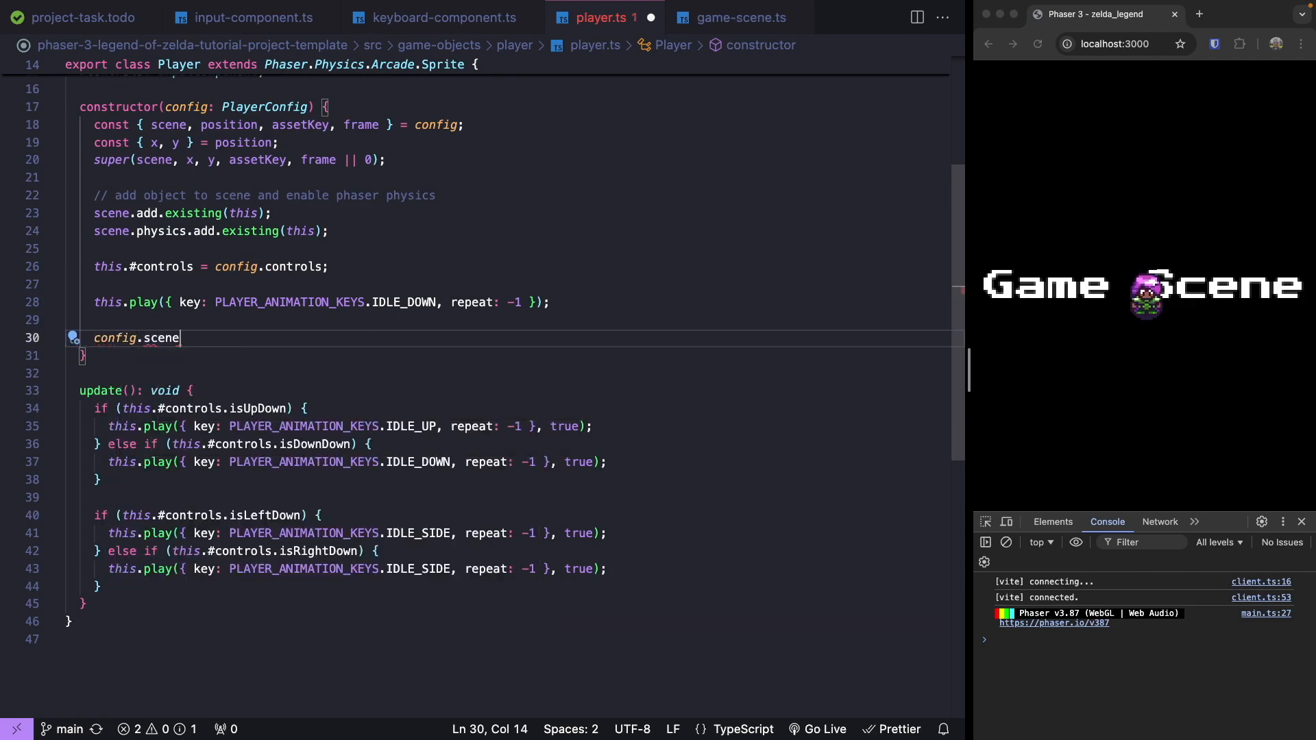
text(.events)
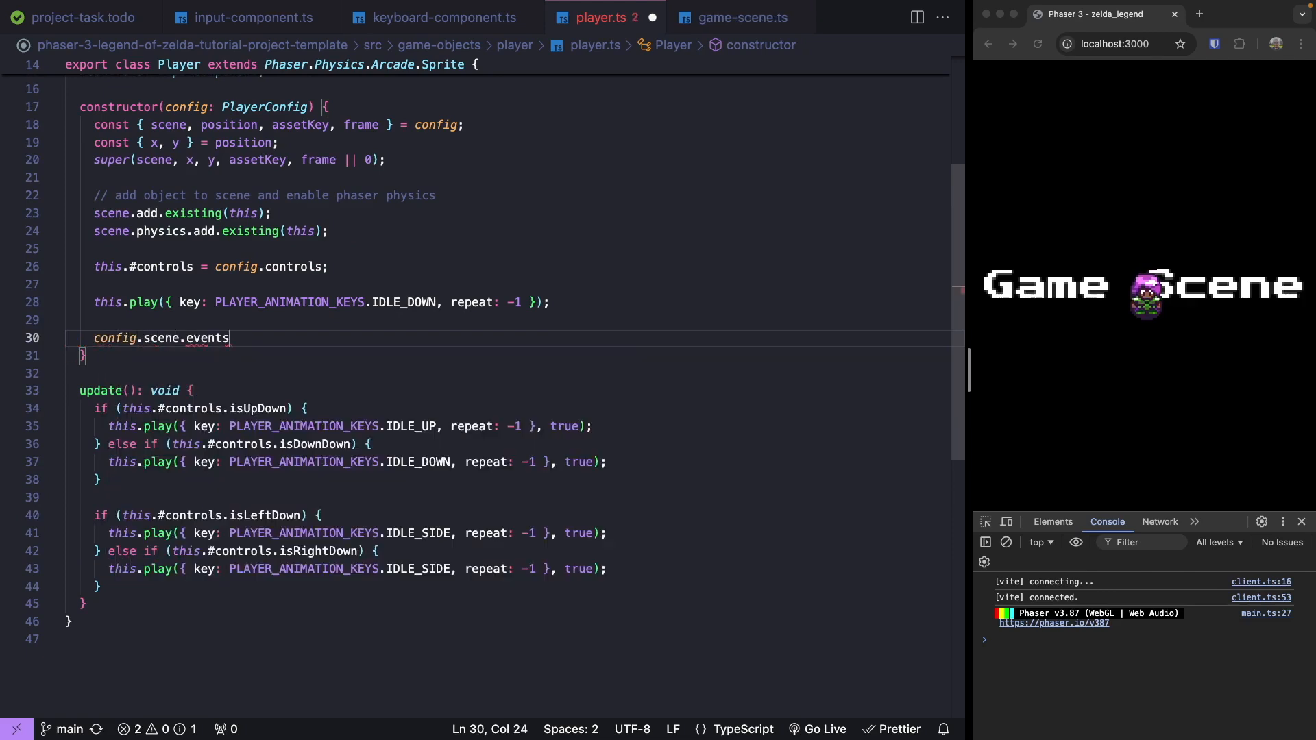
text(.on(P)
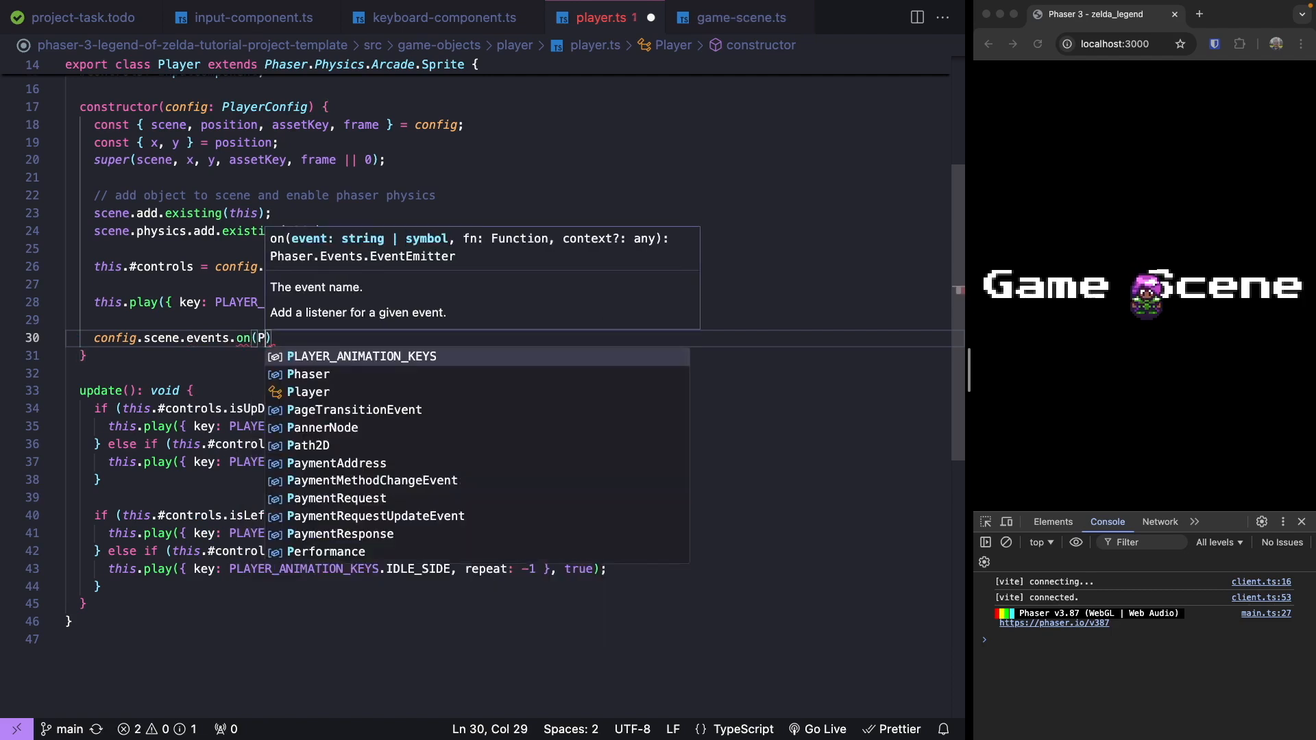
text(haser.)
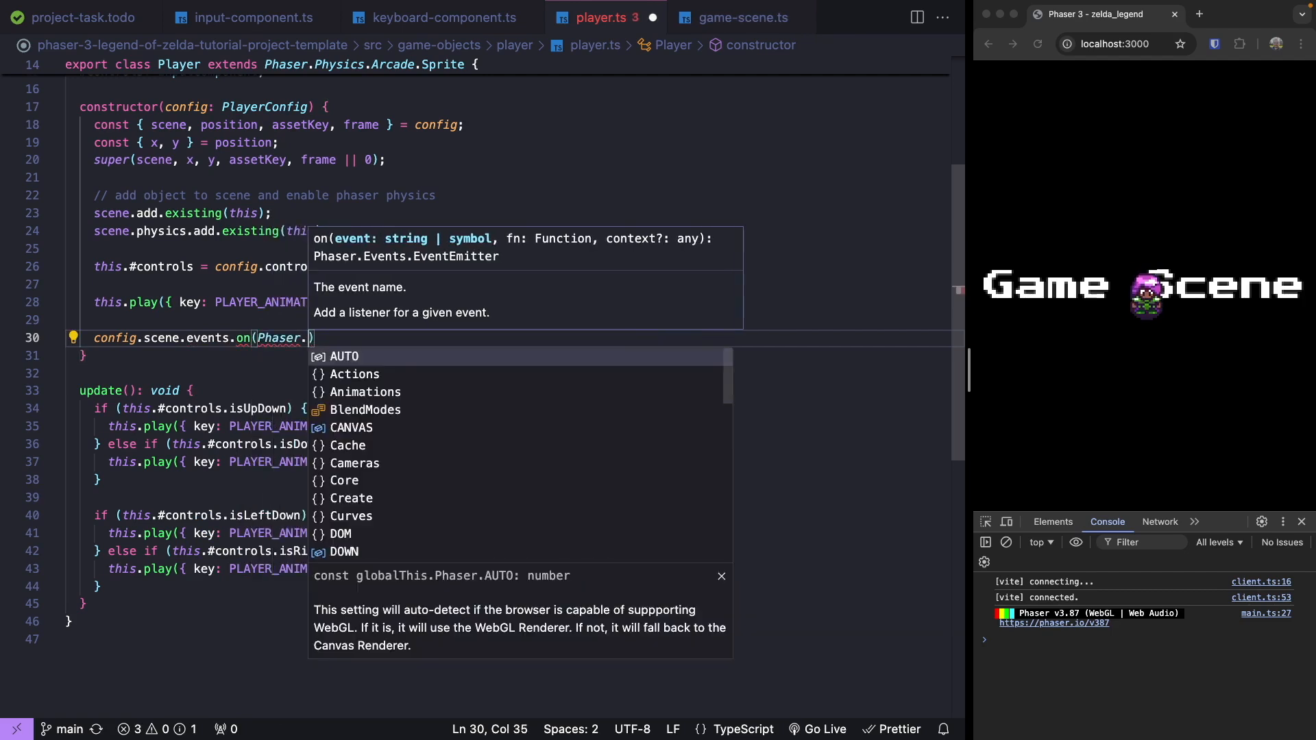
text(Scenes.Events)
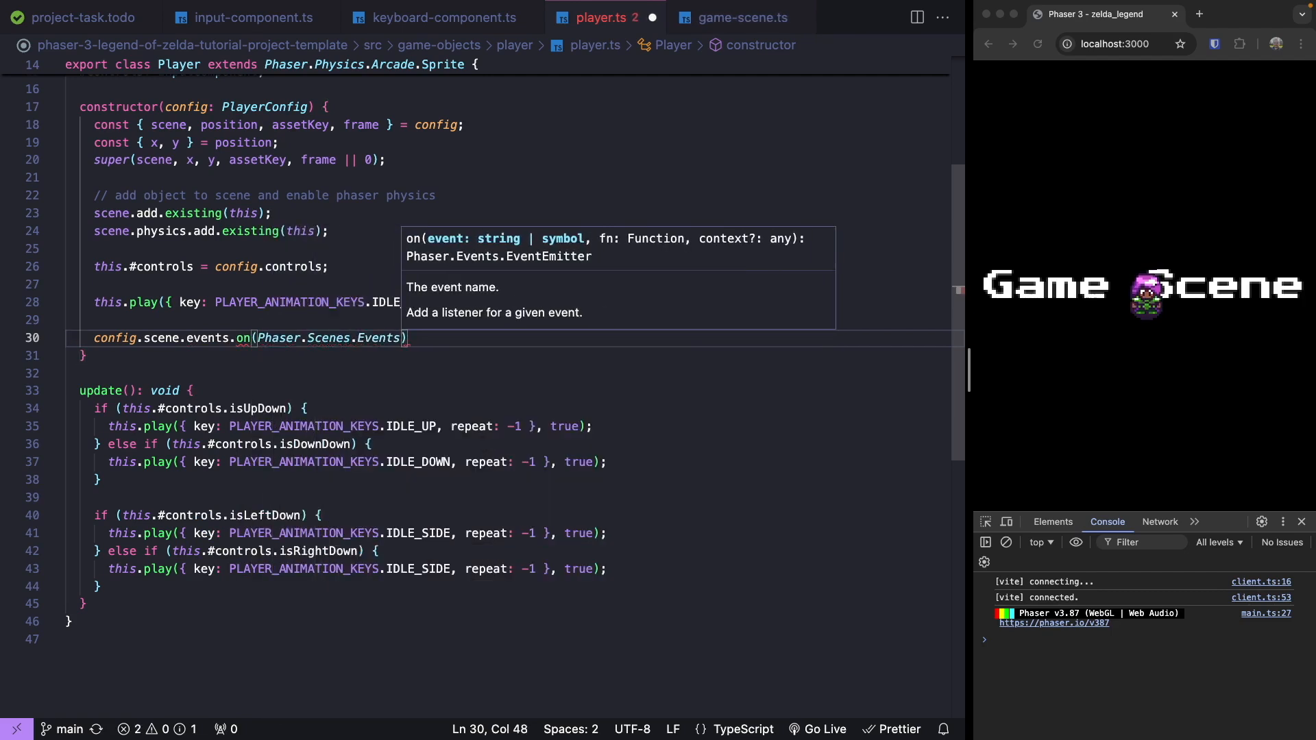
text(.UPDATE)
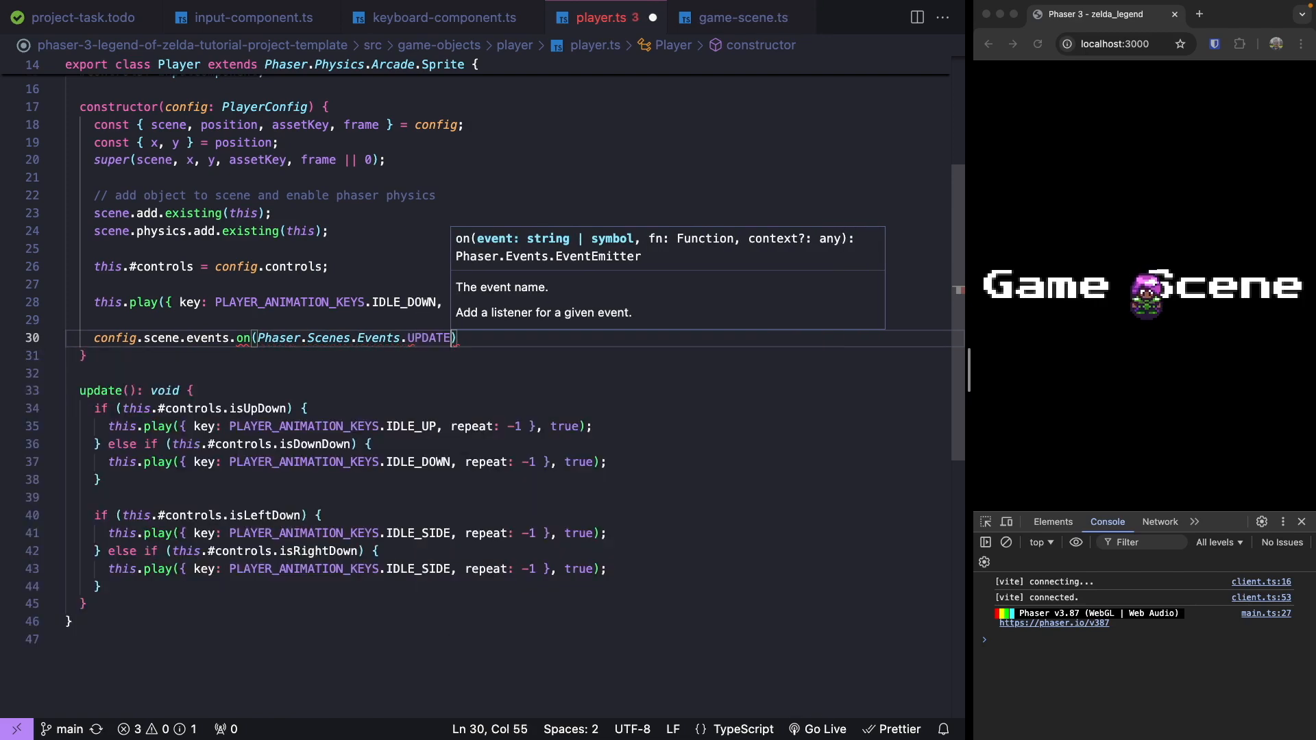
text(,)
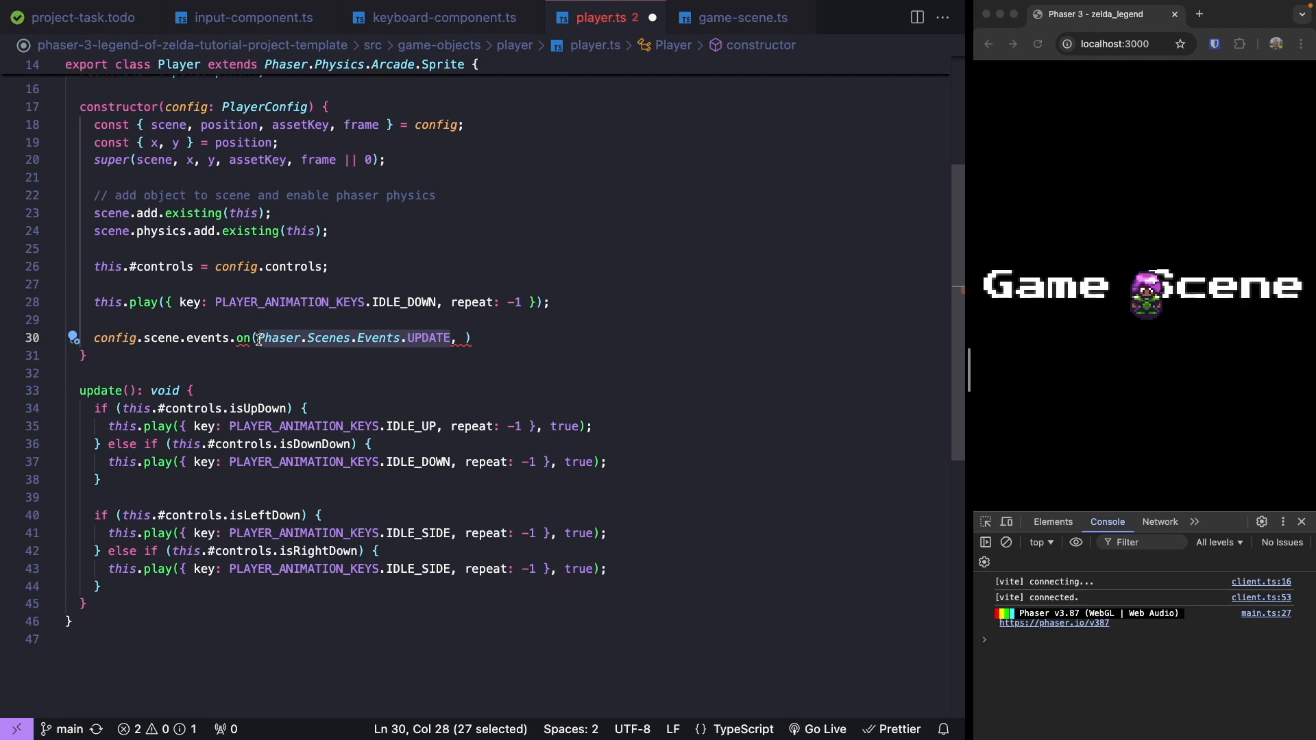
Complete the listener with 'this.update, this' so update runs each scene UPDATE.
double_click(427, 337)
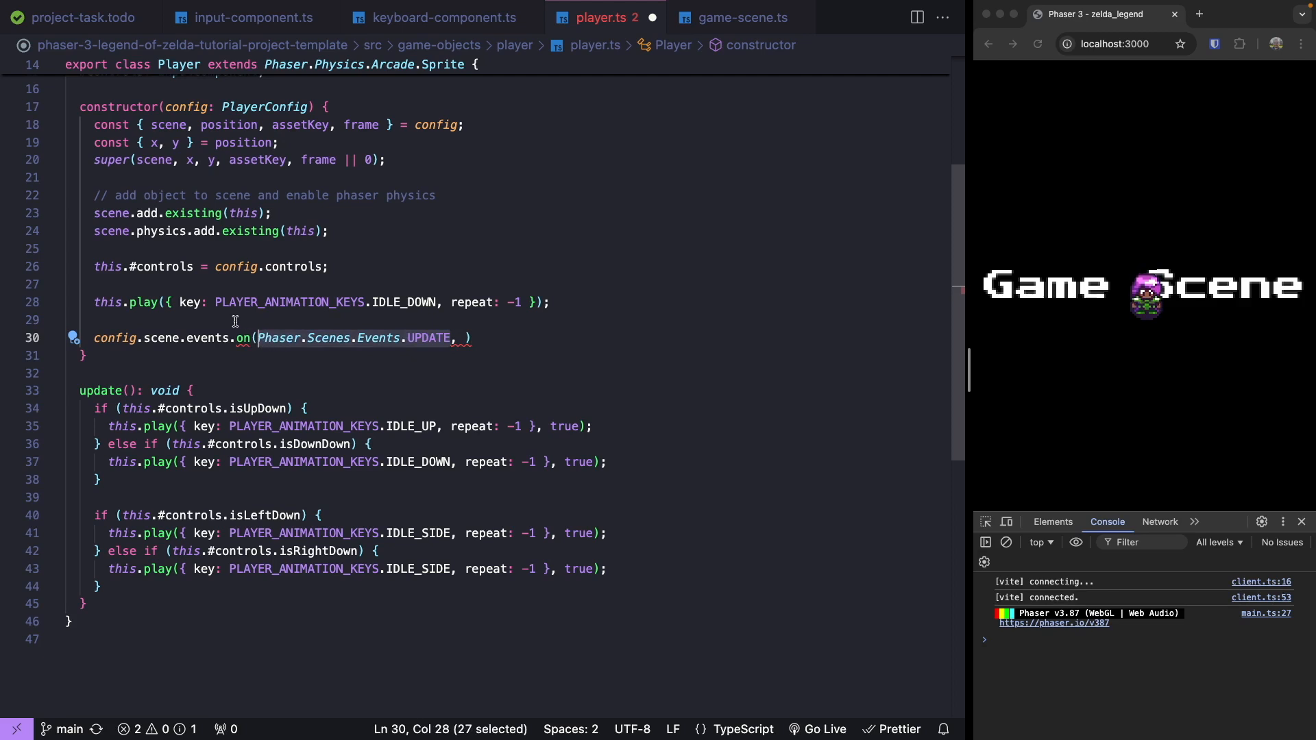
mouse_move(239, 337)
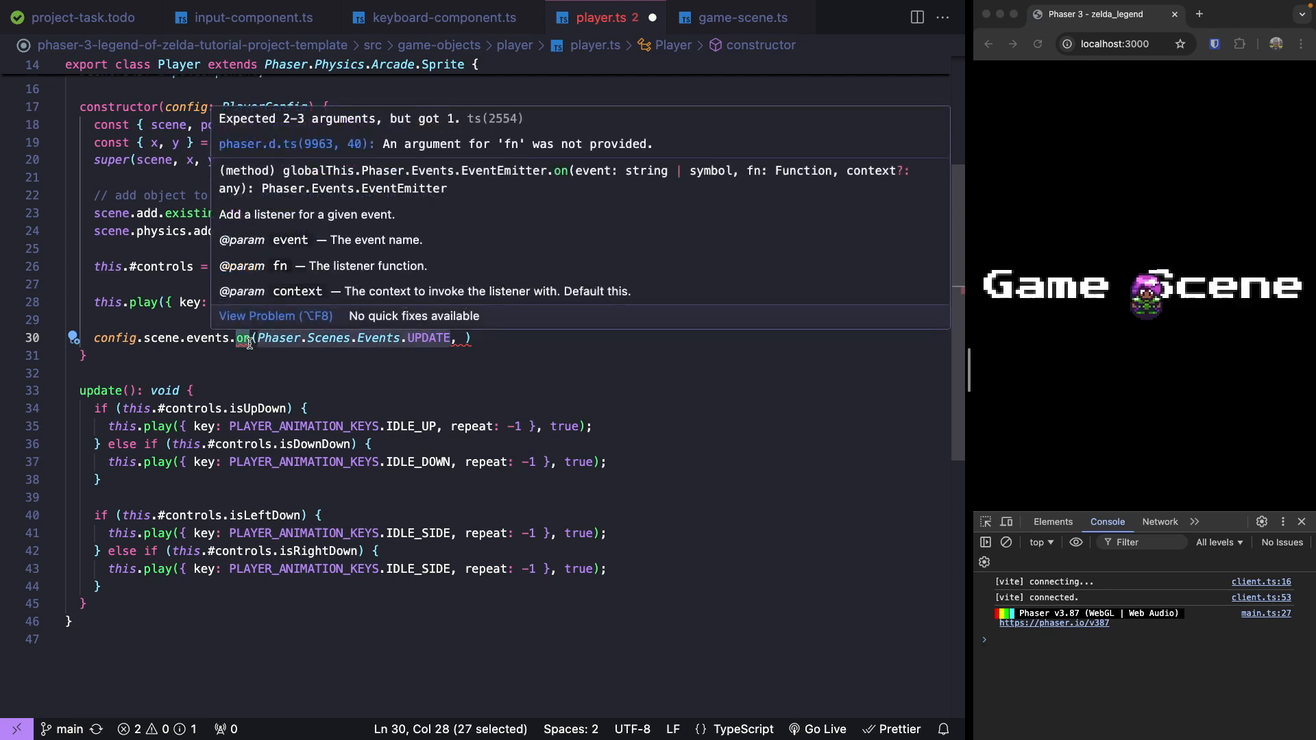
text(t)
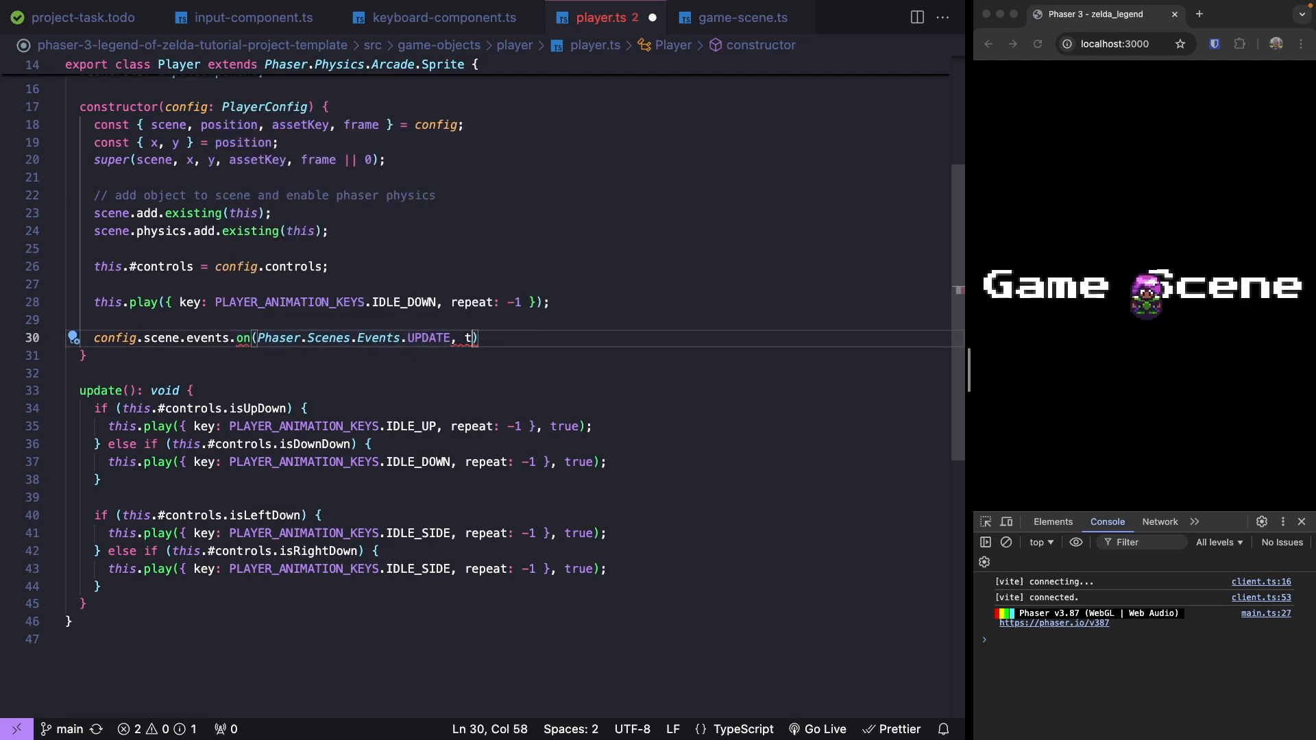
text(his.update)
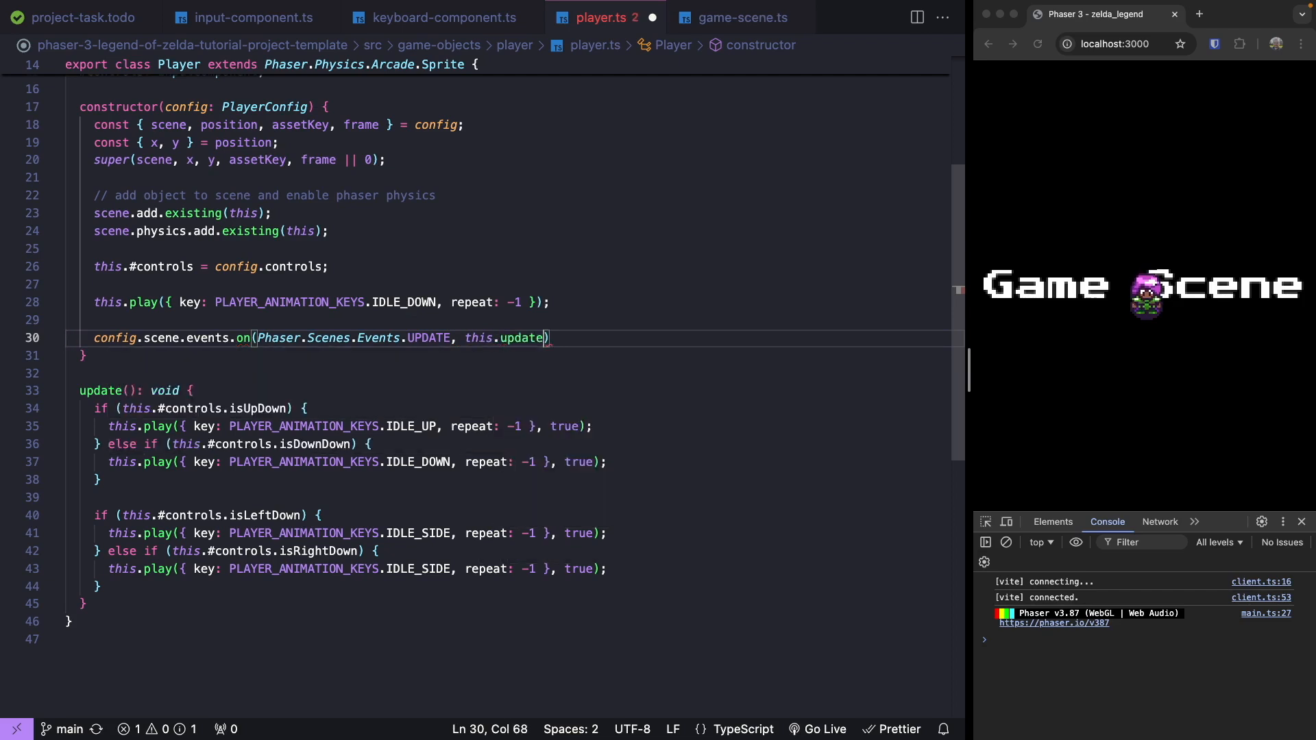
text(, this)
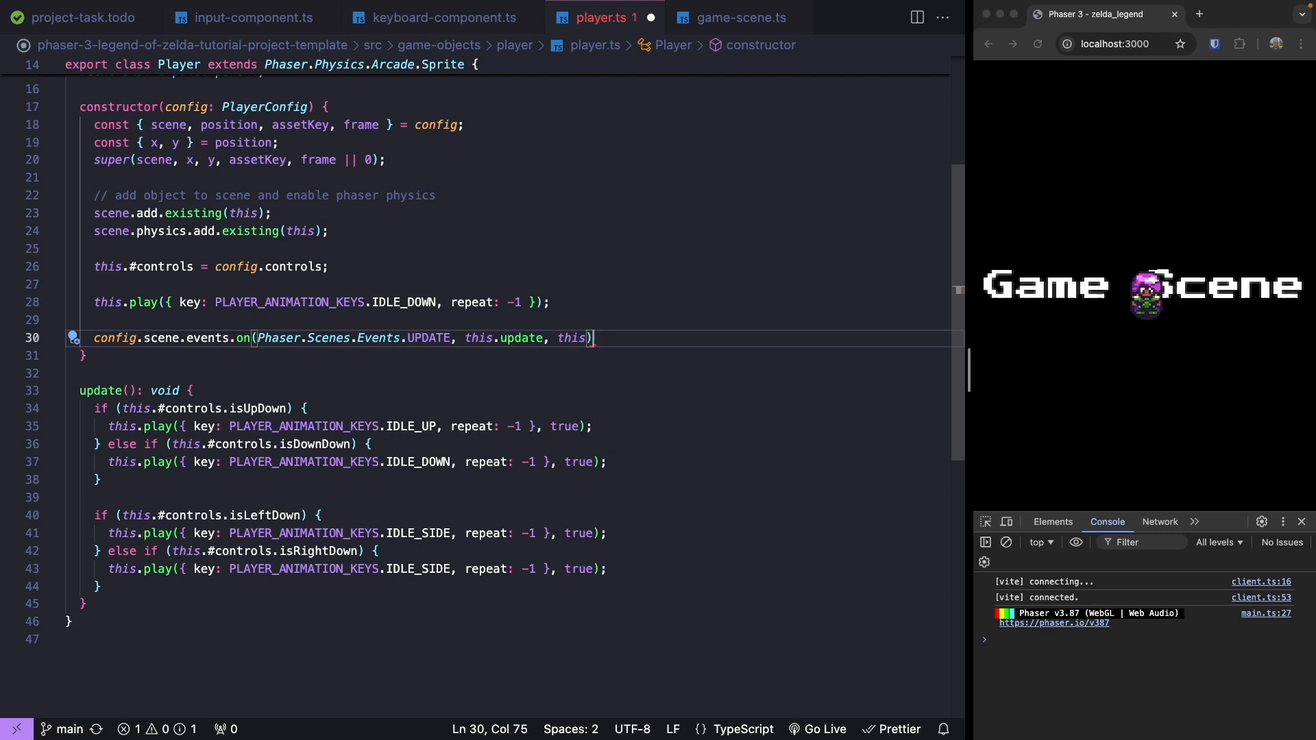
text(;)
key(Enter)
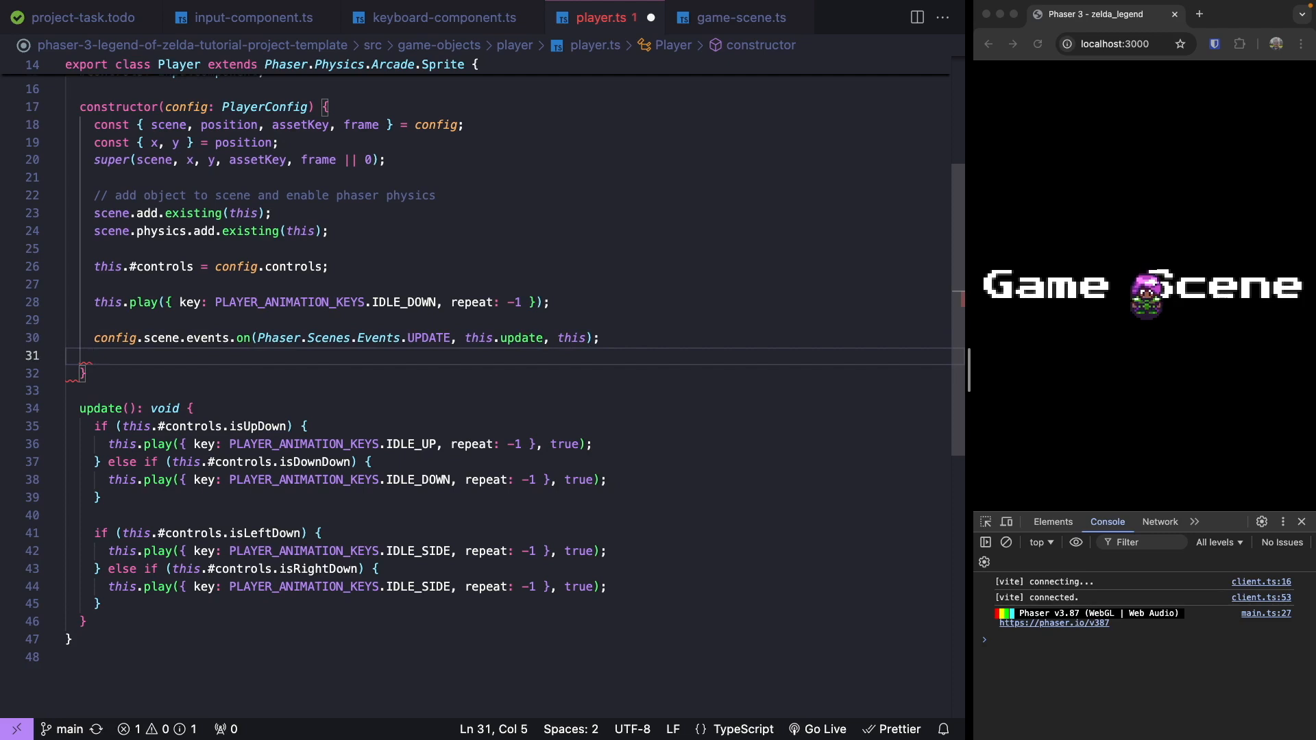
Register a once SHUTDOWN handler via config.scene.events that turns off the UPDATE listener for this.update.
text(config.)
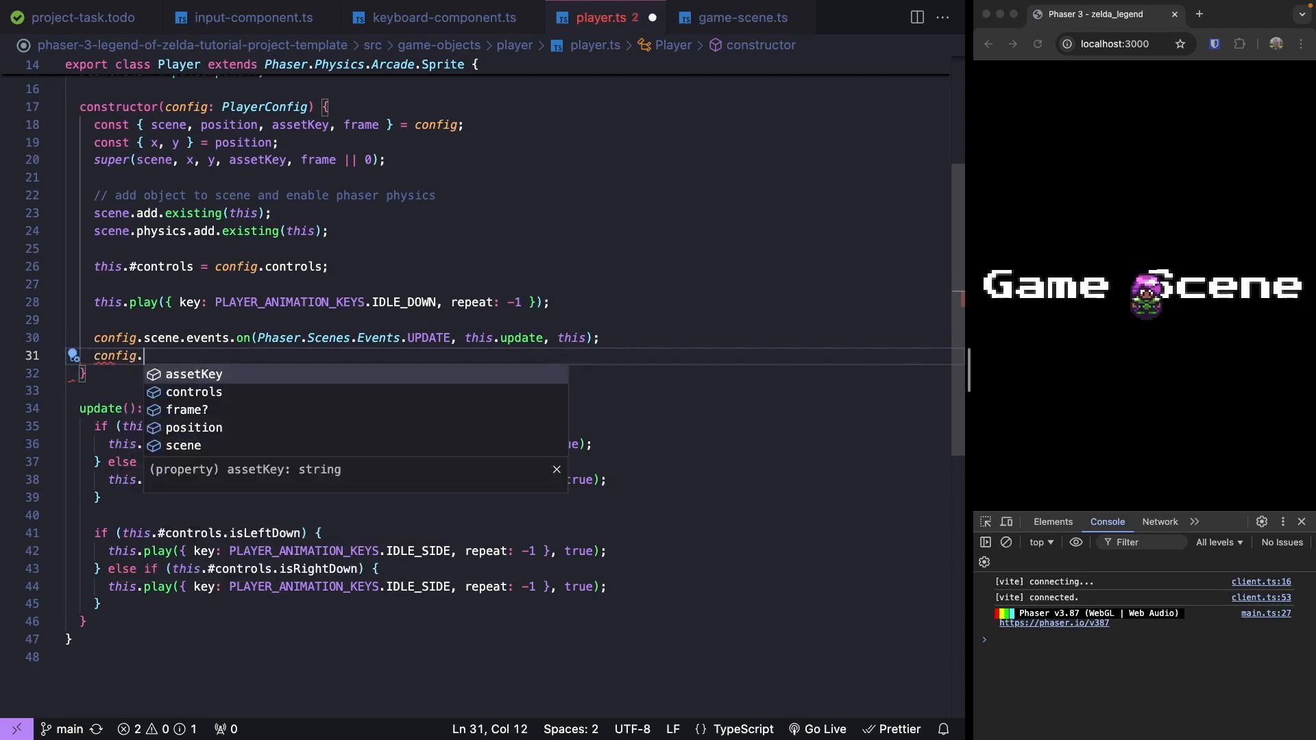
text(scene.events)
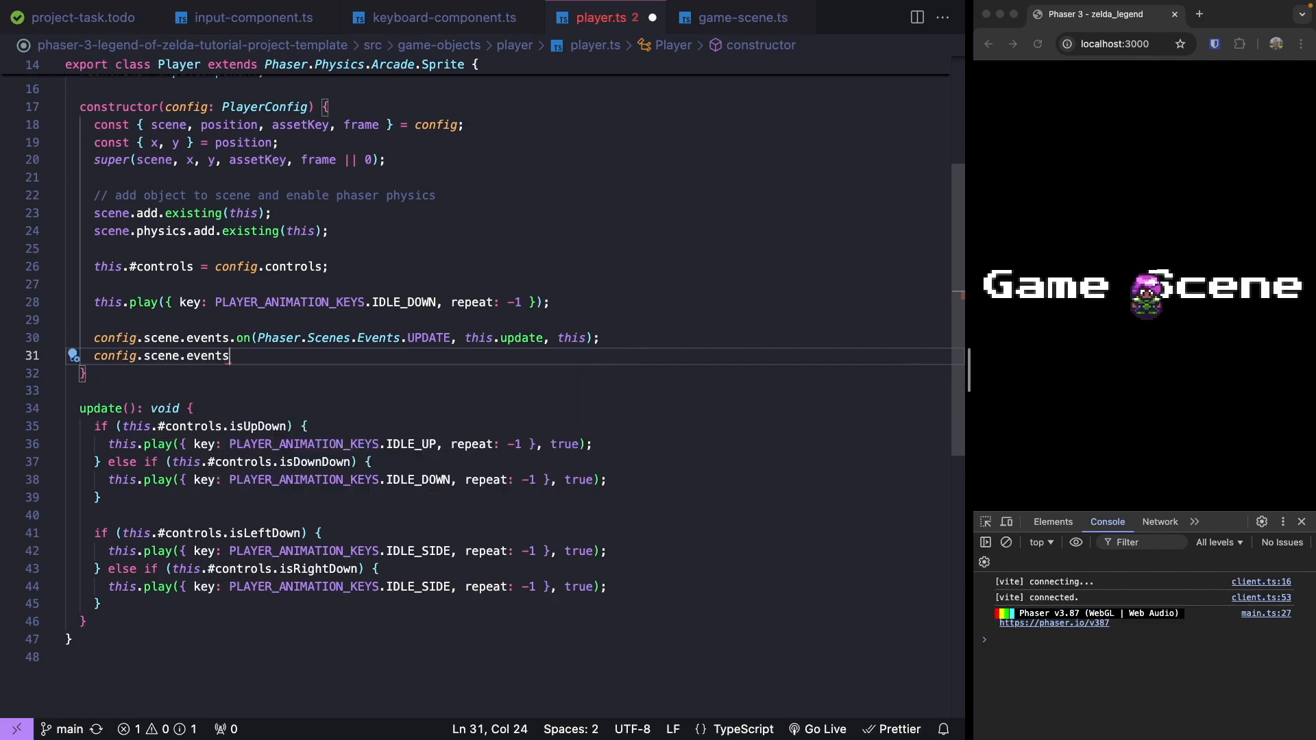
text(once)
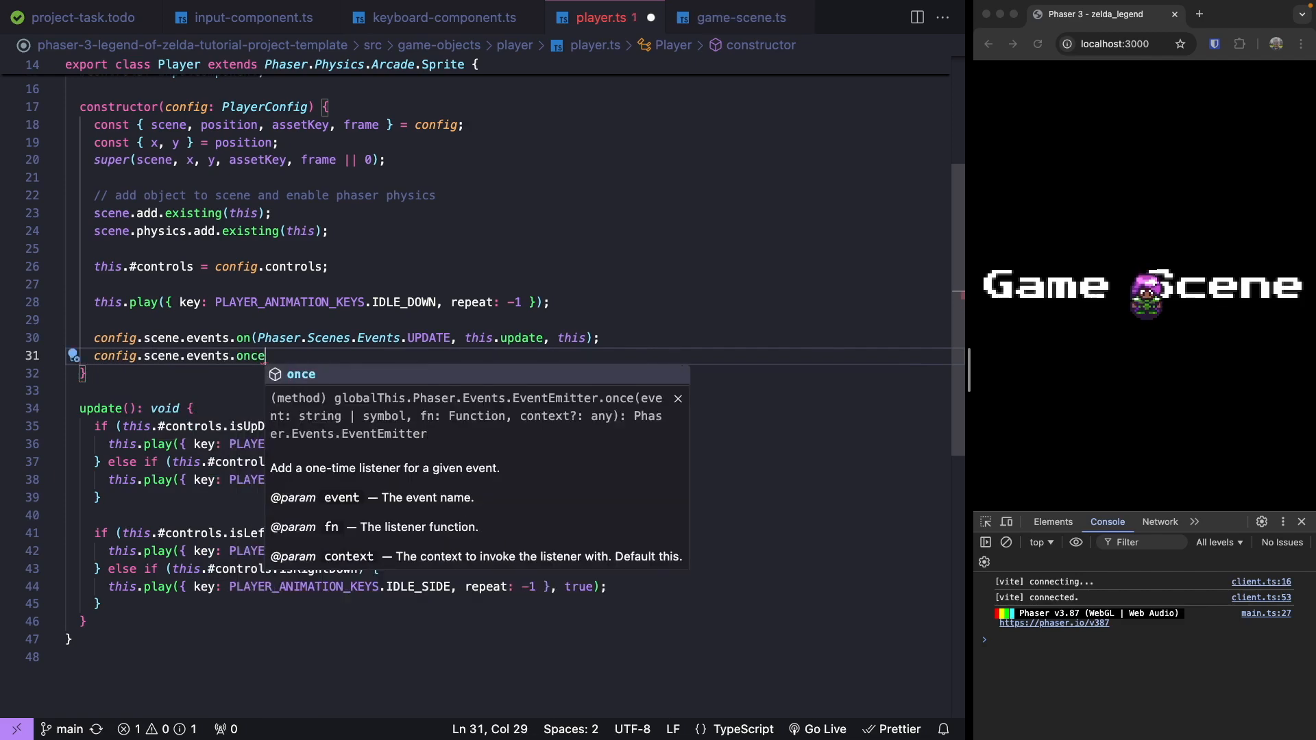
text((Phaser.Scenes.Events.SHUTDOWN)
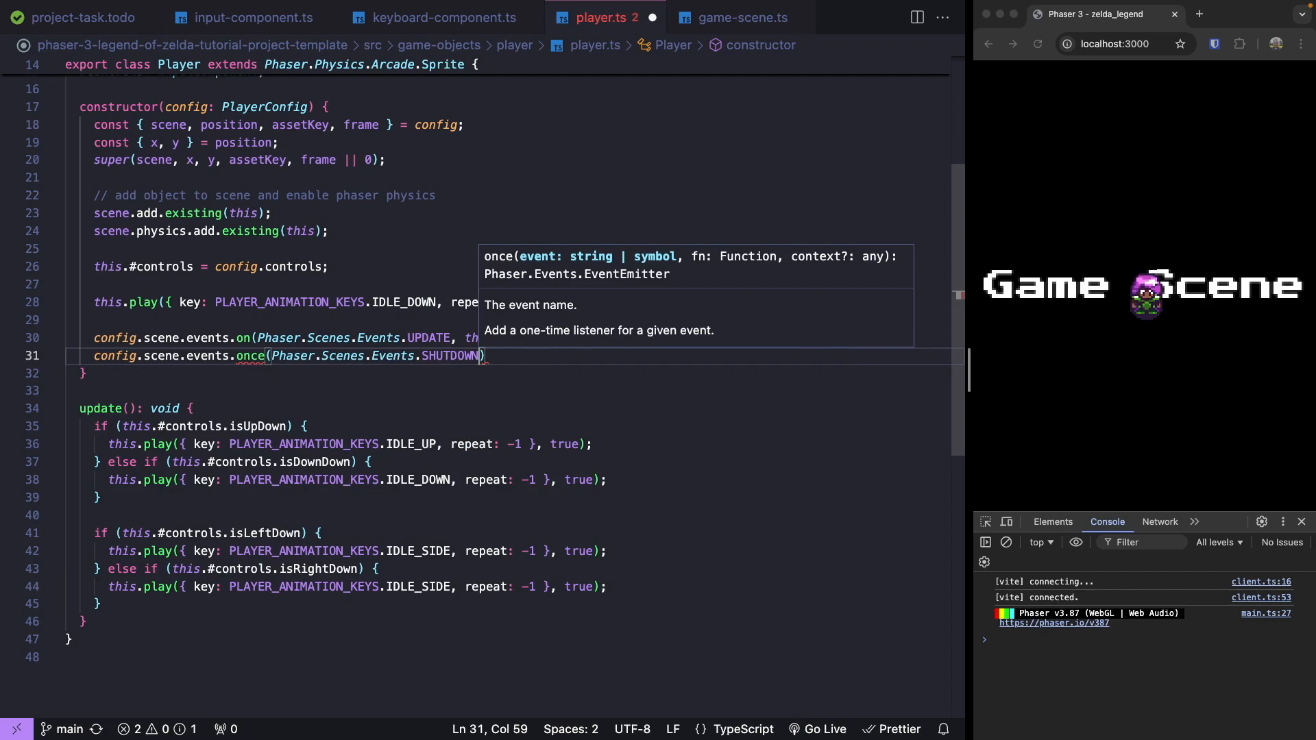
text(, ()
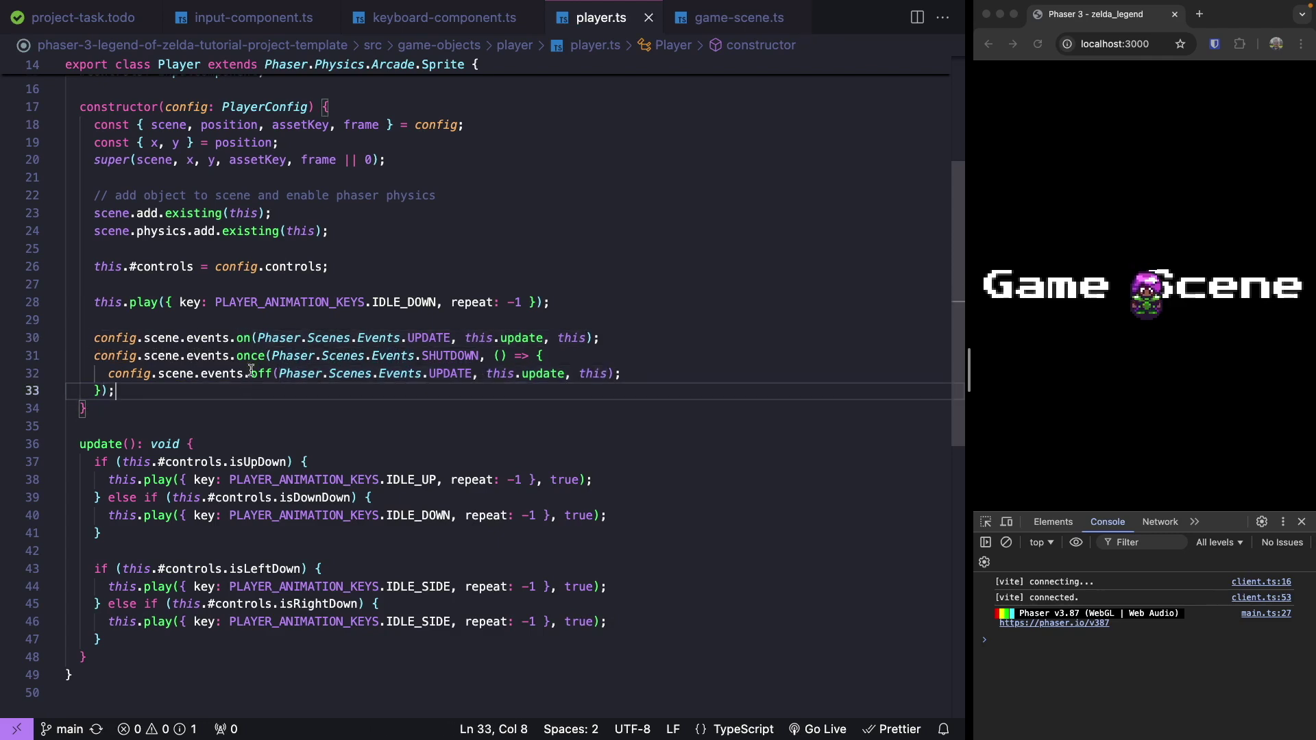
mouse_move(243, 337)
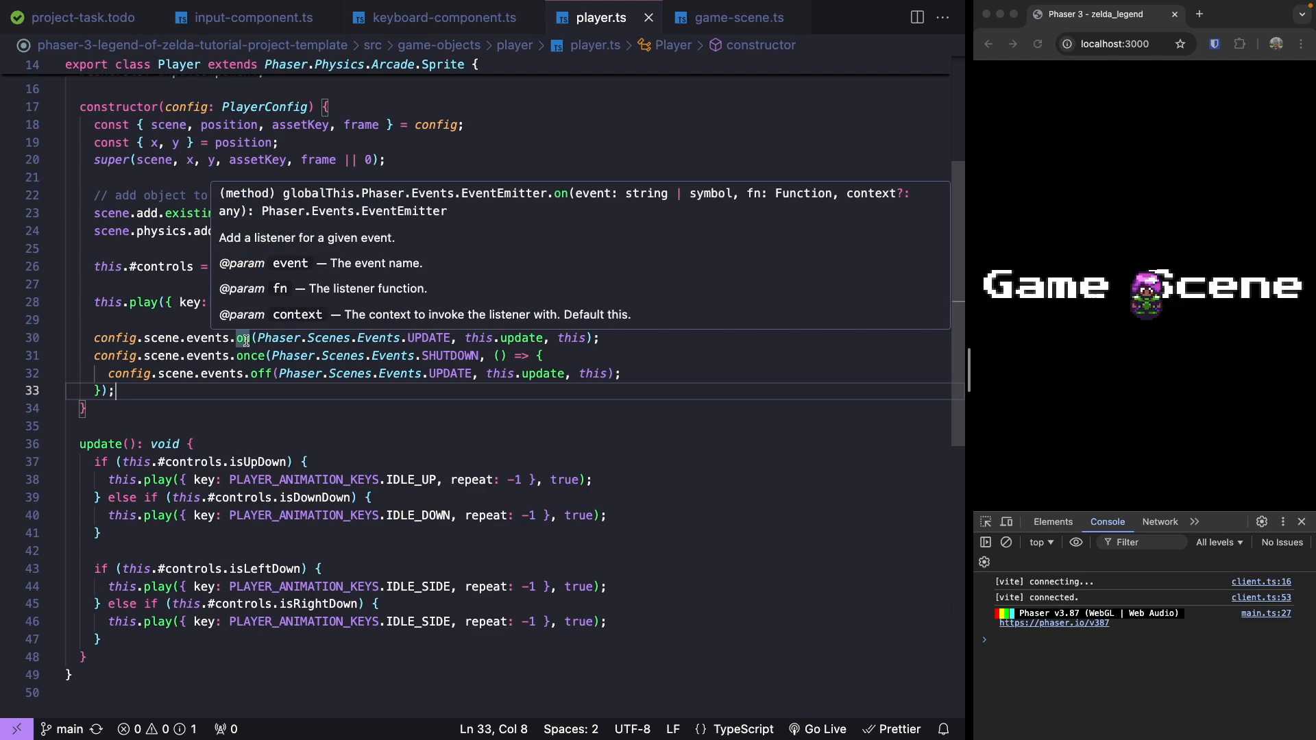
mouse_move(249, 355)
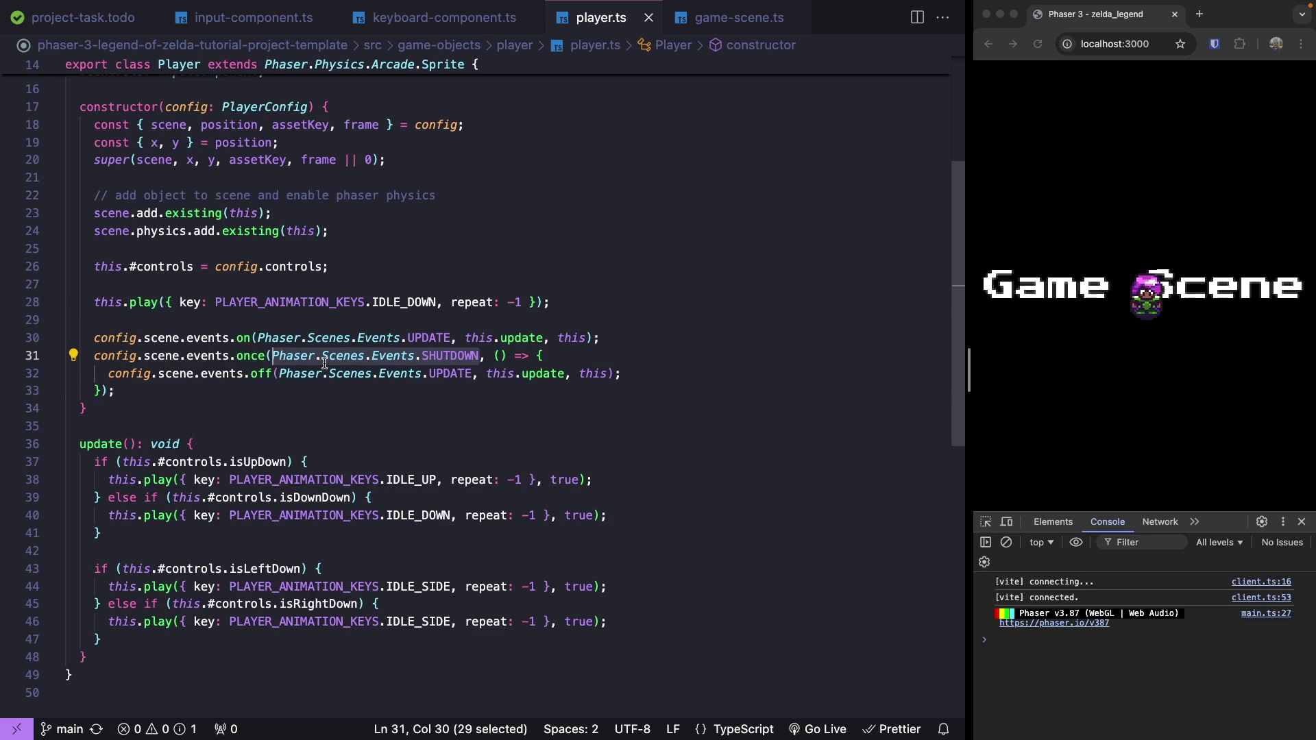
mouse_move(250, 355)
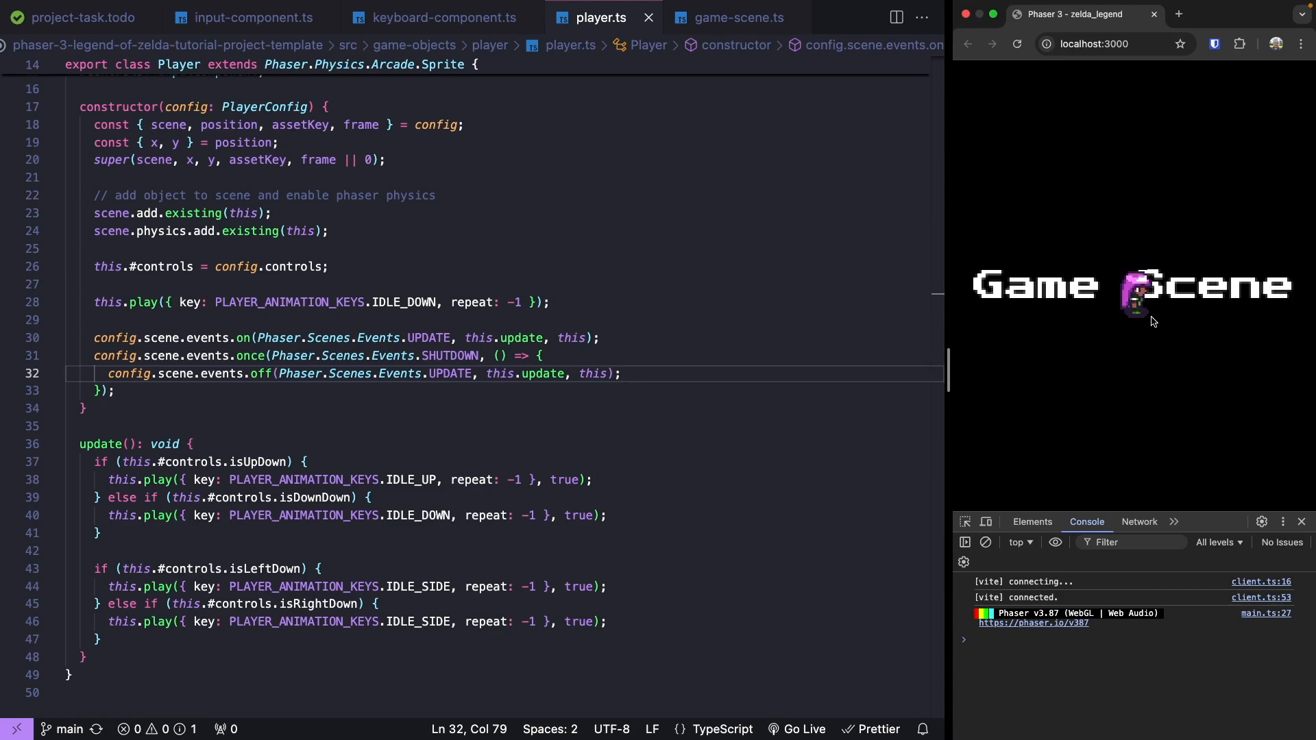
mouse_move(1132, 296)
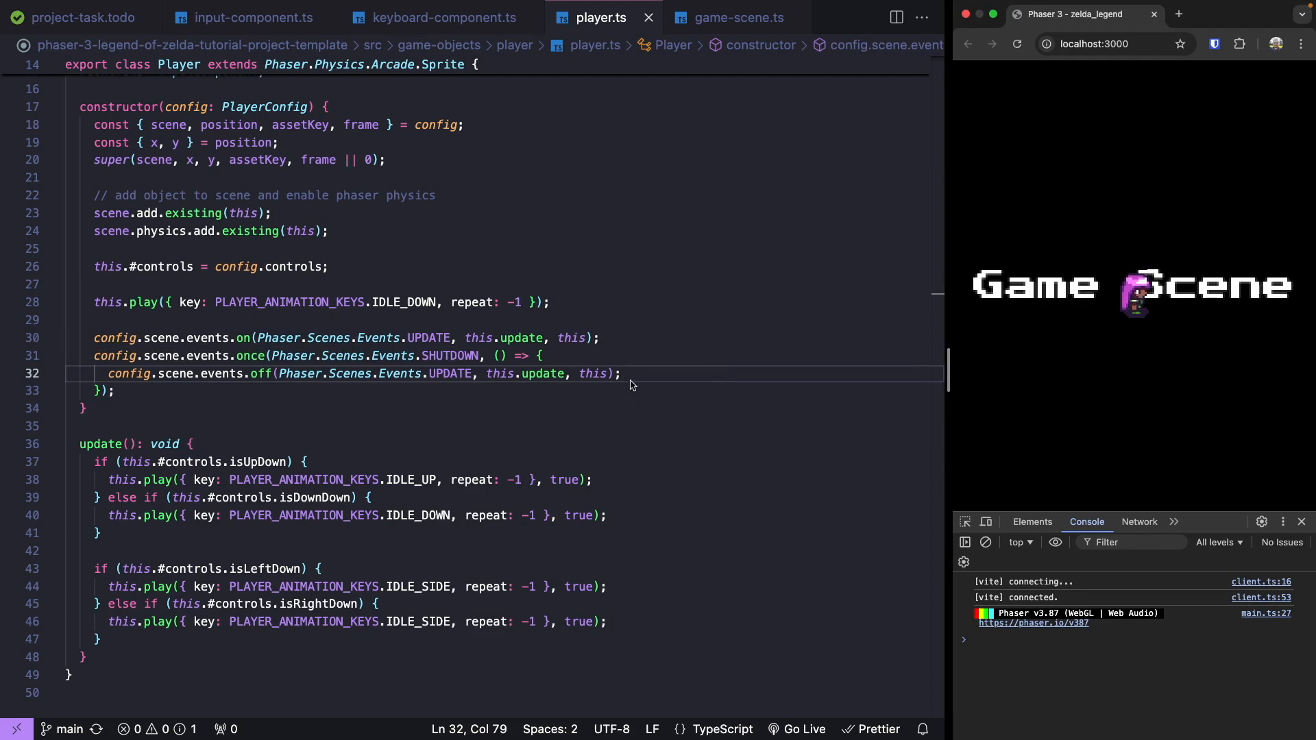
Add this.setFlipX(true) in the isLeftDown branch and this.setFlipX(false) in the isRightDown branch.
scroll(down, 3)
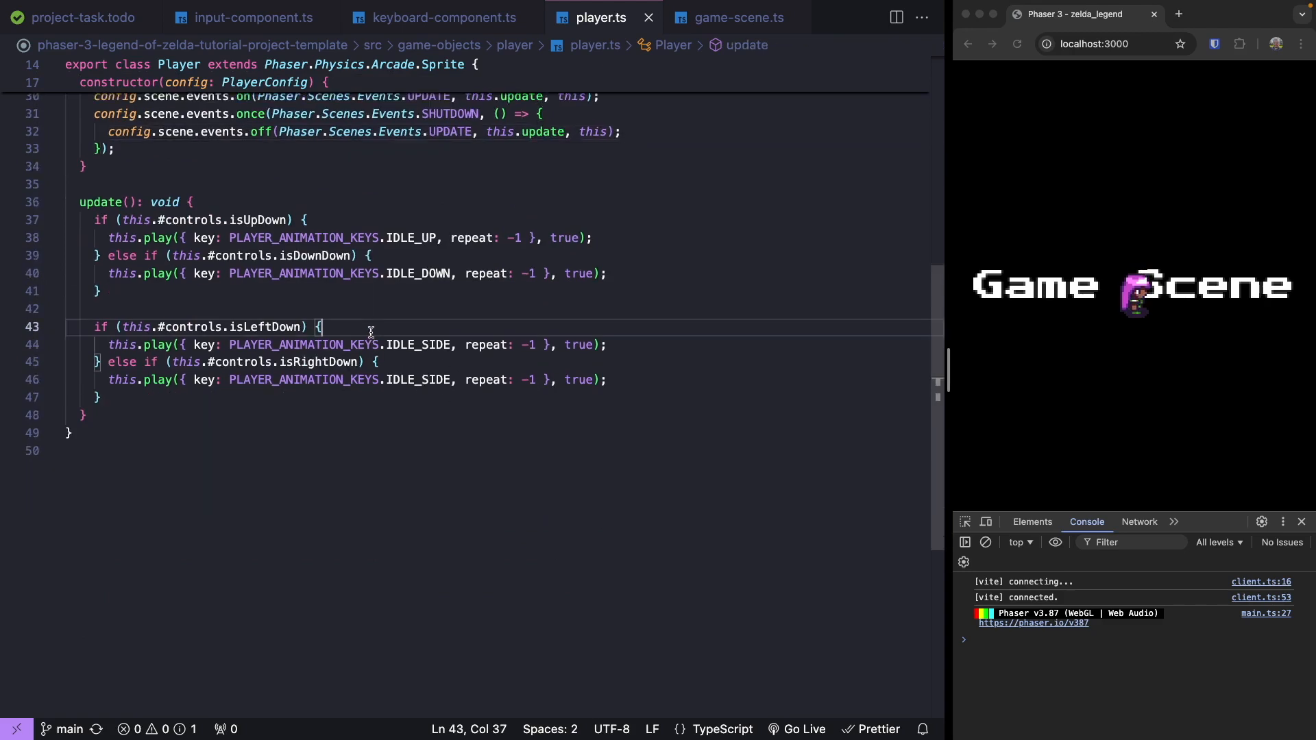
text(this.s)
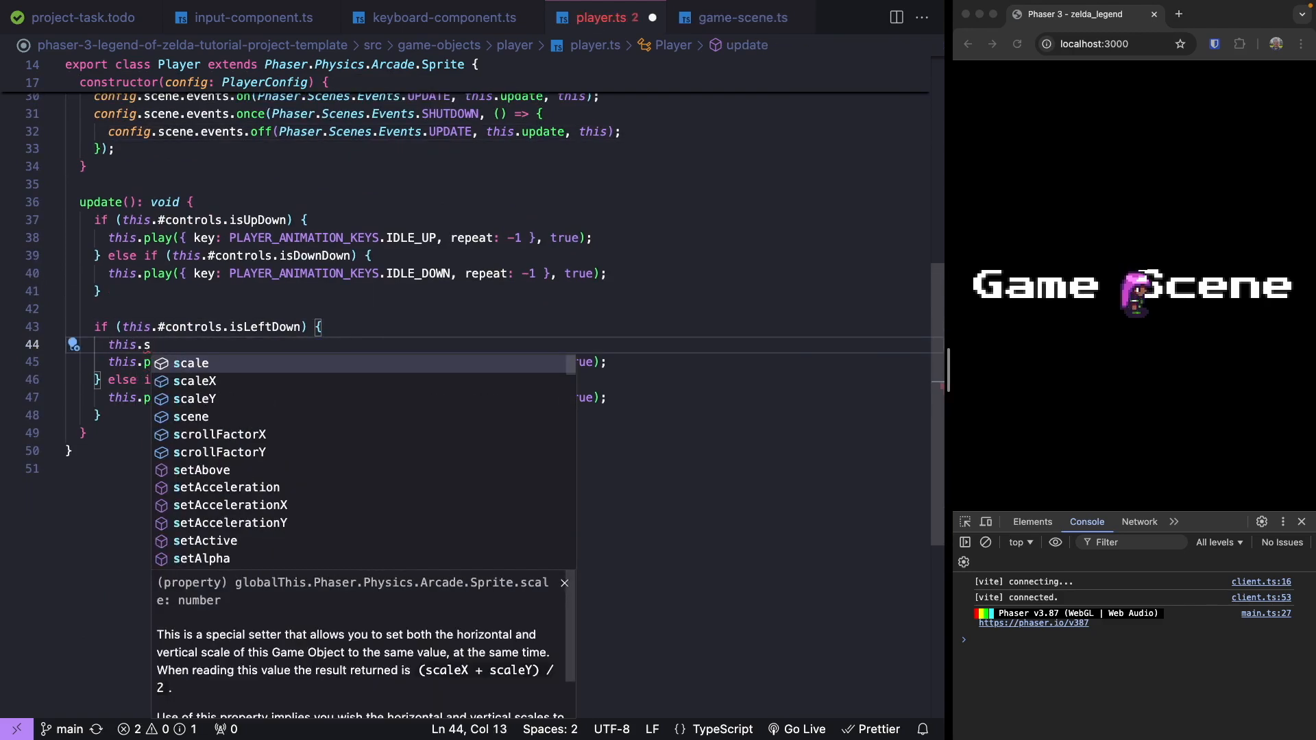
text(etflipX(true);)
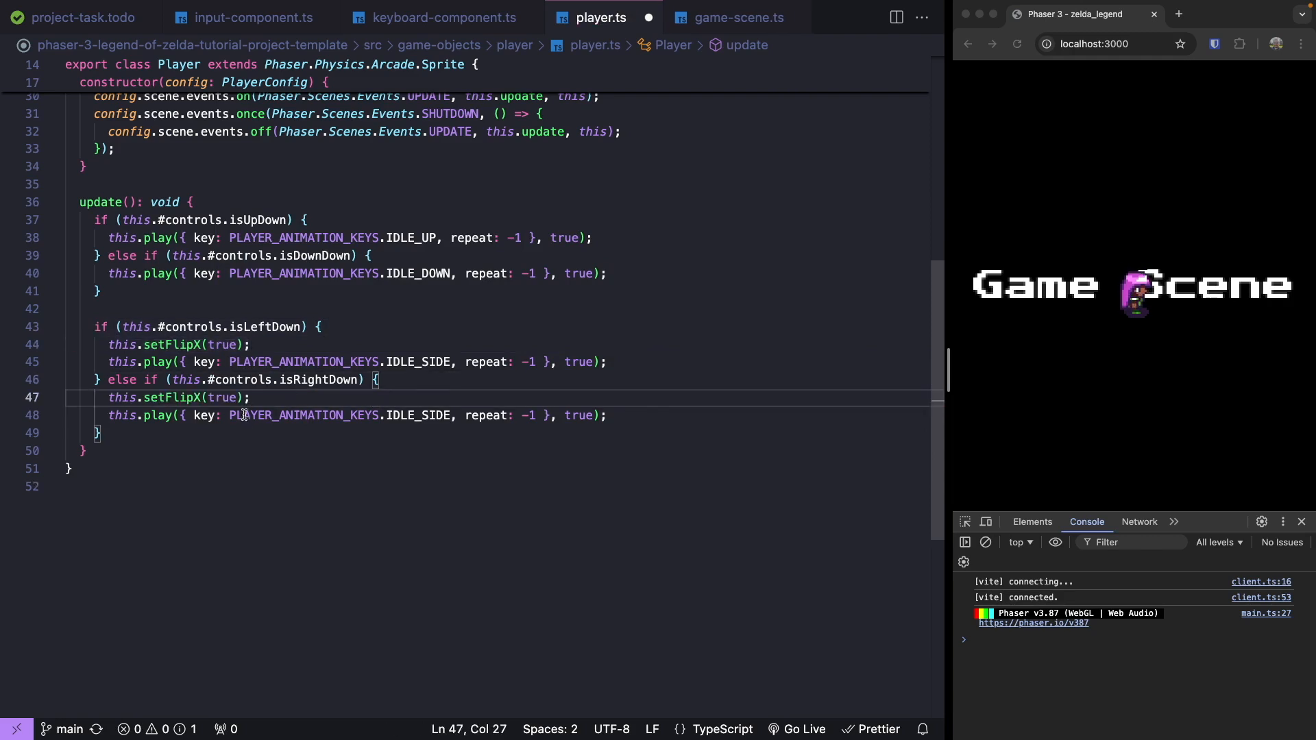
text(false)
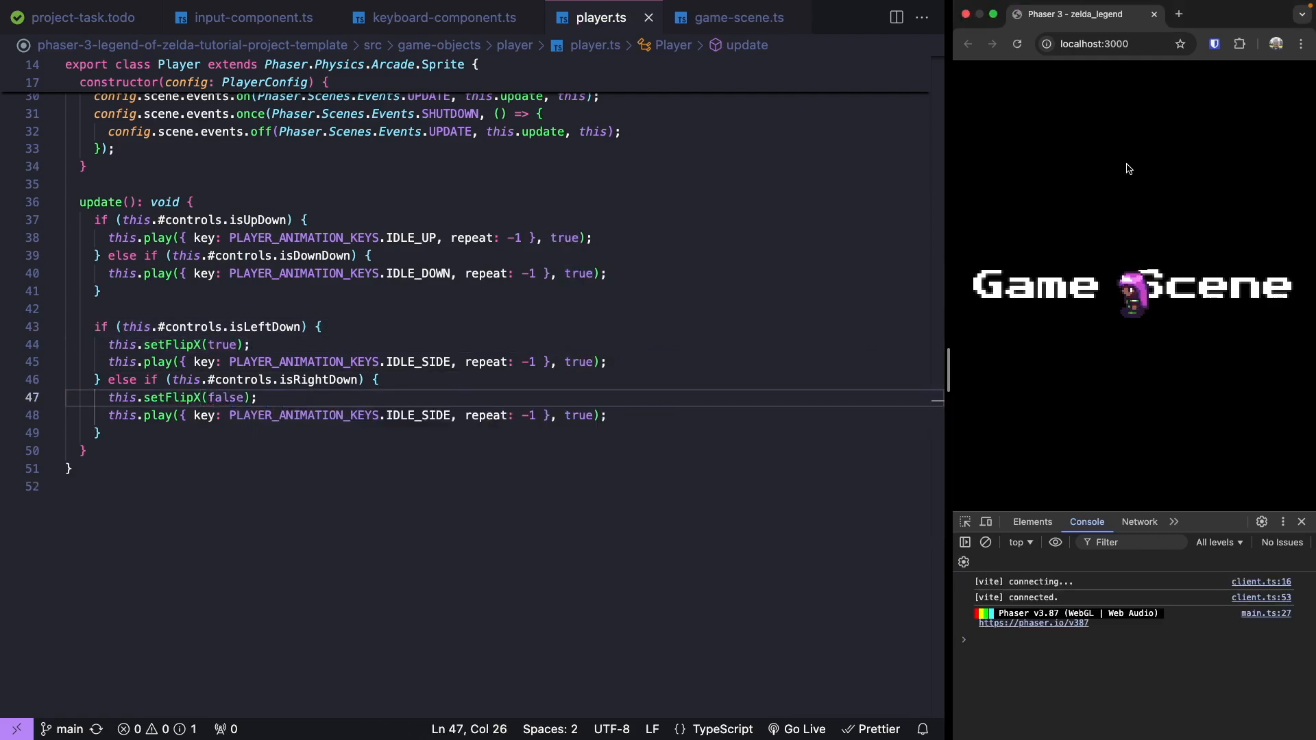